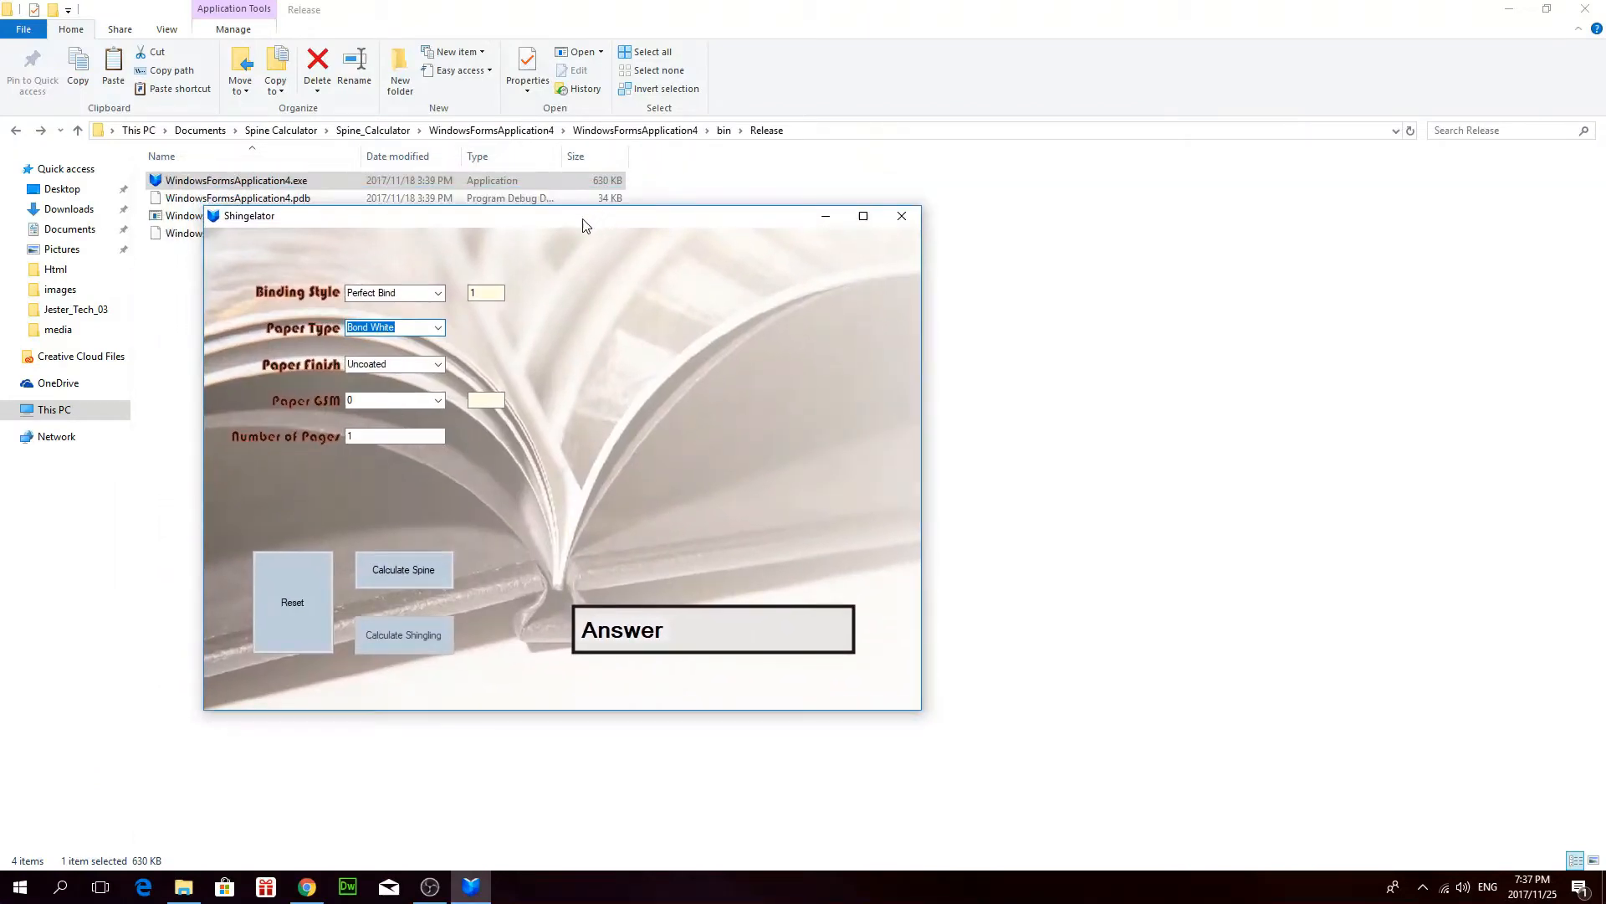
# Set the job to Perfect Bind on coated Gloss paper at 113 GSM.
pyautogui.moveTo(583, 216); pyautogui.dragTo(507, 174)
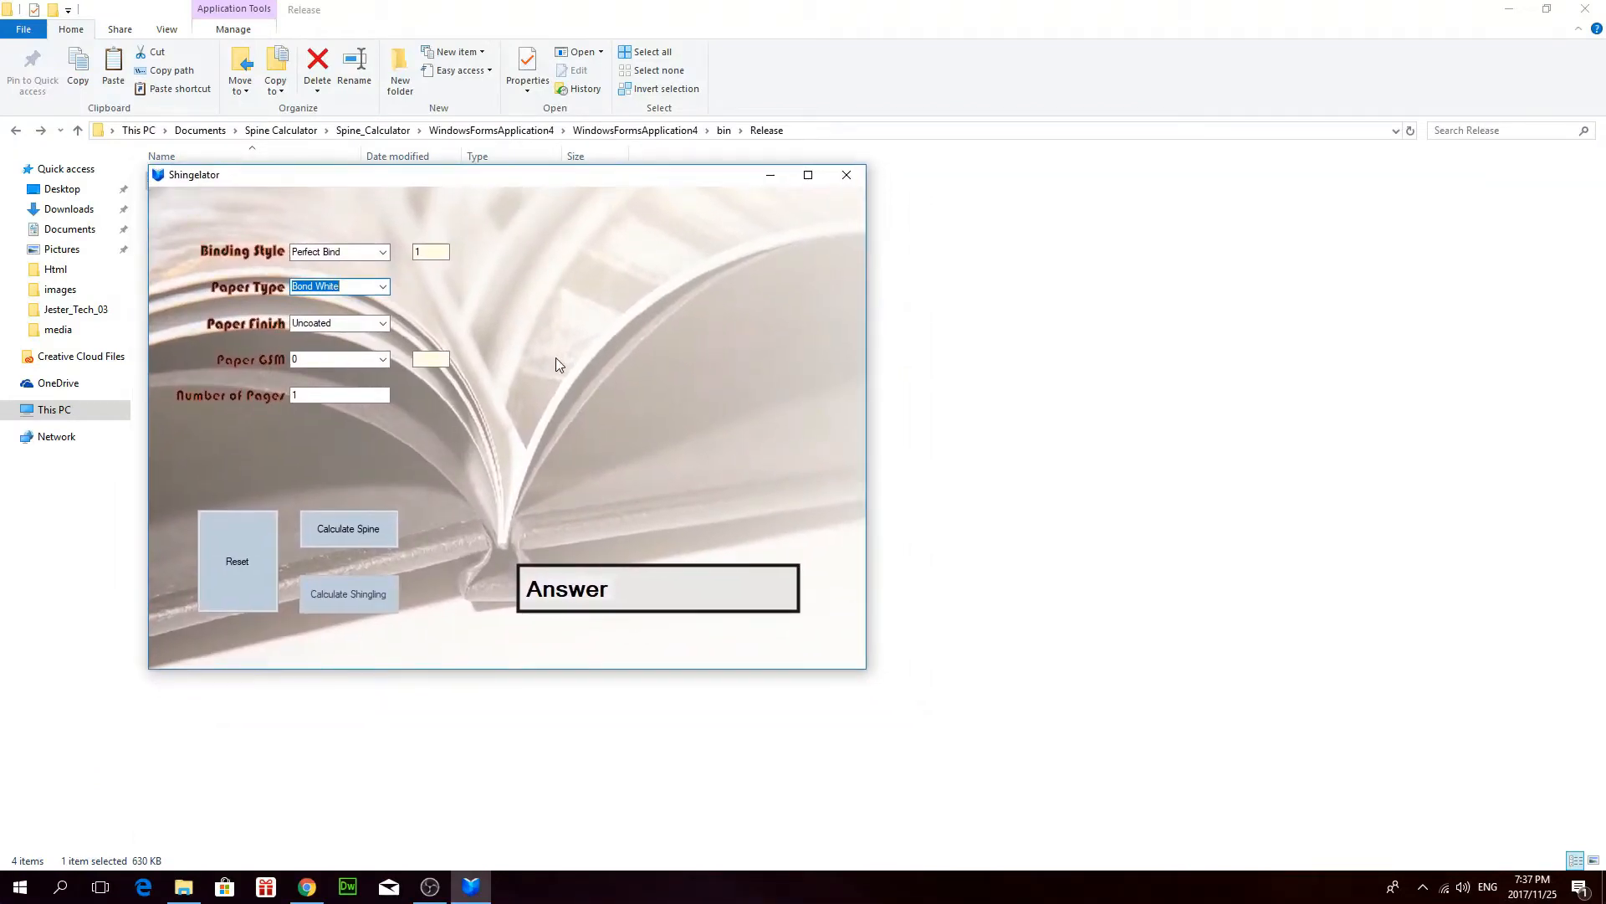
pyautogui.moveTo(442, 315)
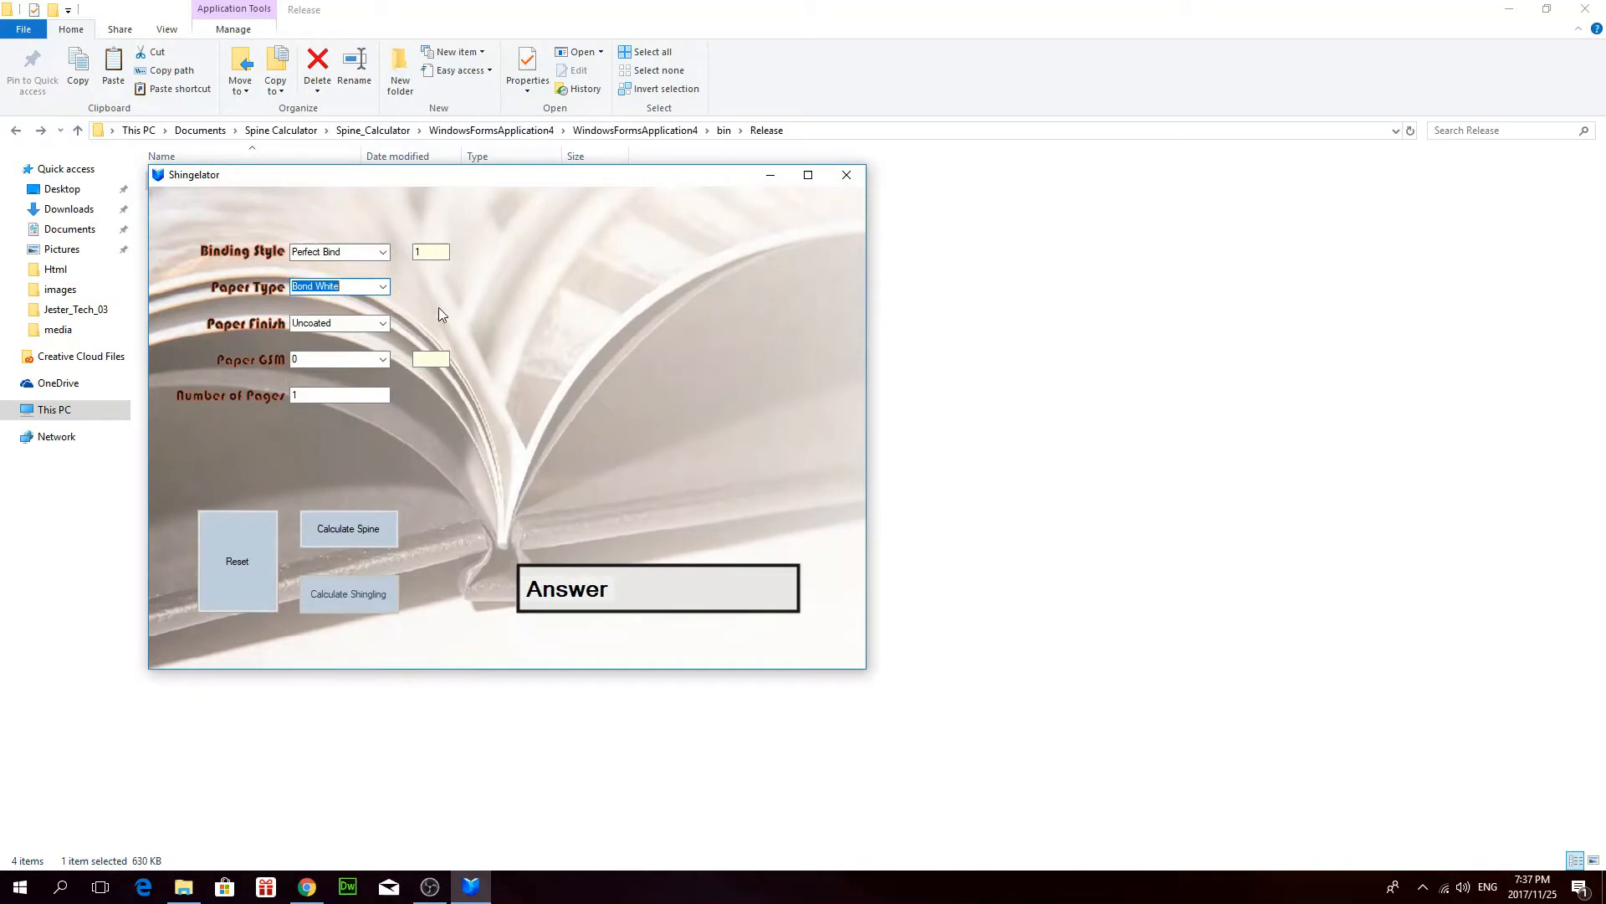
pyautogui.moveTo(572, 274)
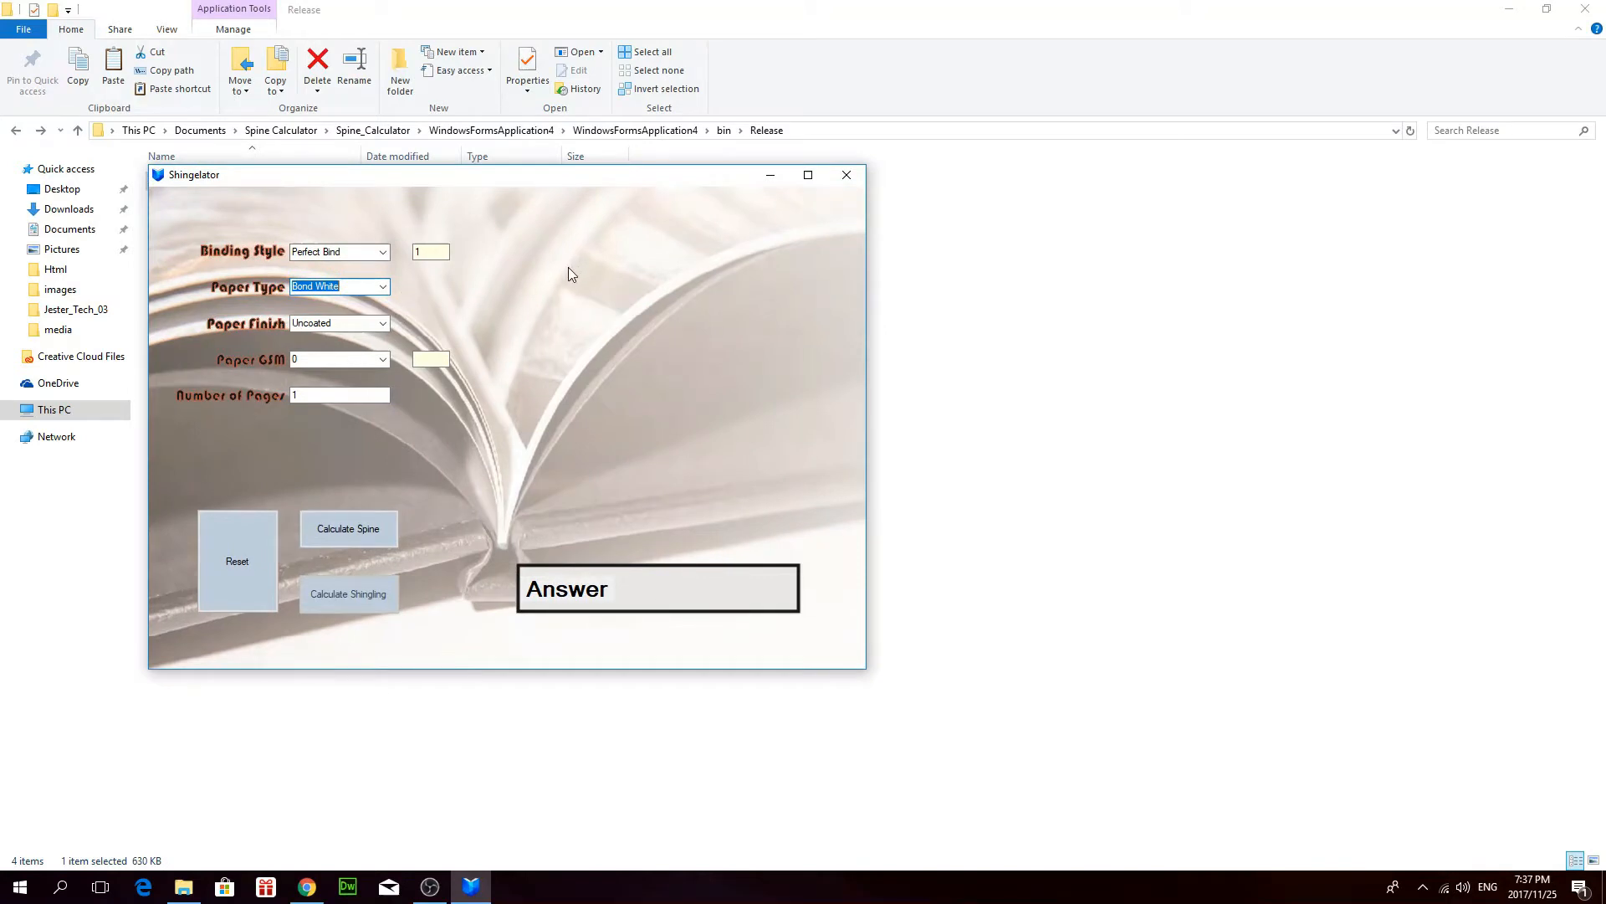
pyautogui.moveTo(526, 221)
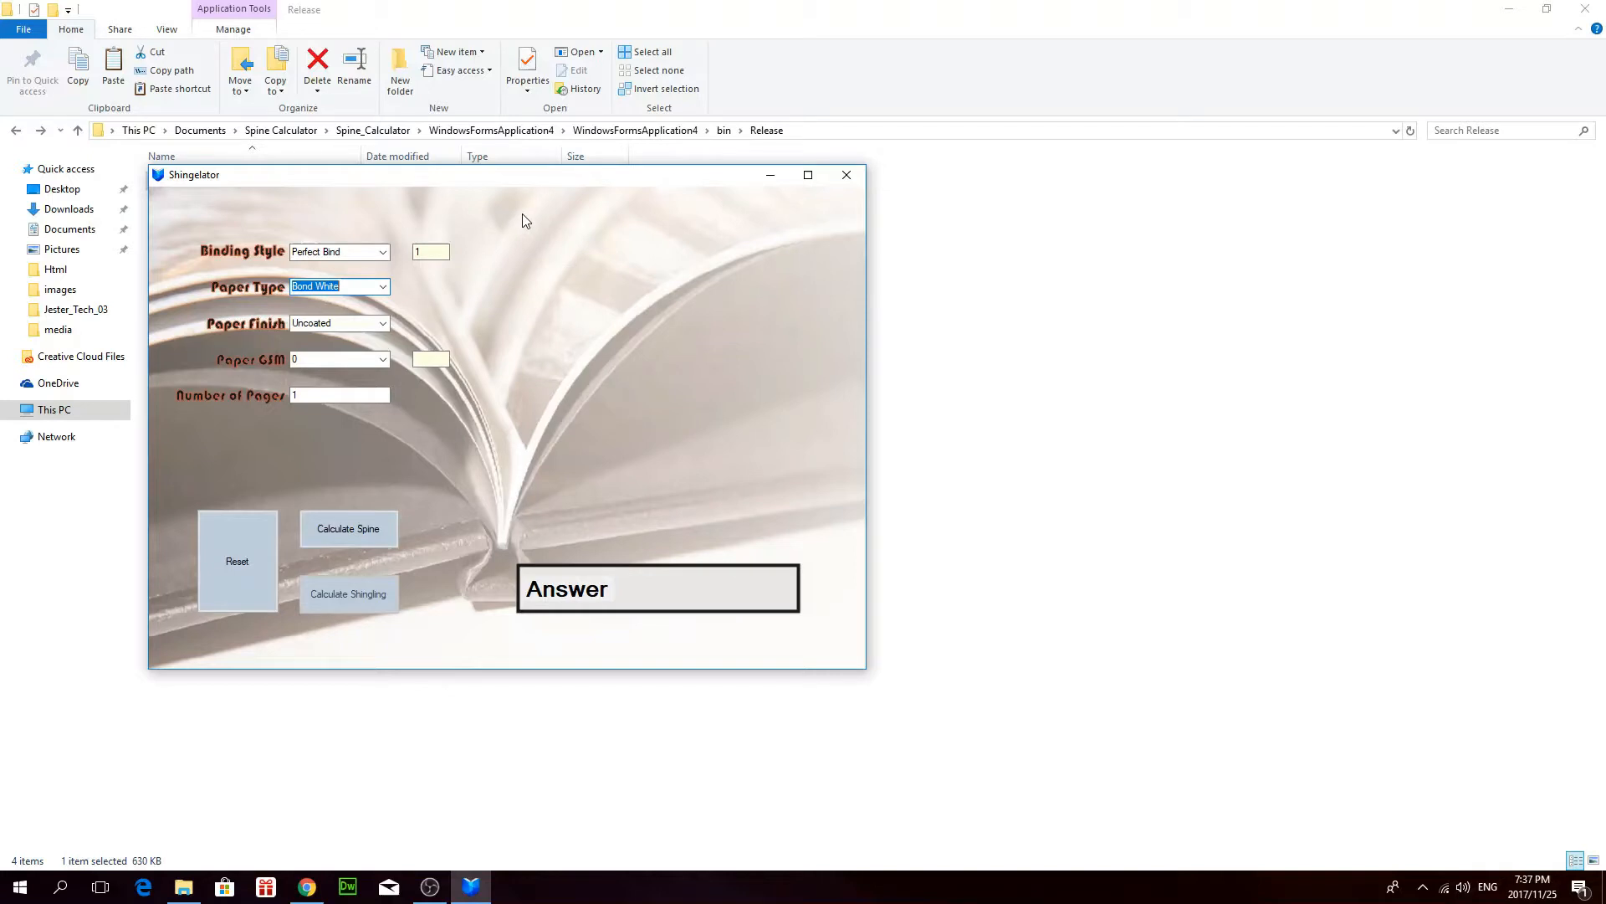
pyautogui.moveTo(543, 231)
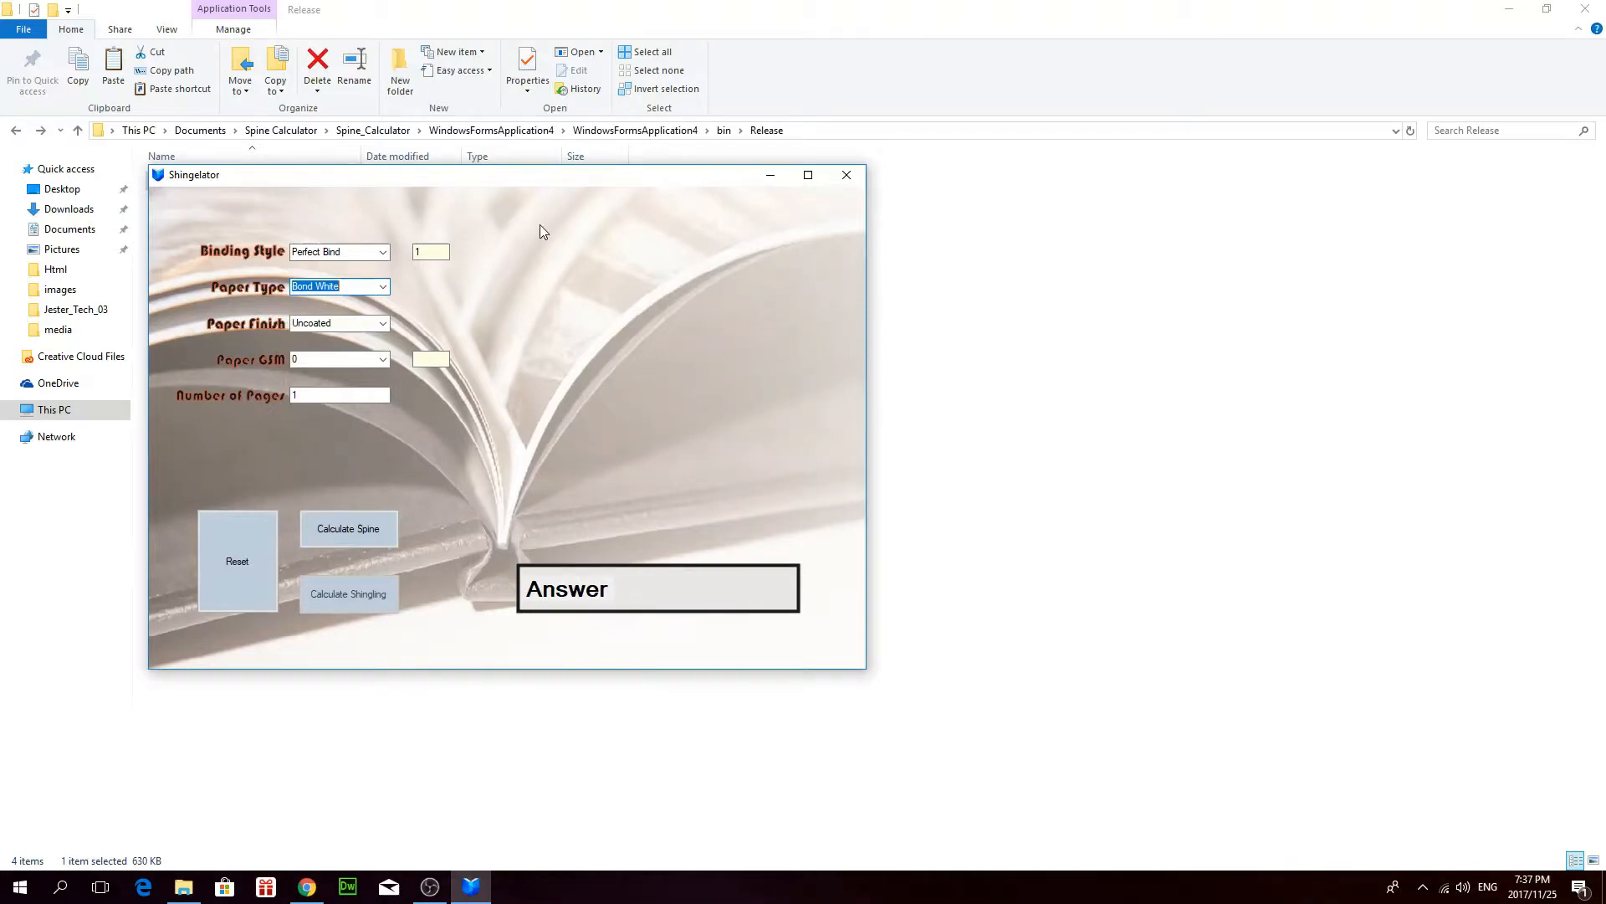
pyautogui.moveTo(512, 281)
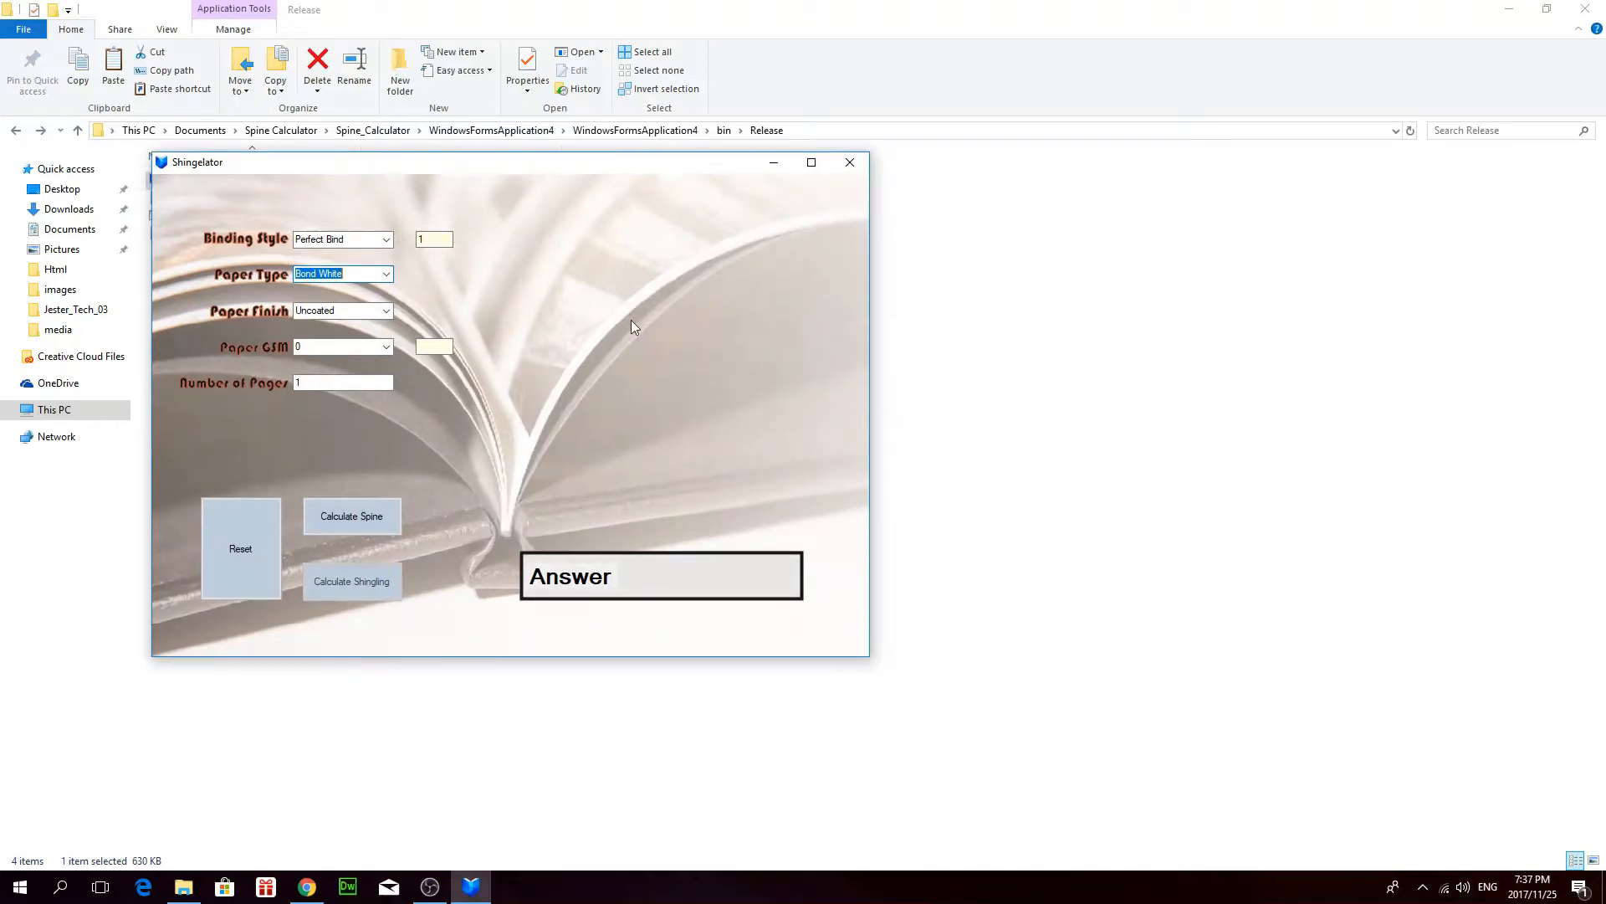
pyautogui.moveTo(397, 246)
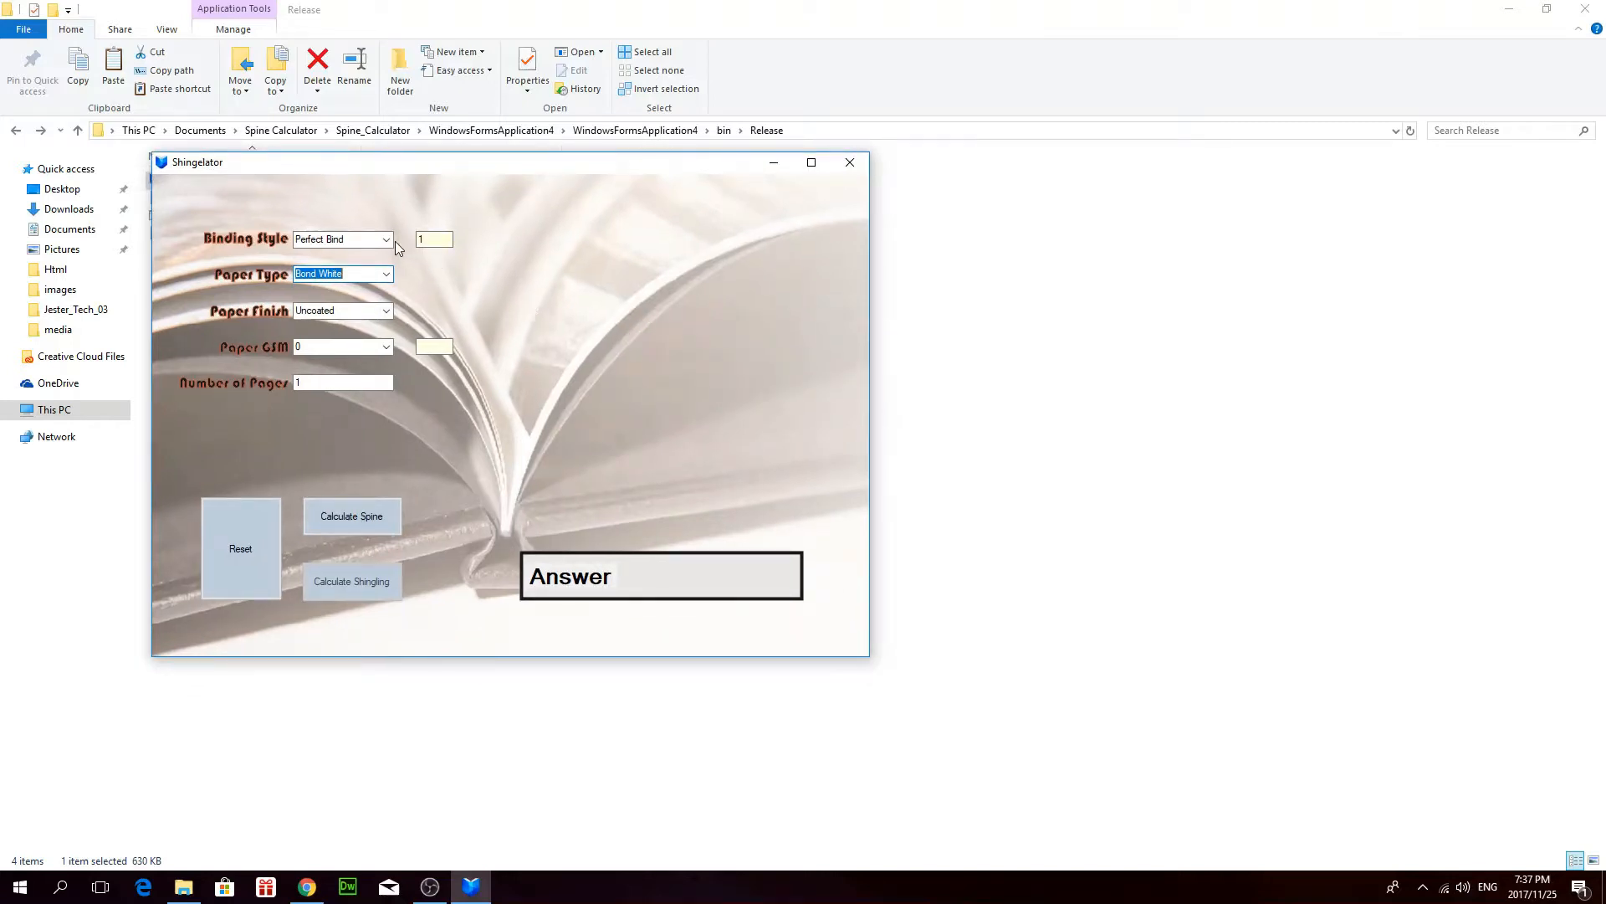
pyautogui.moveTo(592, 294)
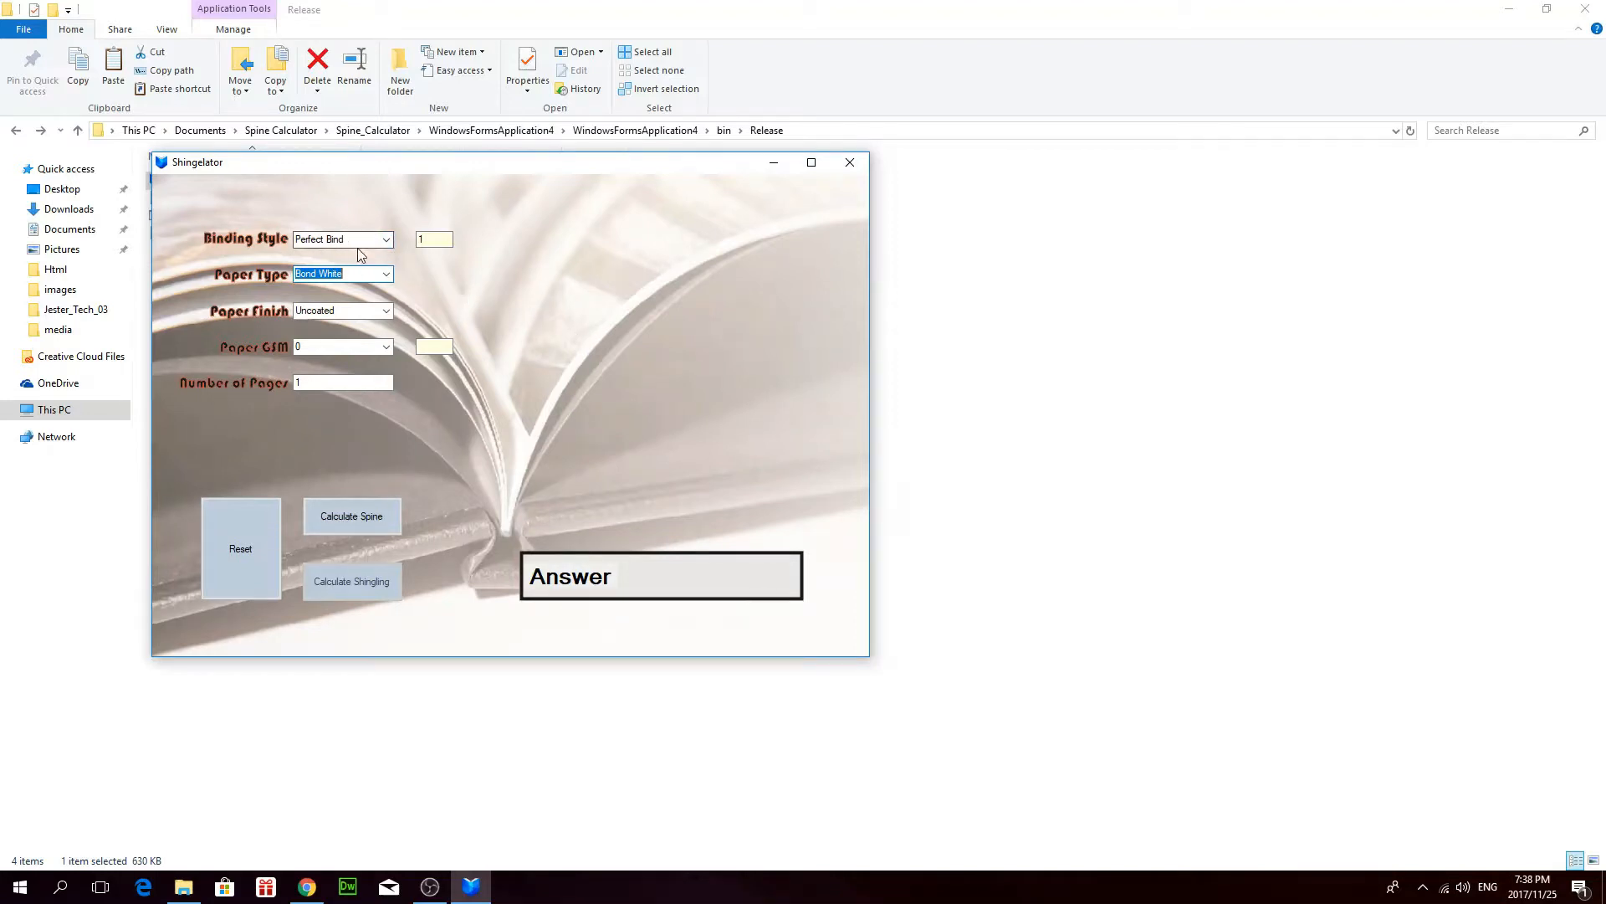
pyautogui.click(384, 240)
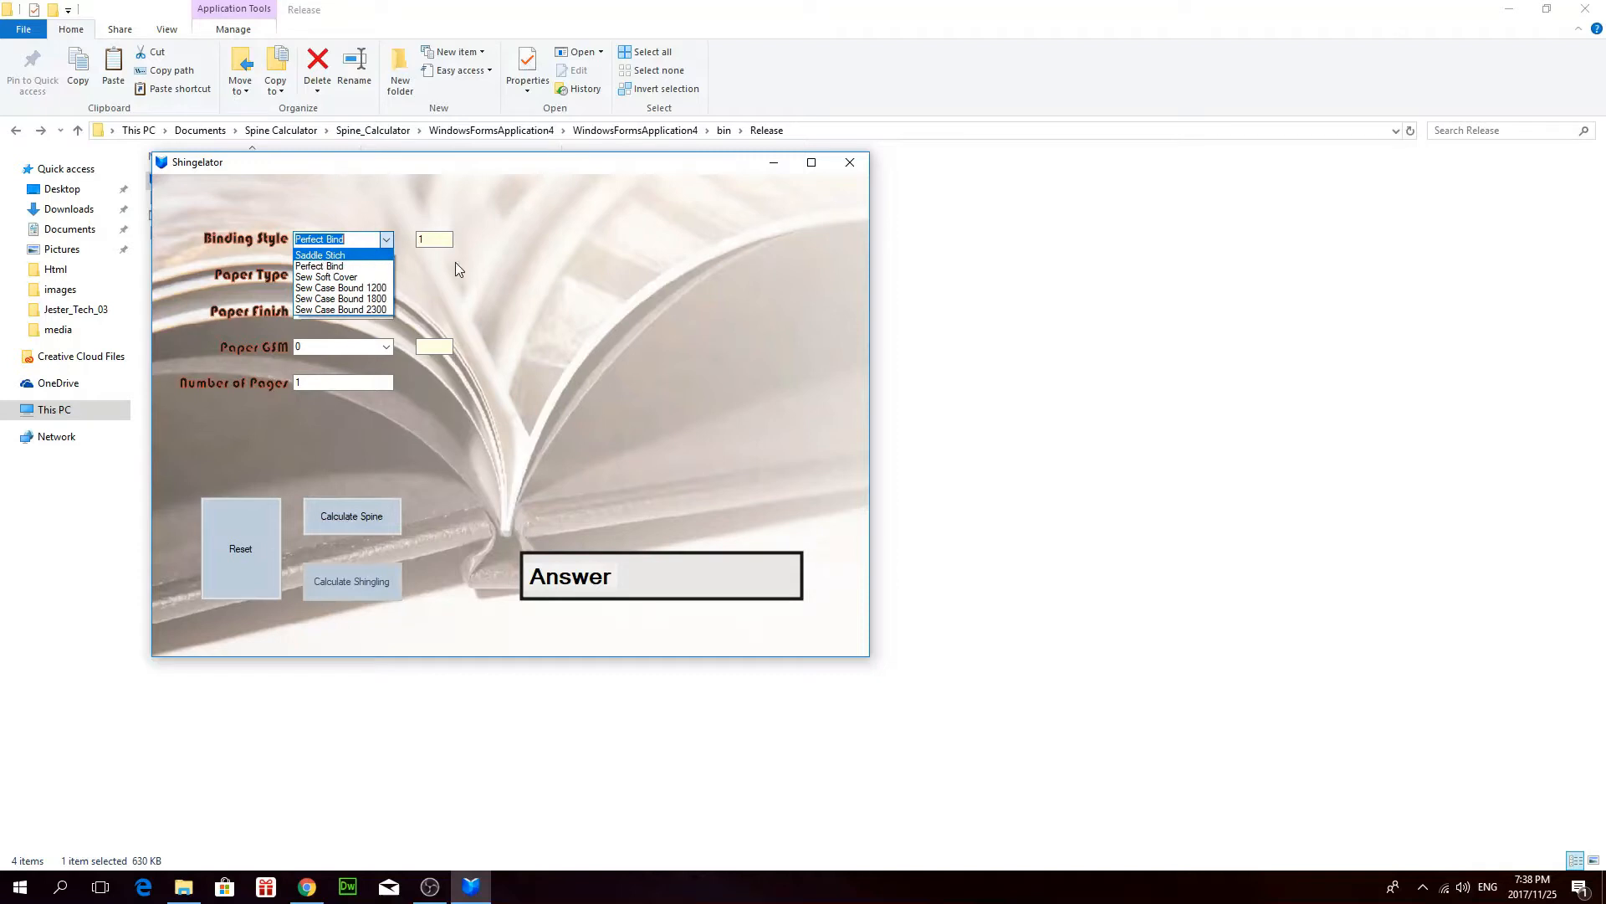
pyautogui.click(319, 264)
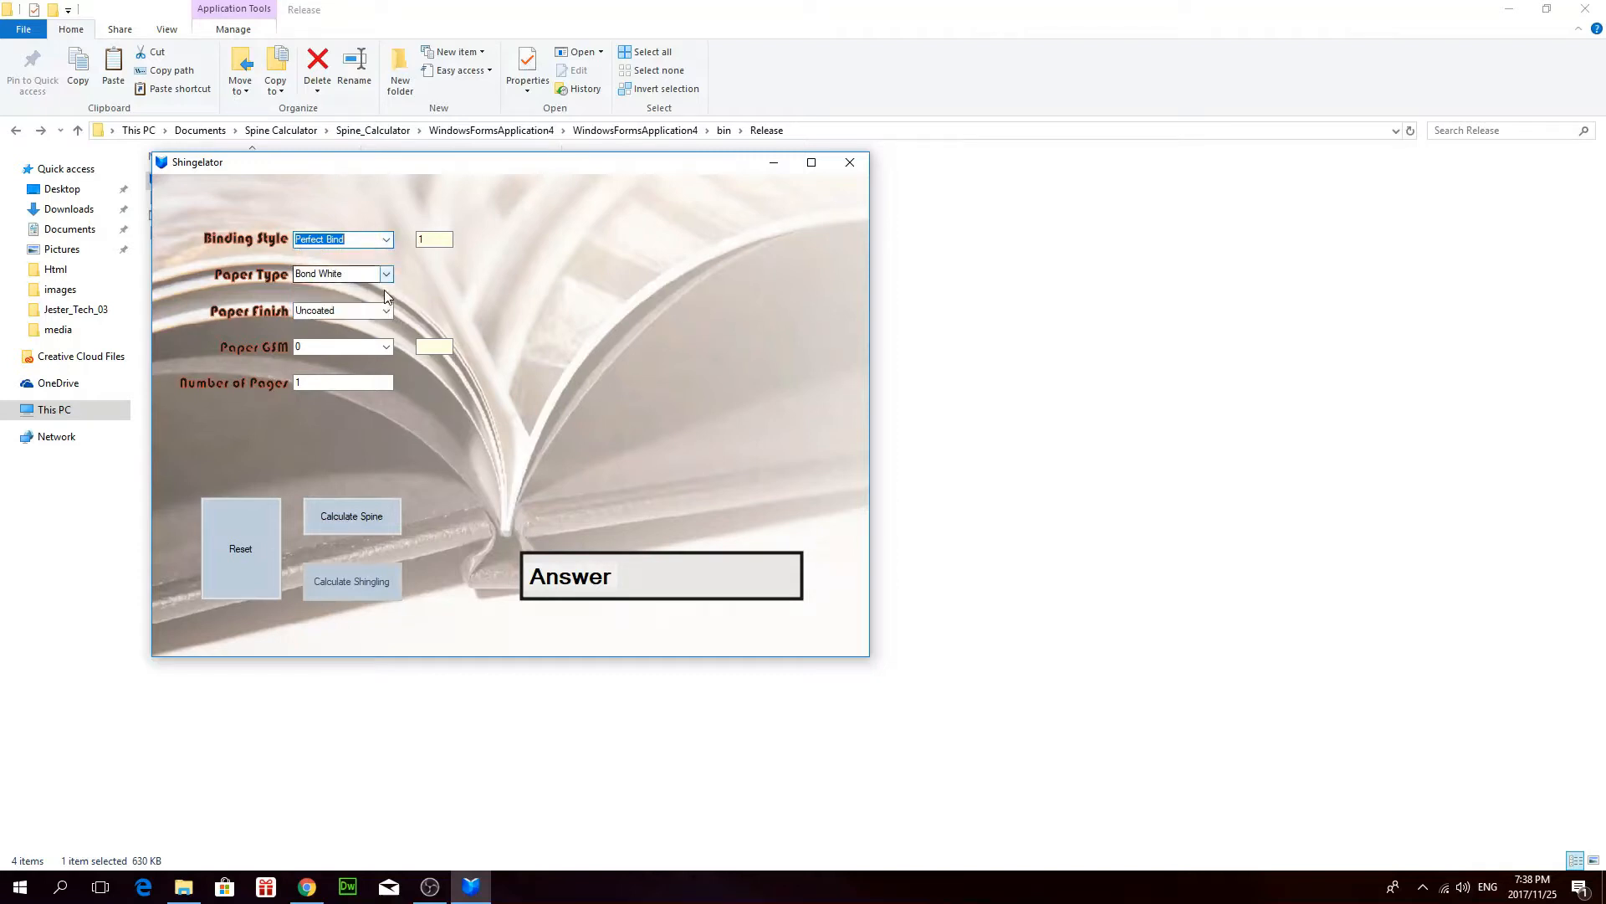
pyautogui.moveTo(325, 291)
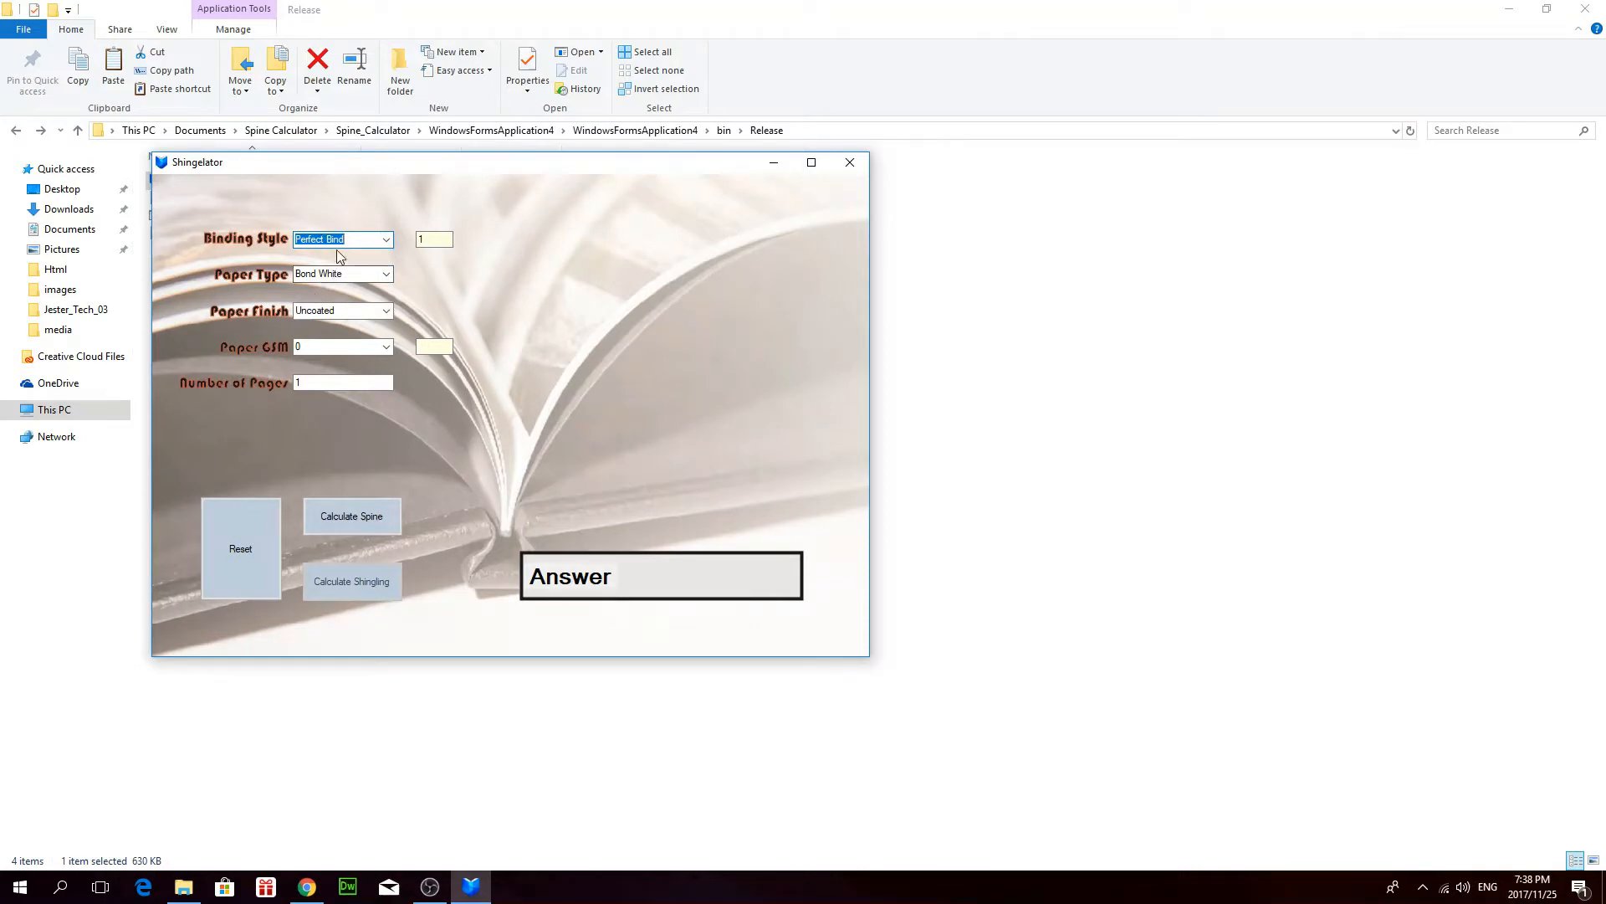
pyautogui.click(385, 275)
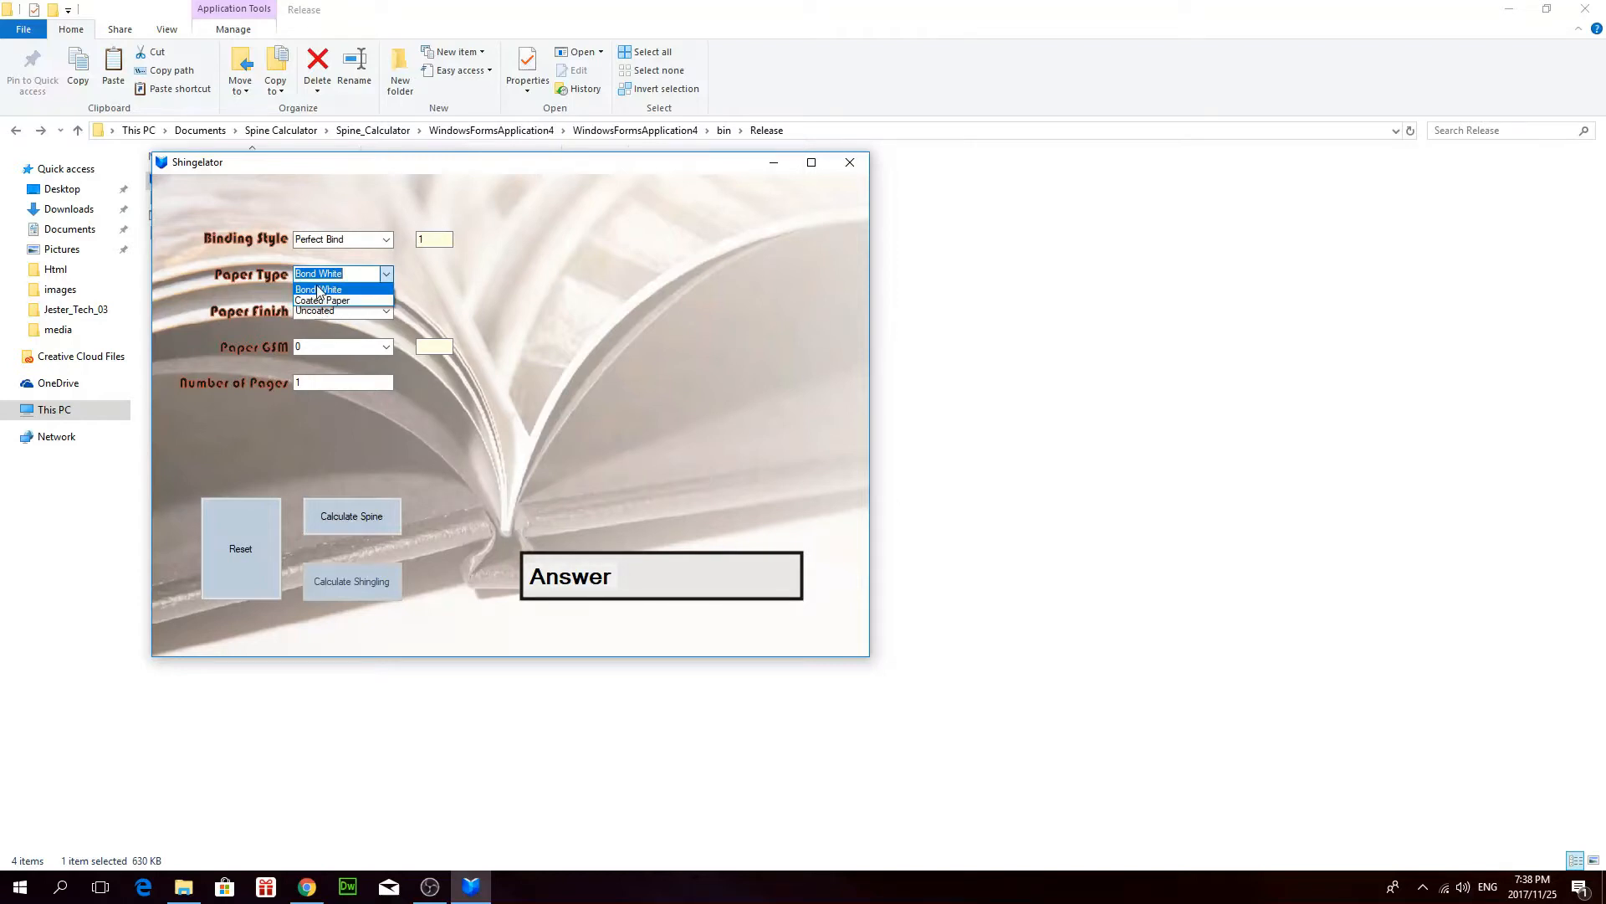
pyautogui.moveTo(369, 293)
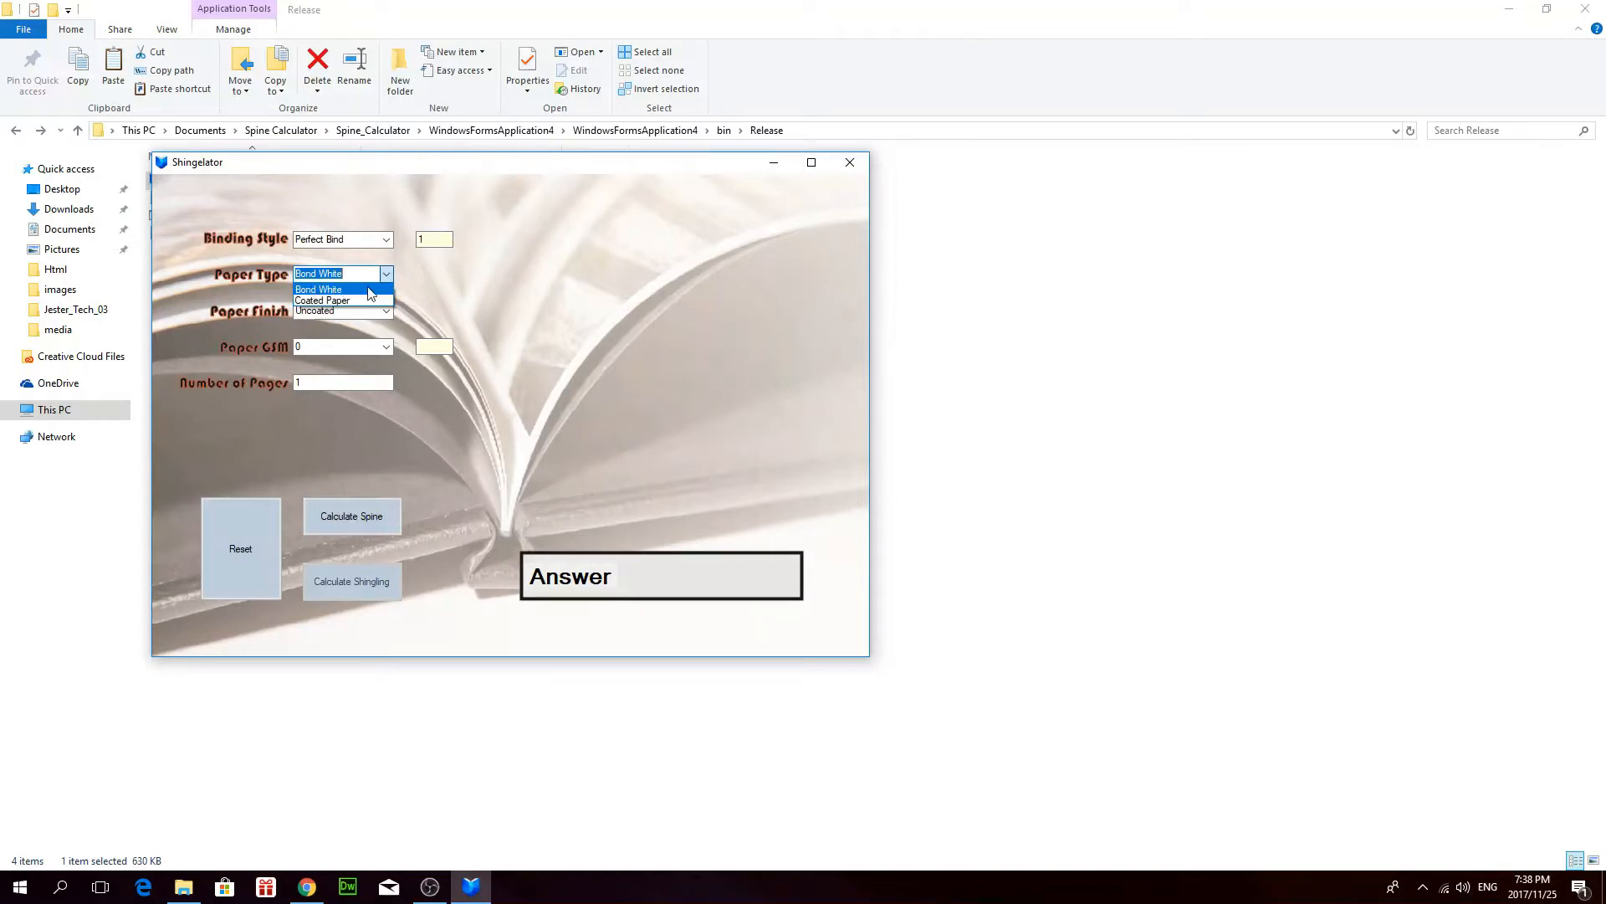
pyautogui.moveTo(343, 302)
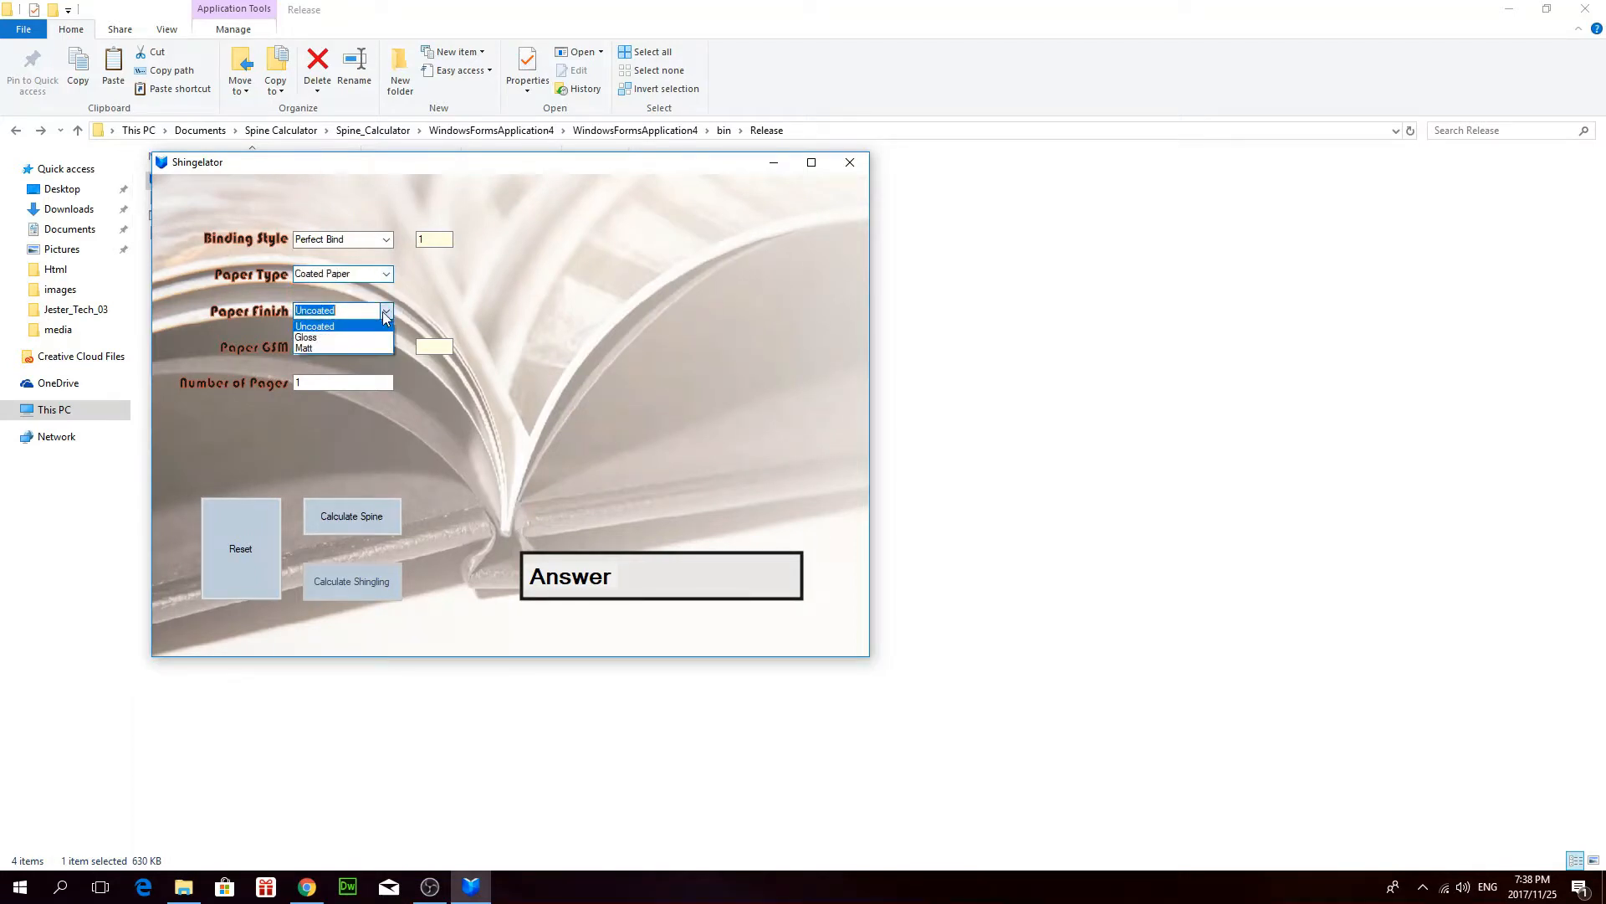
pyautogui.moveTo(311, 348)
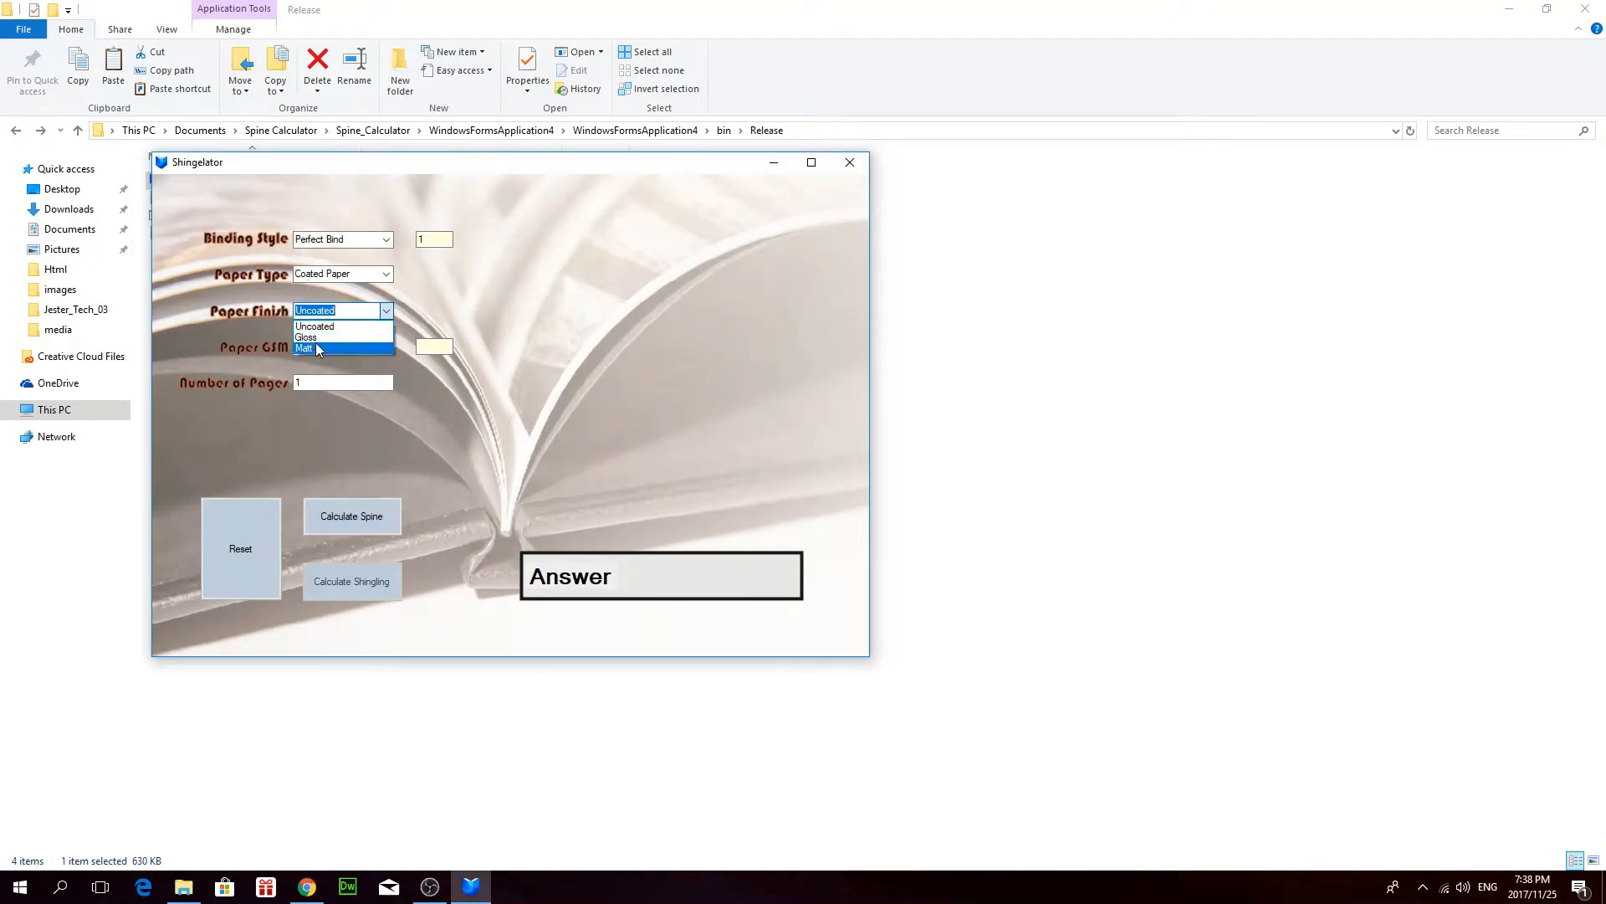
pyautogui.click(314, 338)
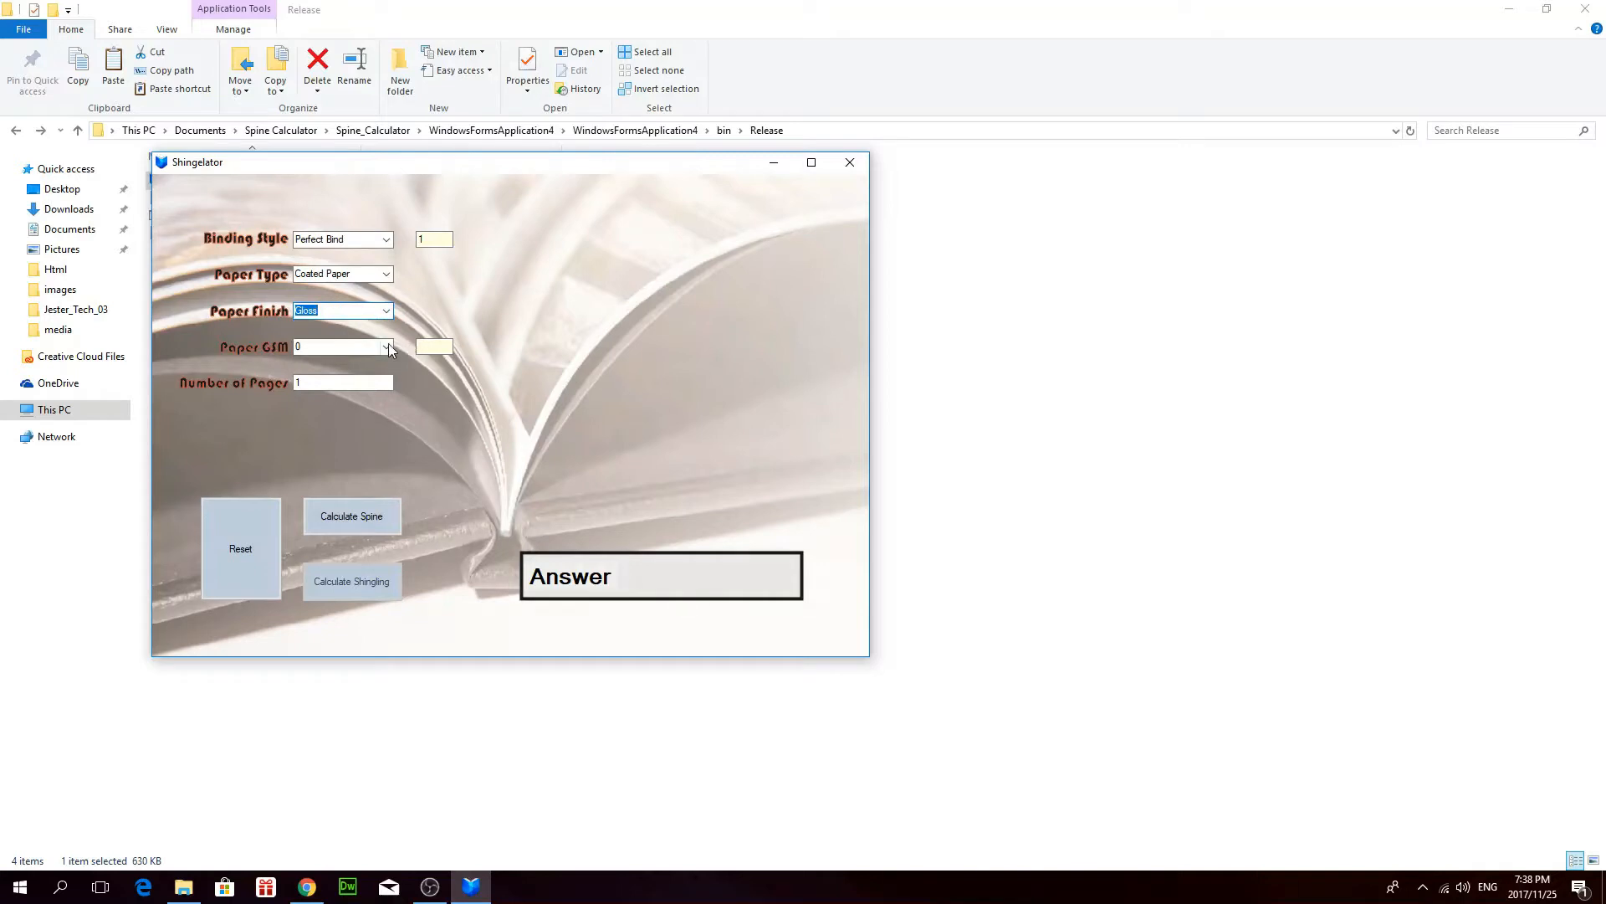
pyautogui.click(384, 347)
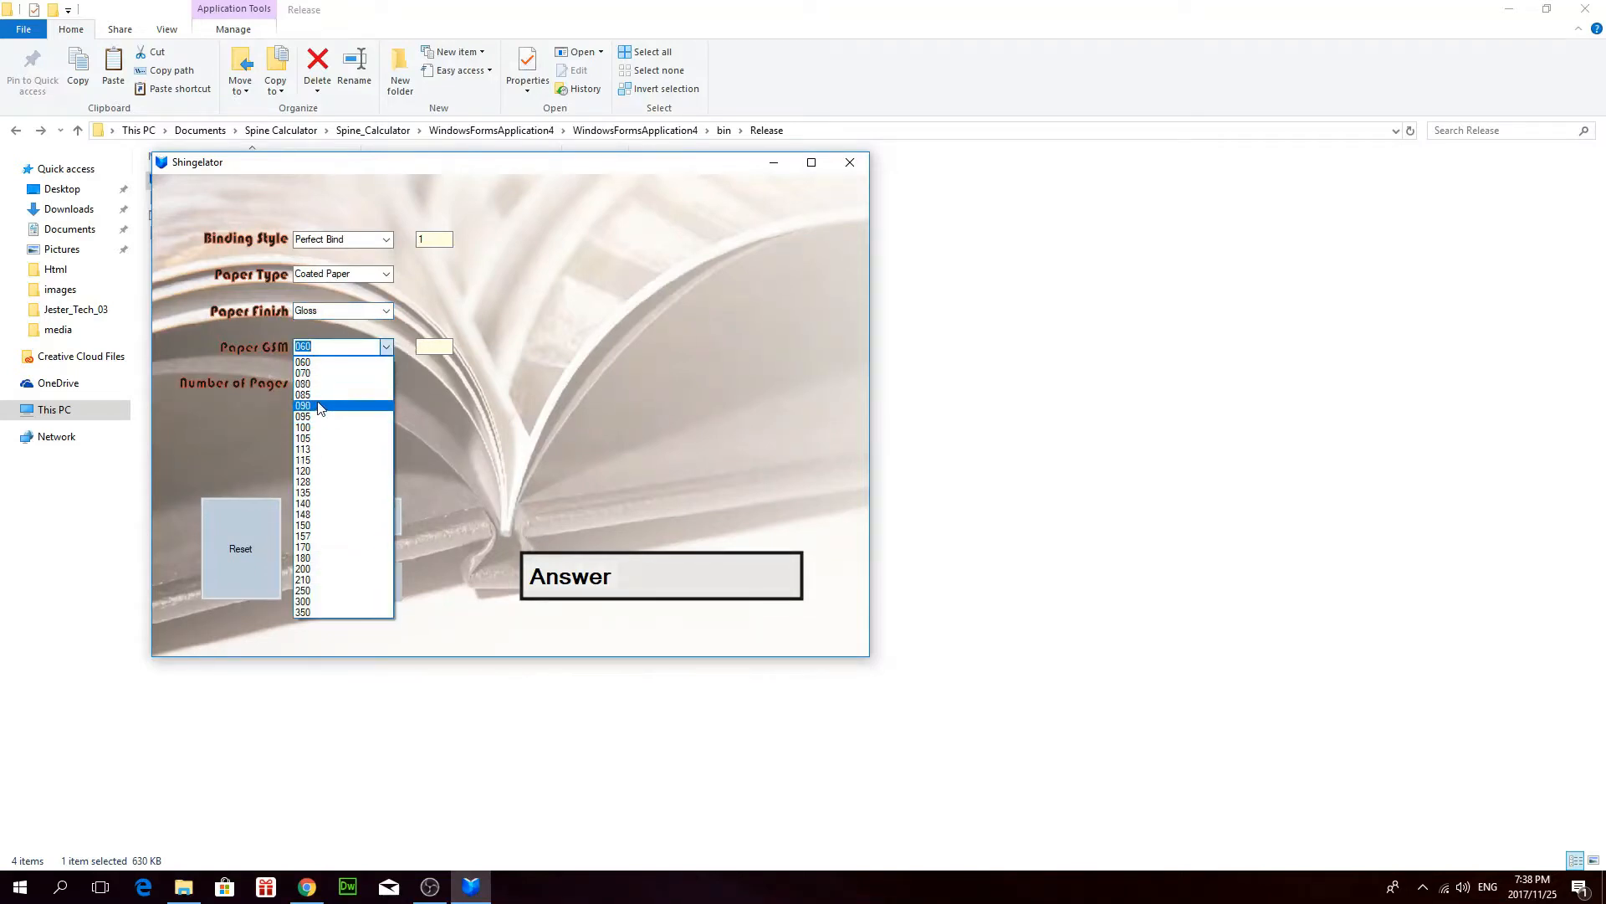
pyautogui.click(303, 448)
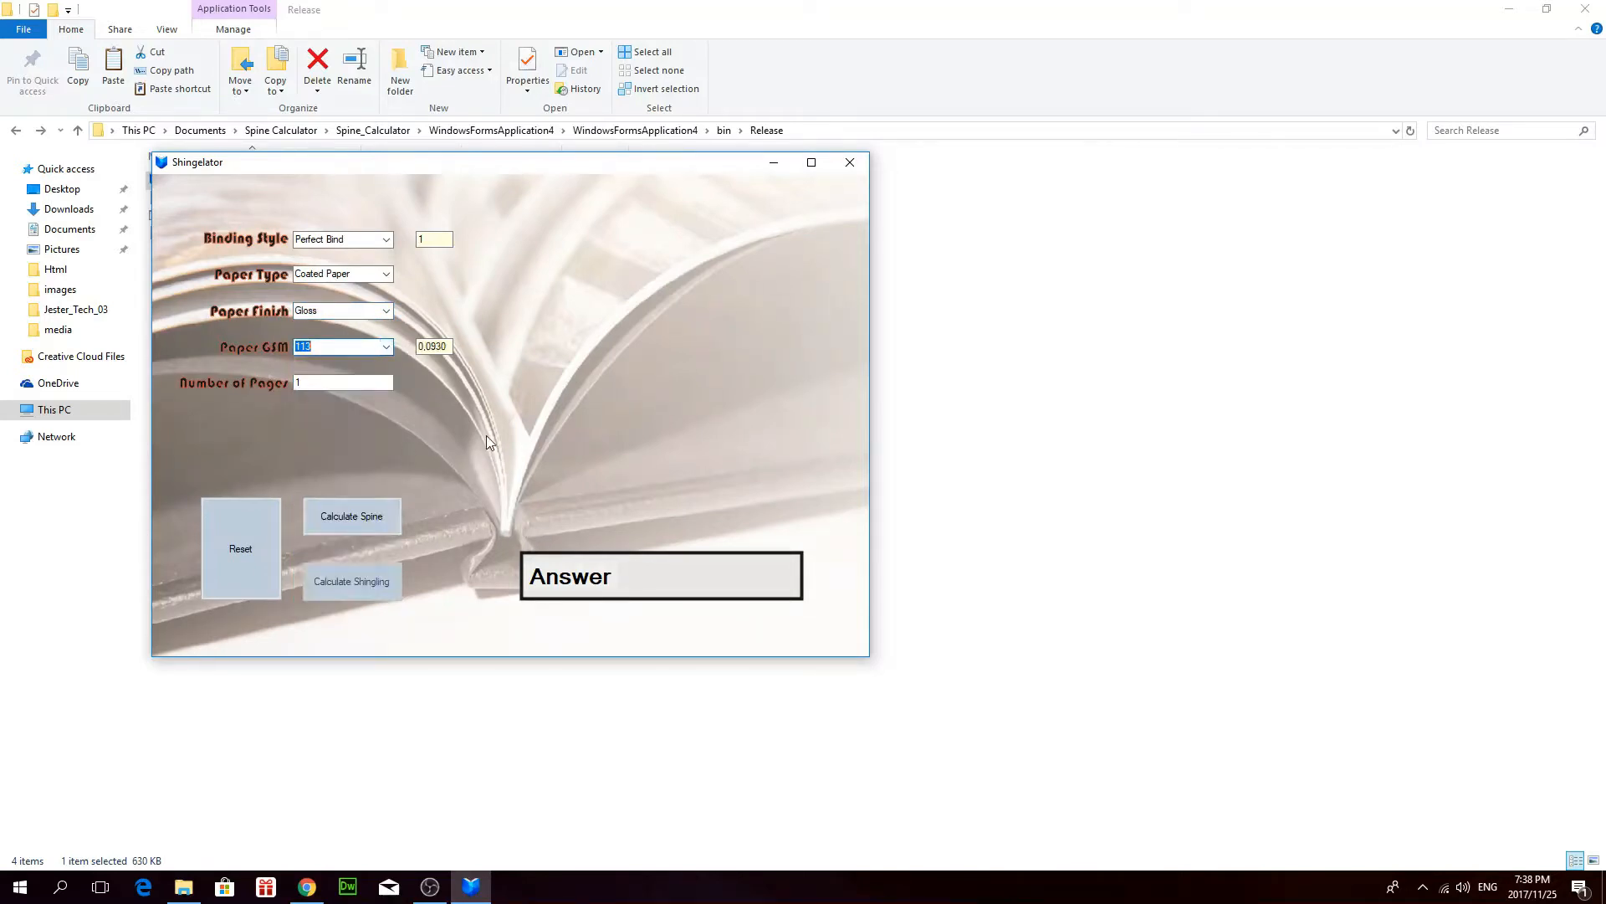
# Enter 200 pages and calculate the spine, giving 10,3 mm.
pyautogui.click(342, 381)
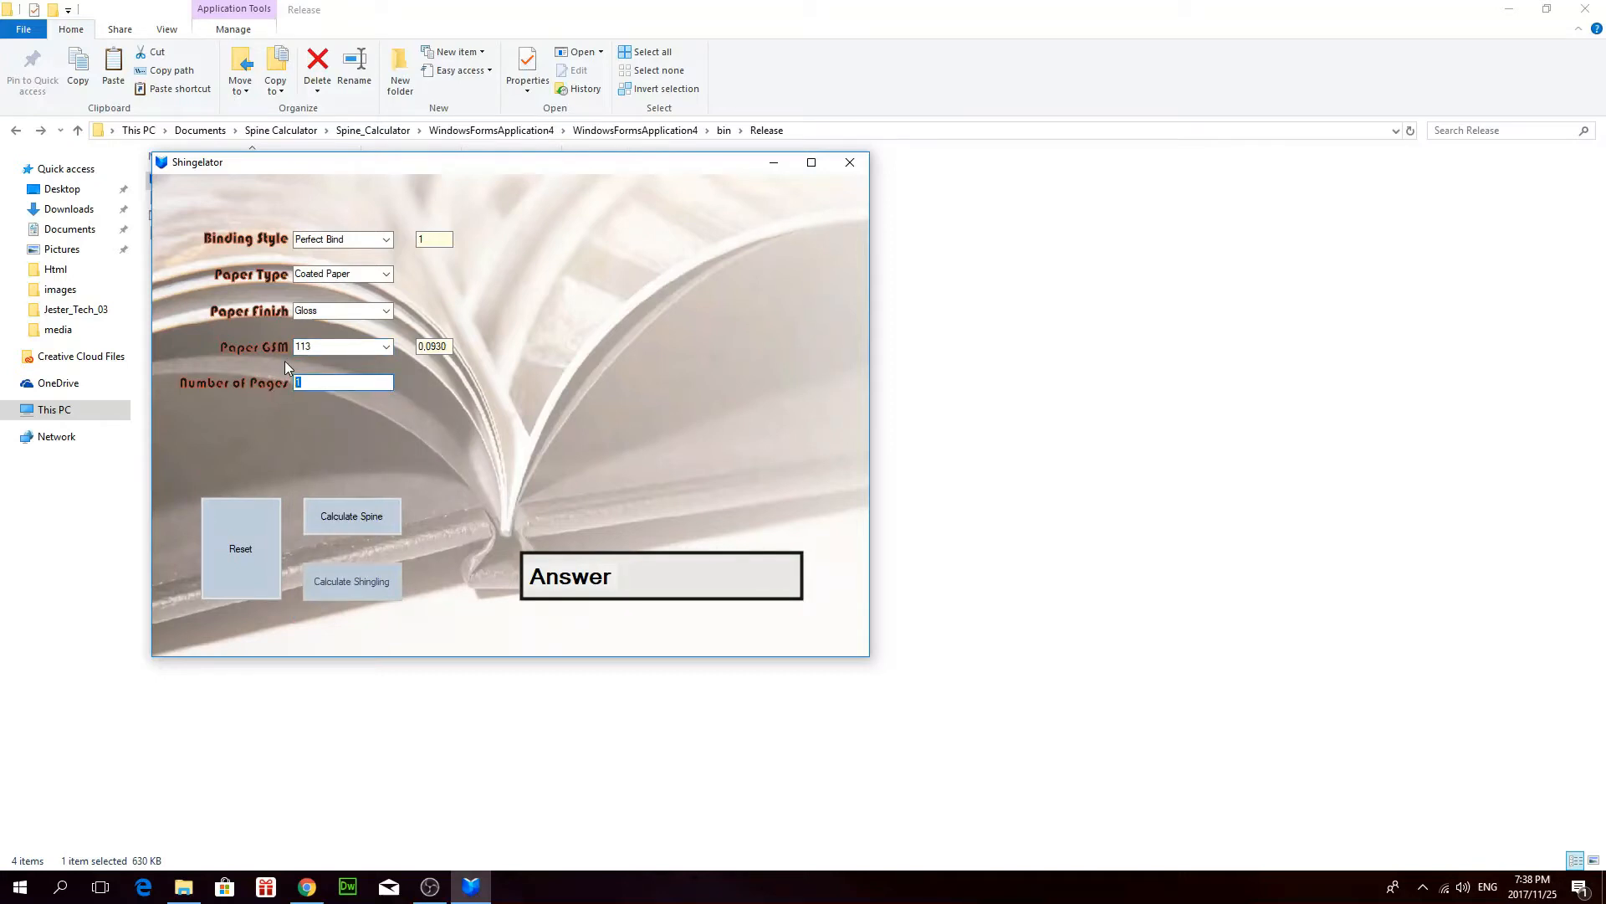
pyautogui.write('200')
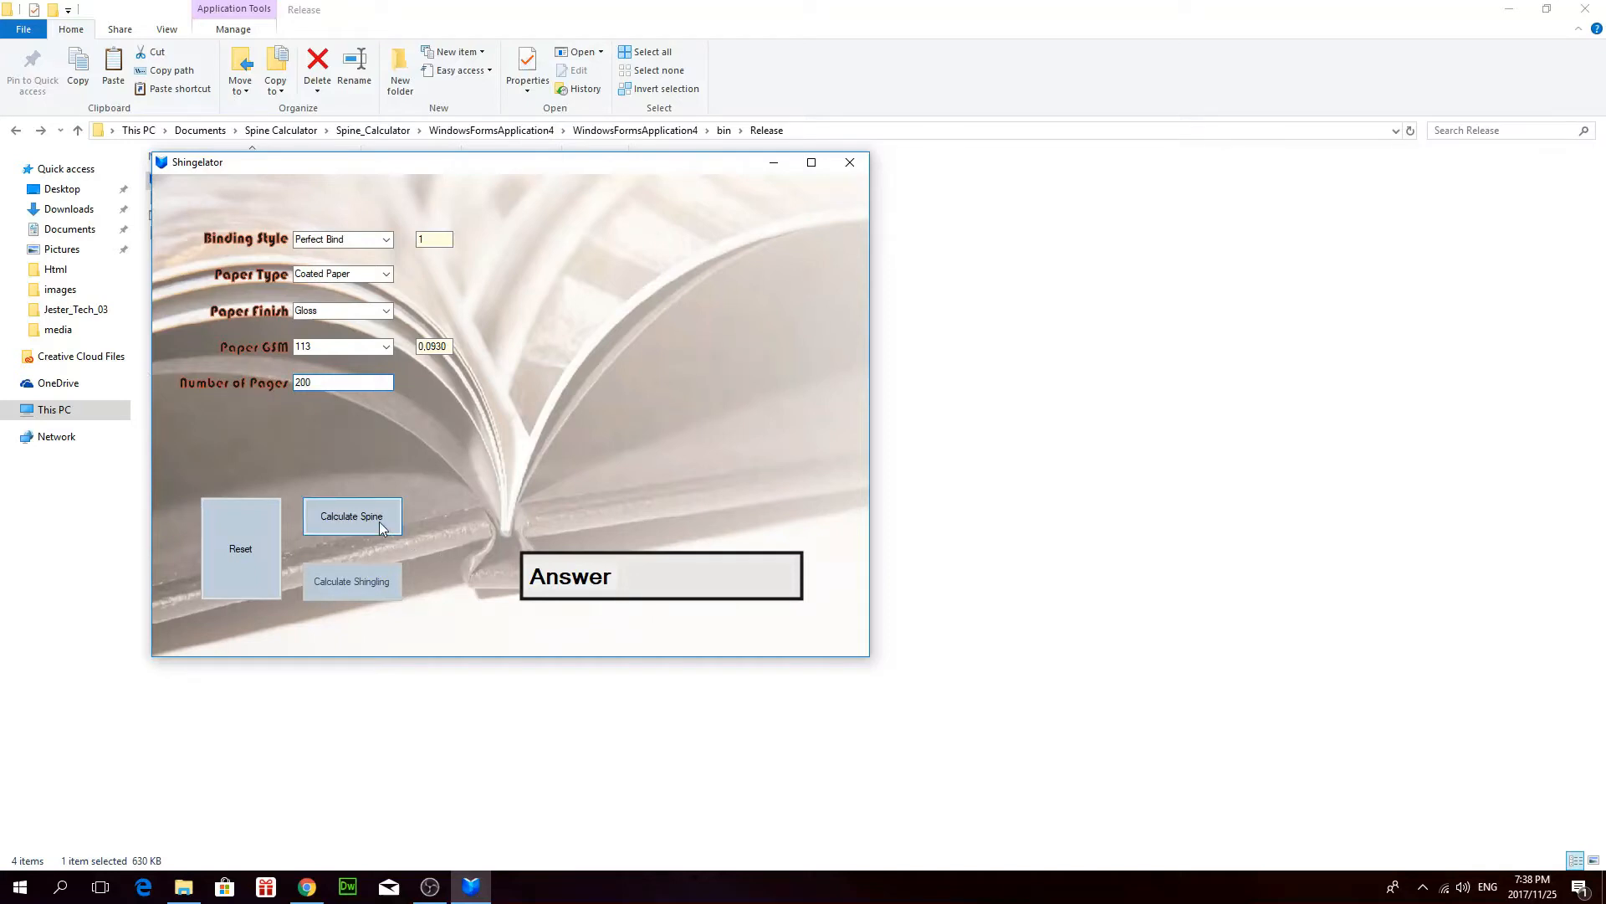
pyautogui.click(352, 515)
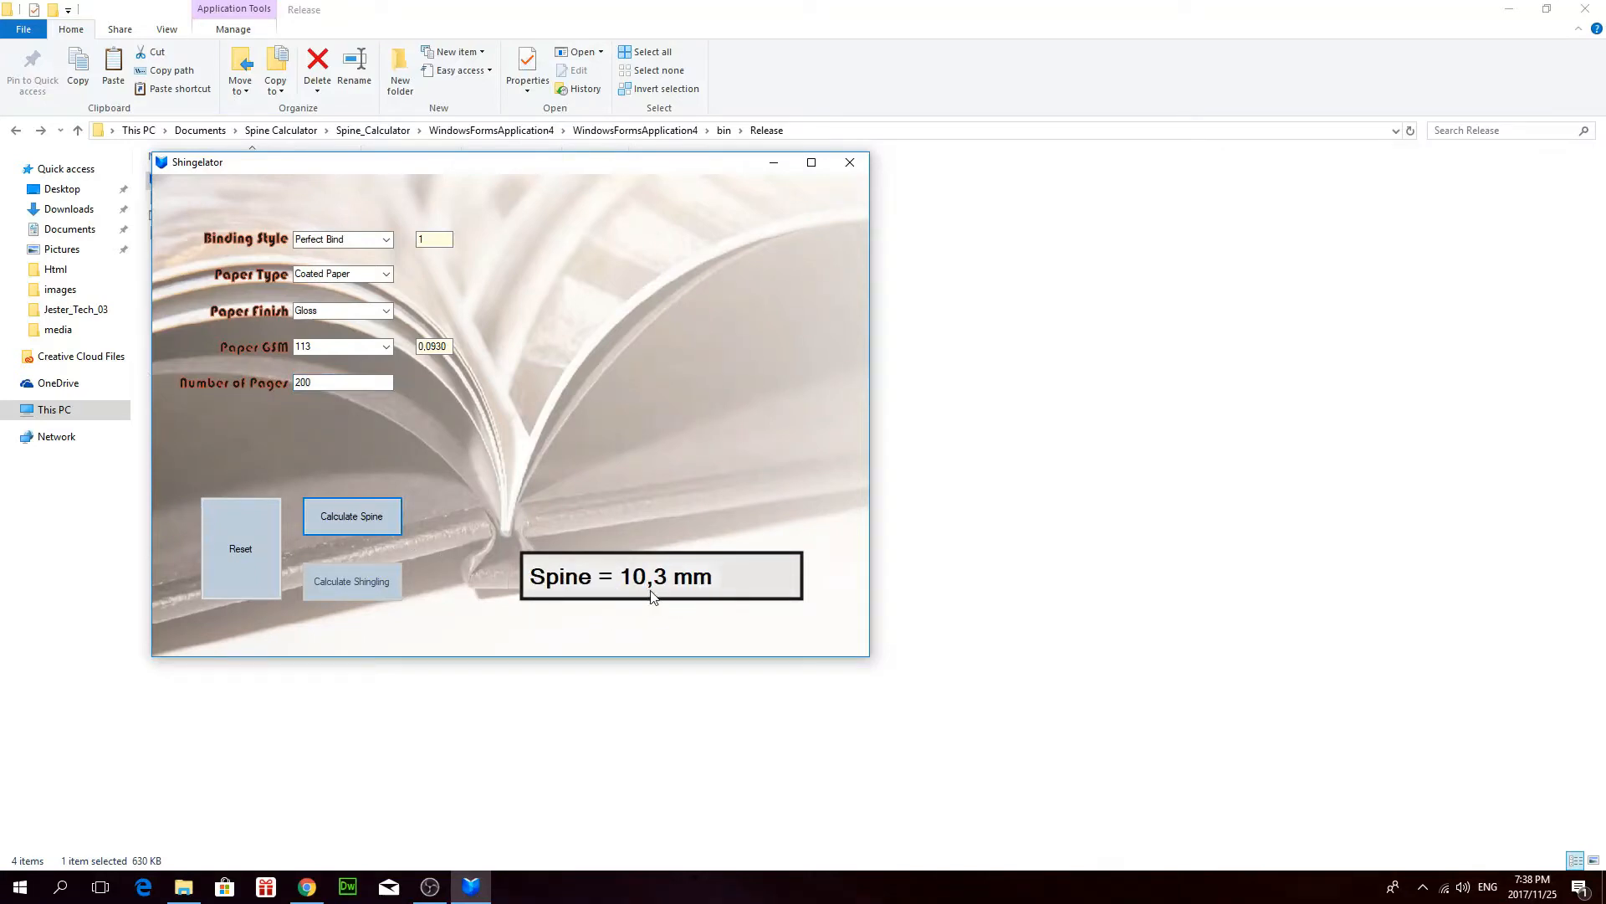
pyautogui.moveTo(672, 592)
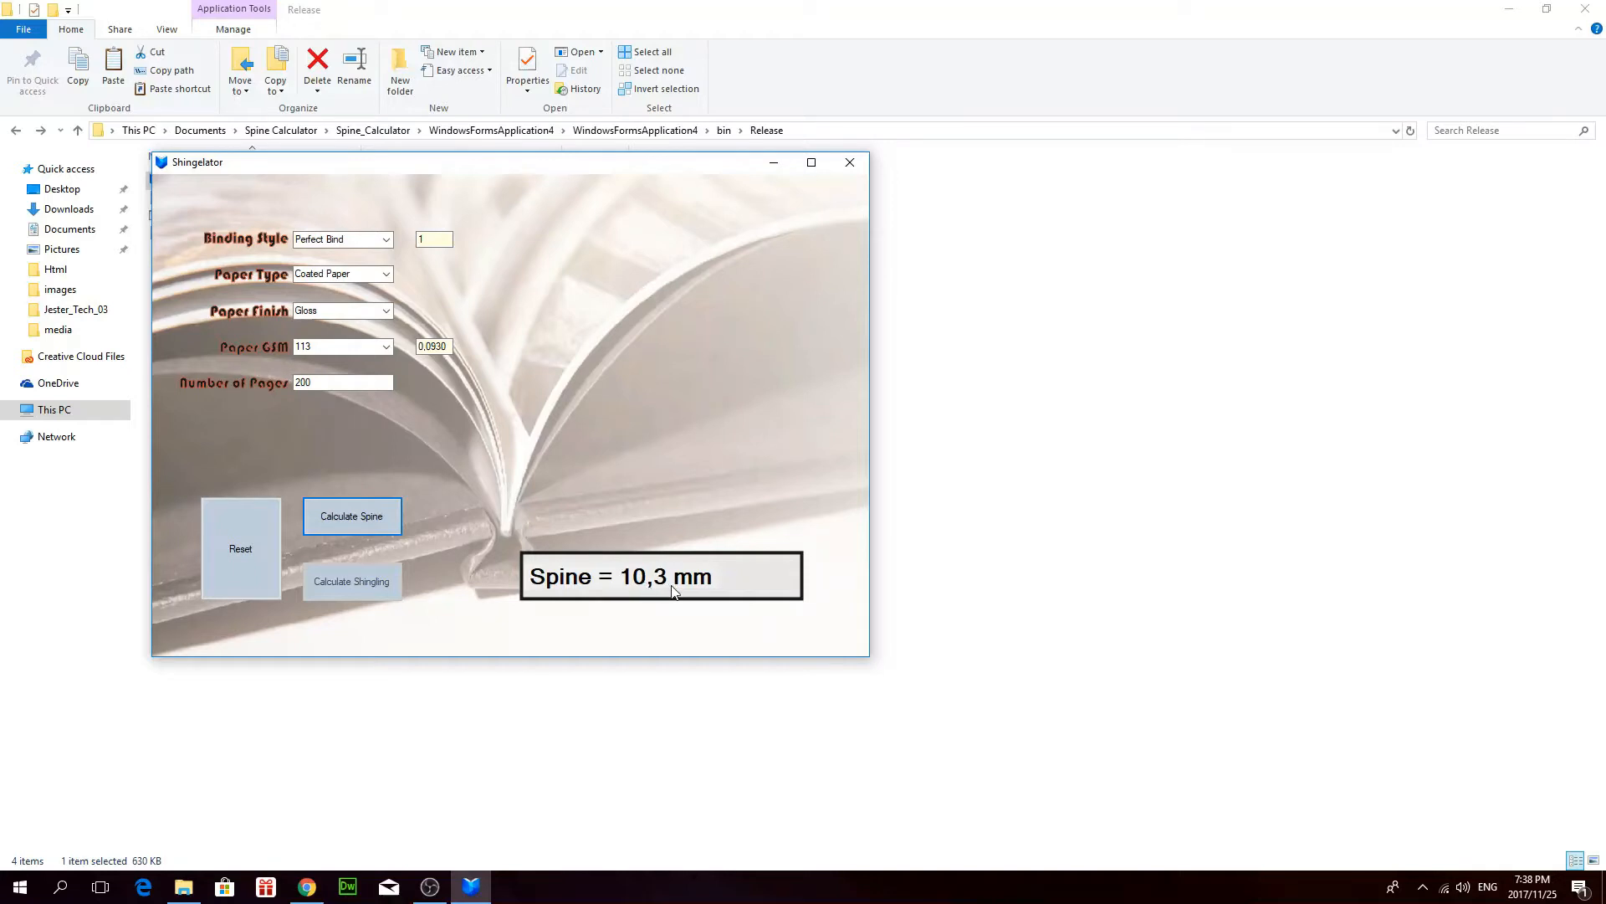
pyautogui.moveTo(207, 570)
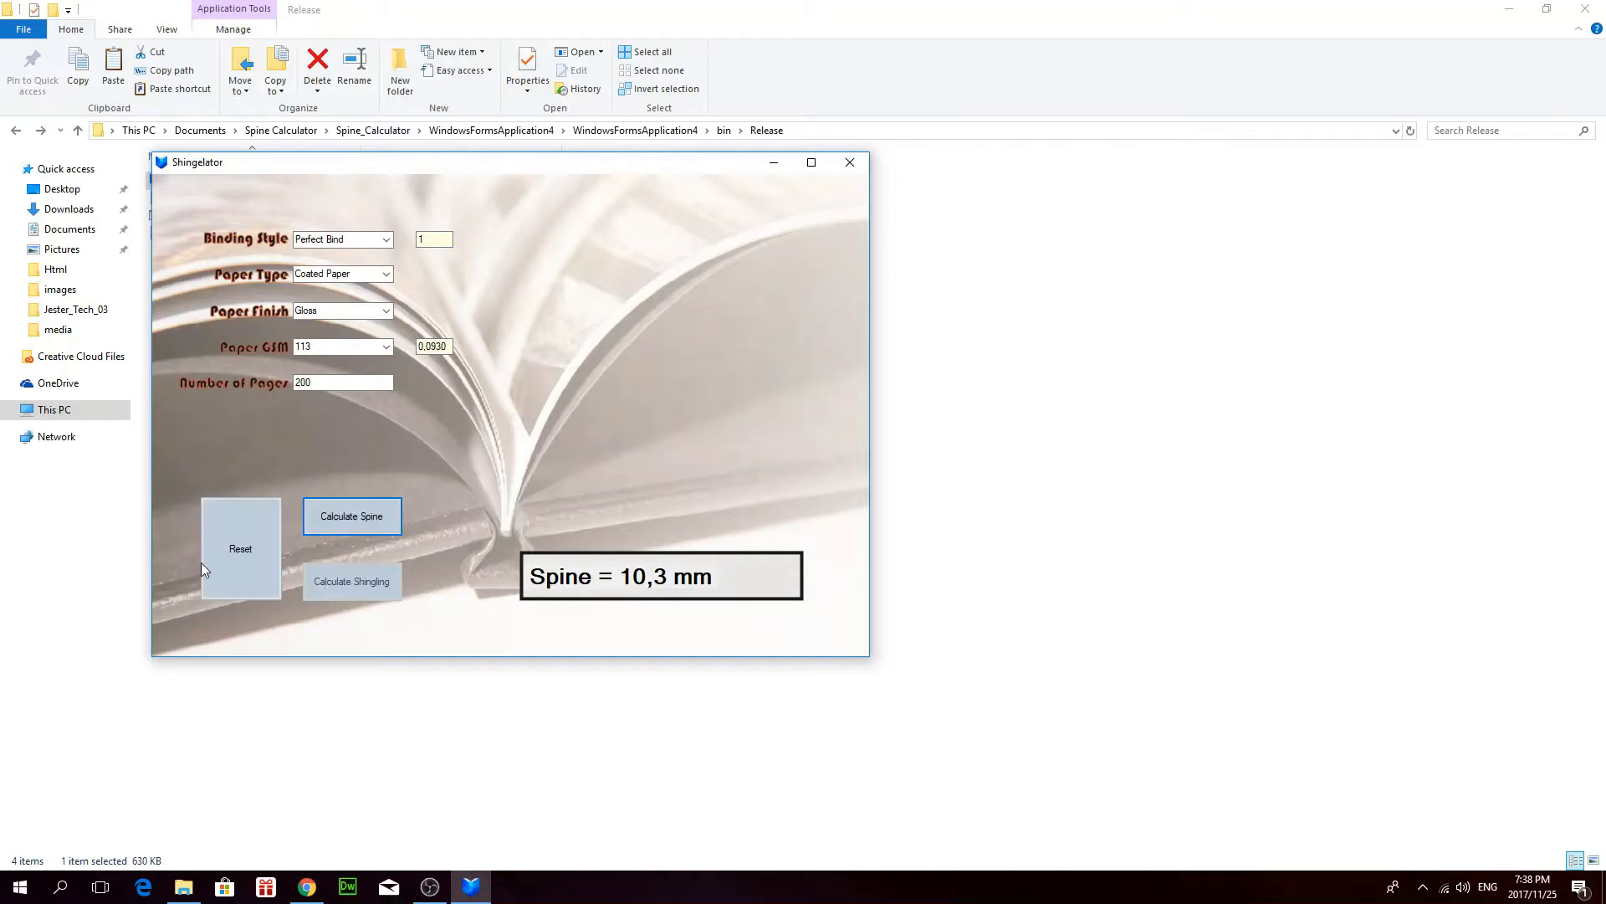
# Reset, then calculate shingling for Saddle Stitch, uncoated Bond White 080 GSM, 64 pages, giving 1,6 mm.
pyautogui.click(385, 240)
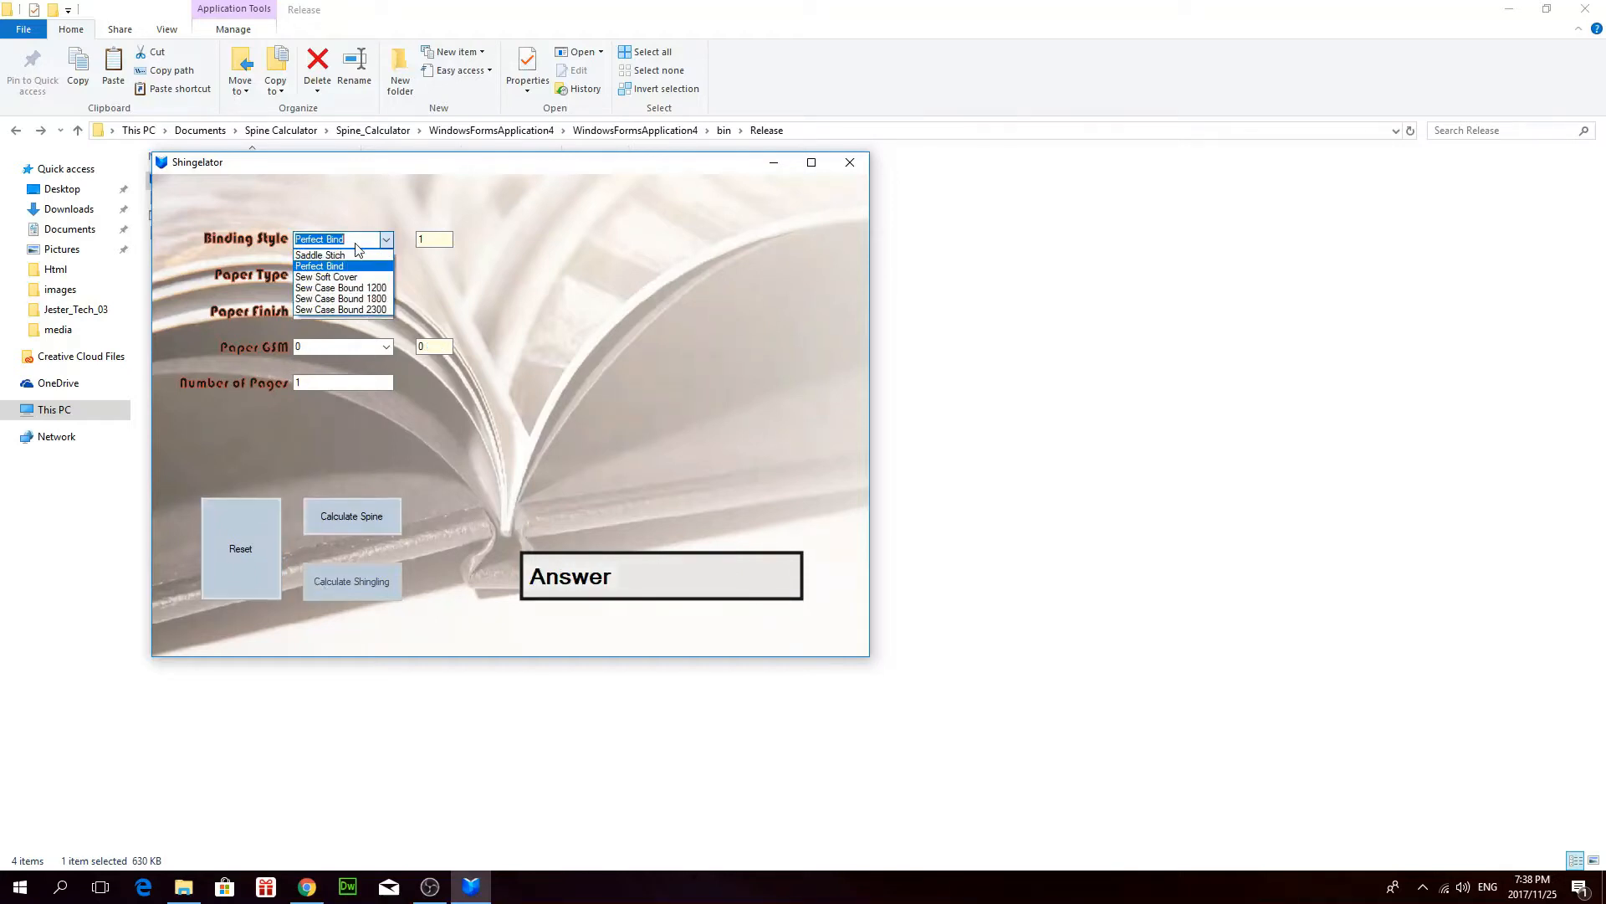
pyautogui.click(320, 254)
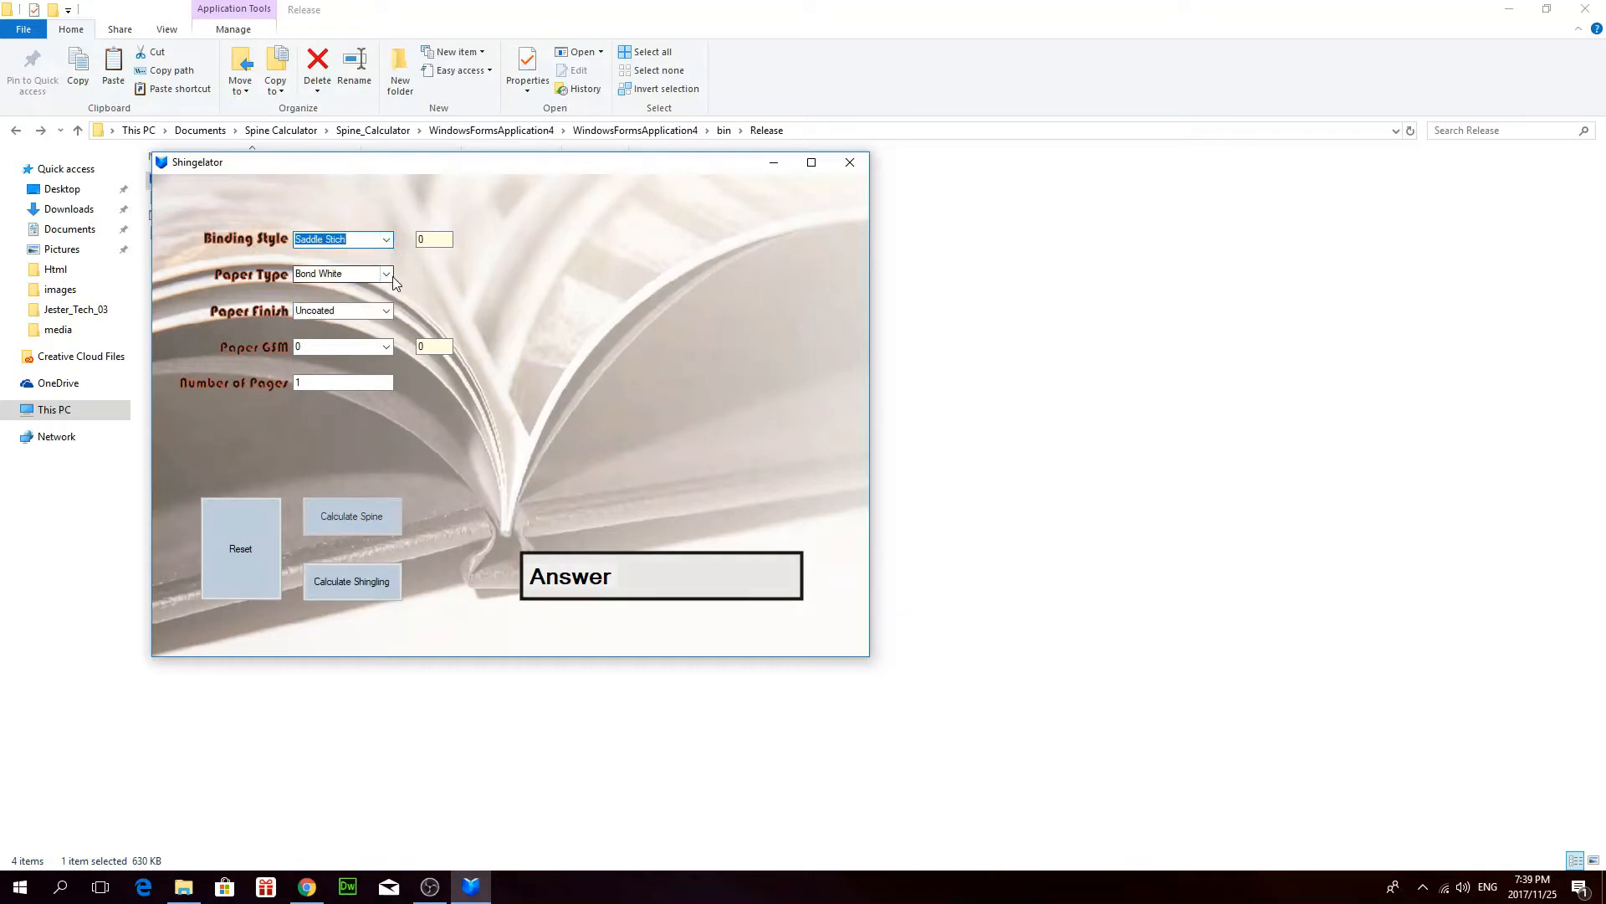
pyautogui.click(341, 274)
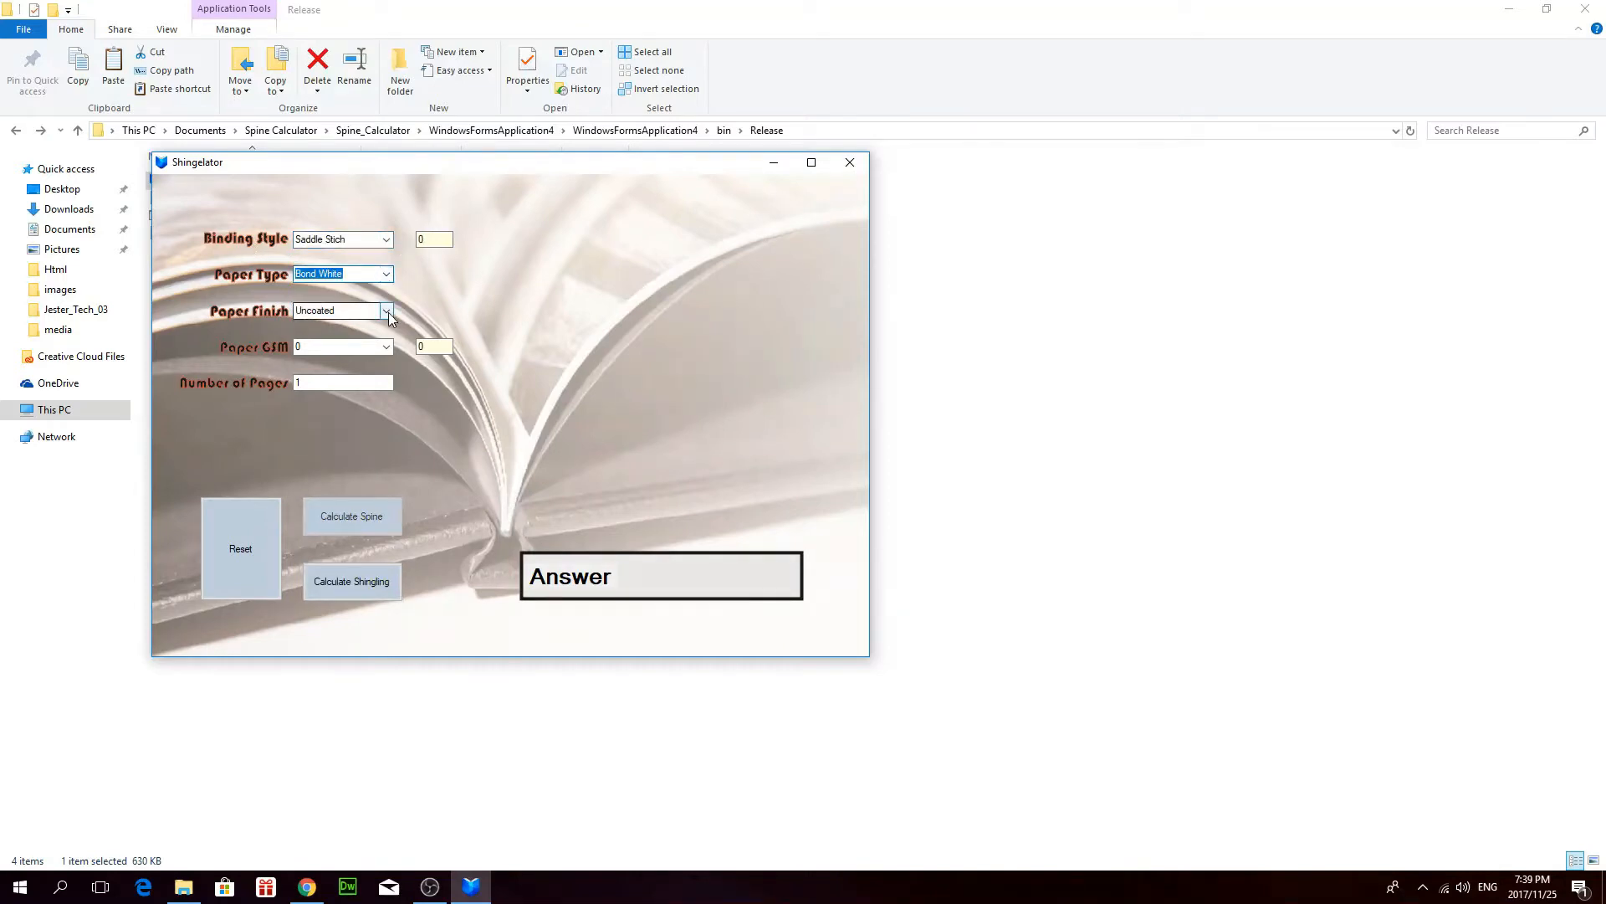
pyautogui.click(385, 346)
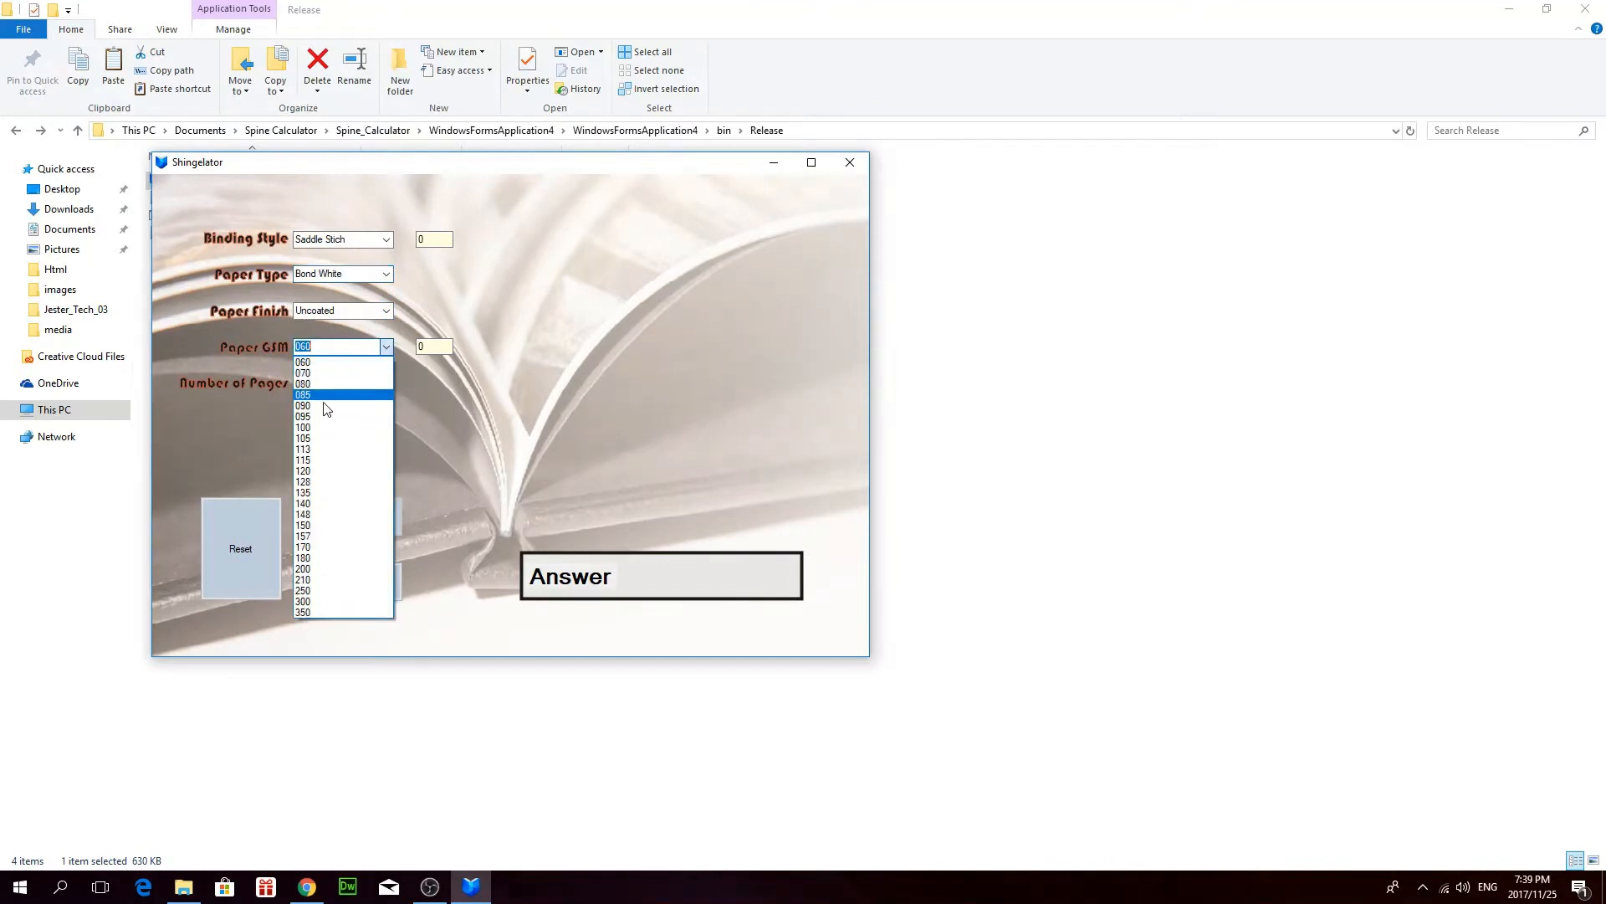
pyautogui.click(303, 385)
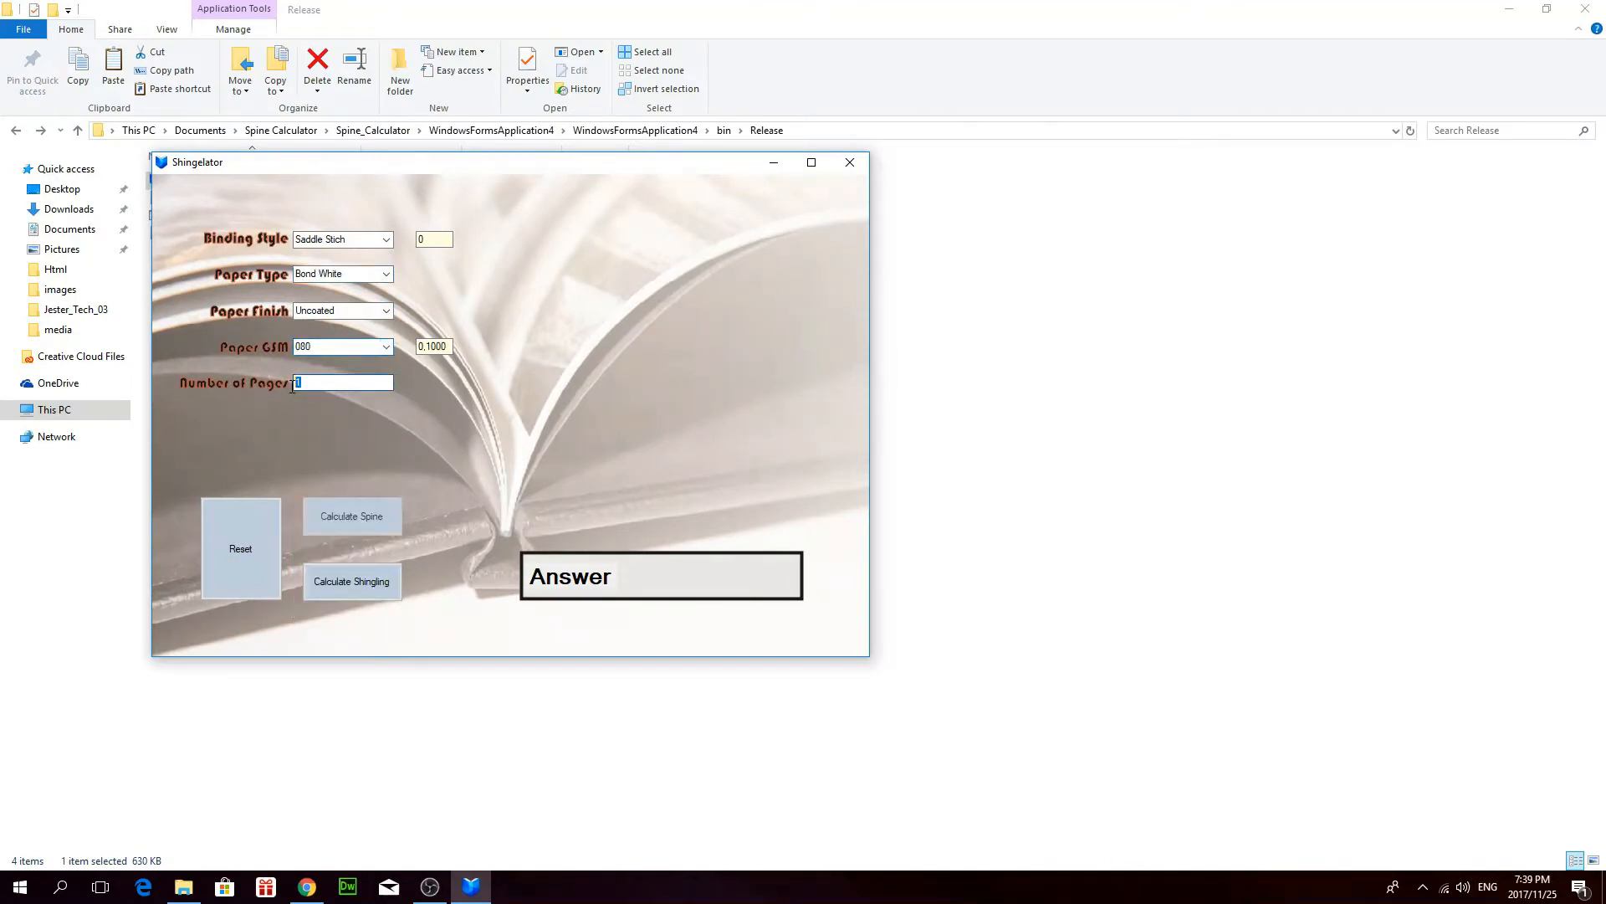
pyautogui.write('64')
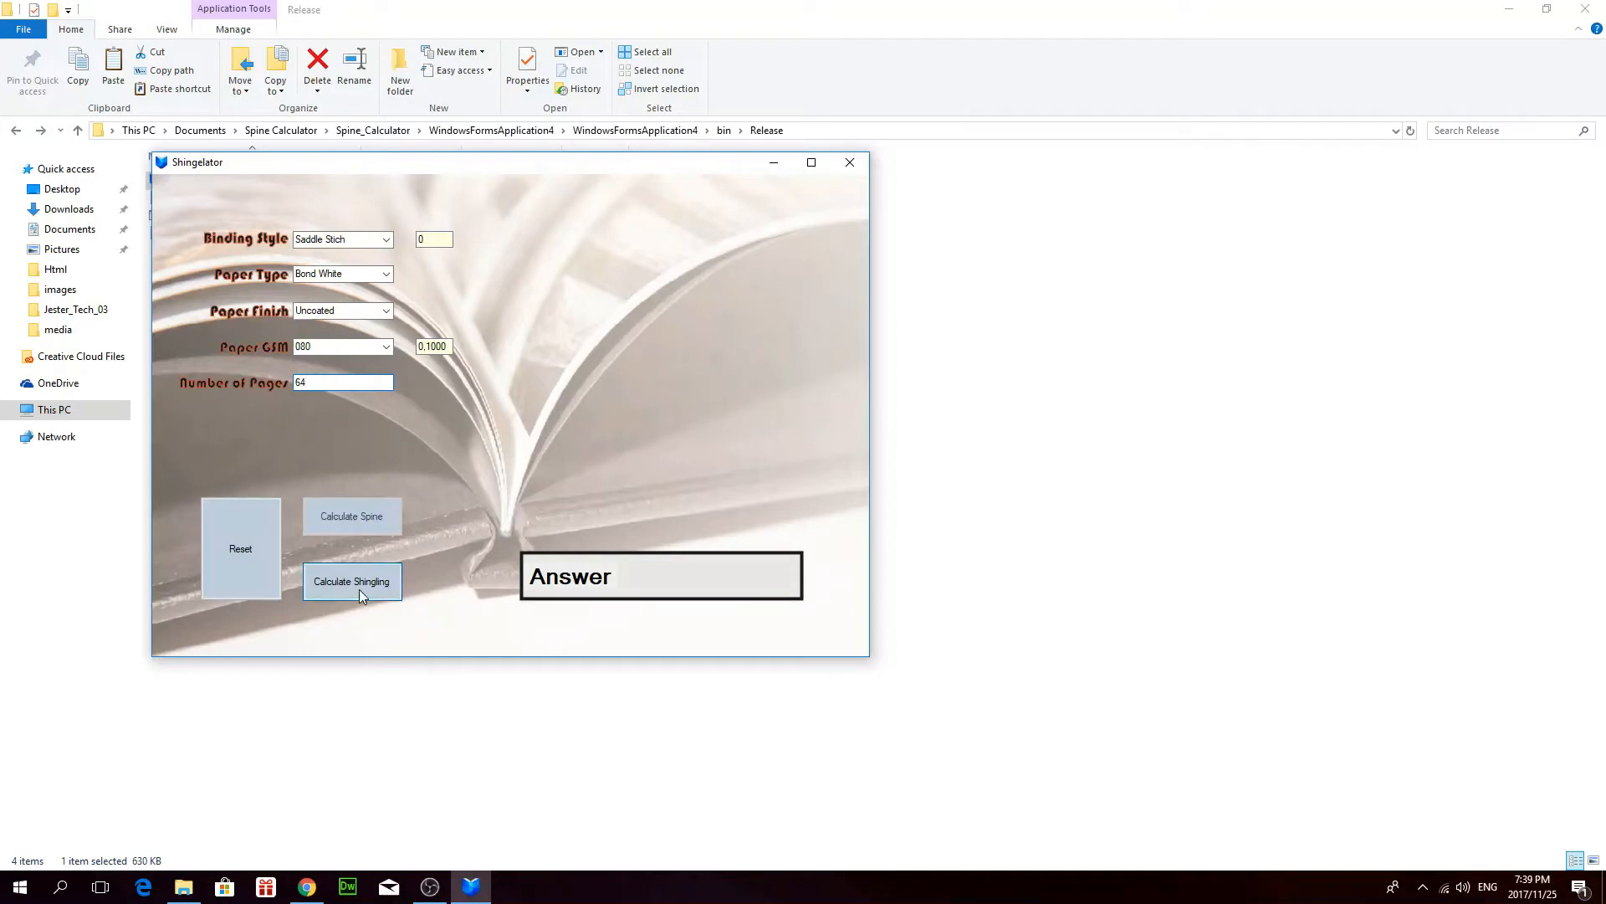
pyautogui.click(351, 583)
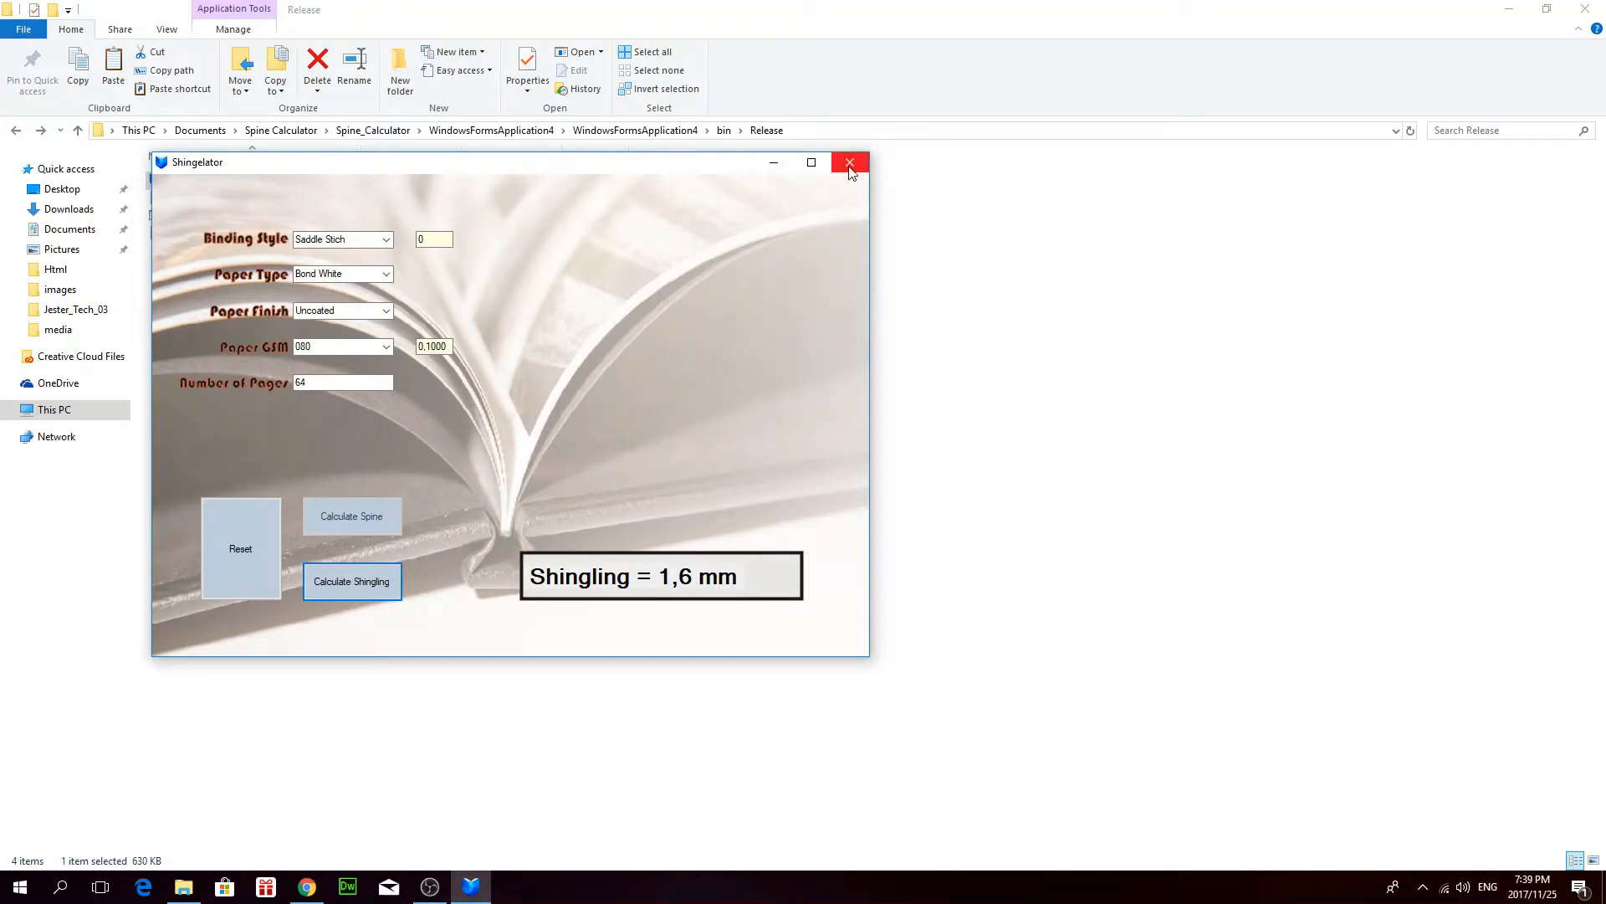
# Close the calculator and download Spine_Calculator.zip from the Jester Tech downloads page.
pyautogui.click(850, 162)
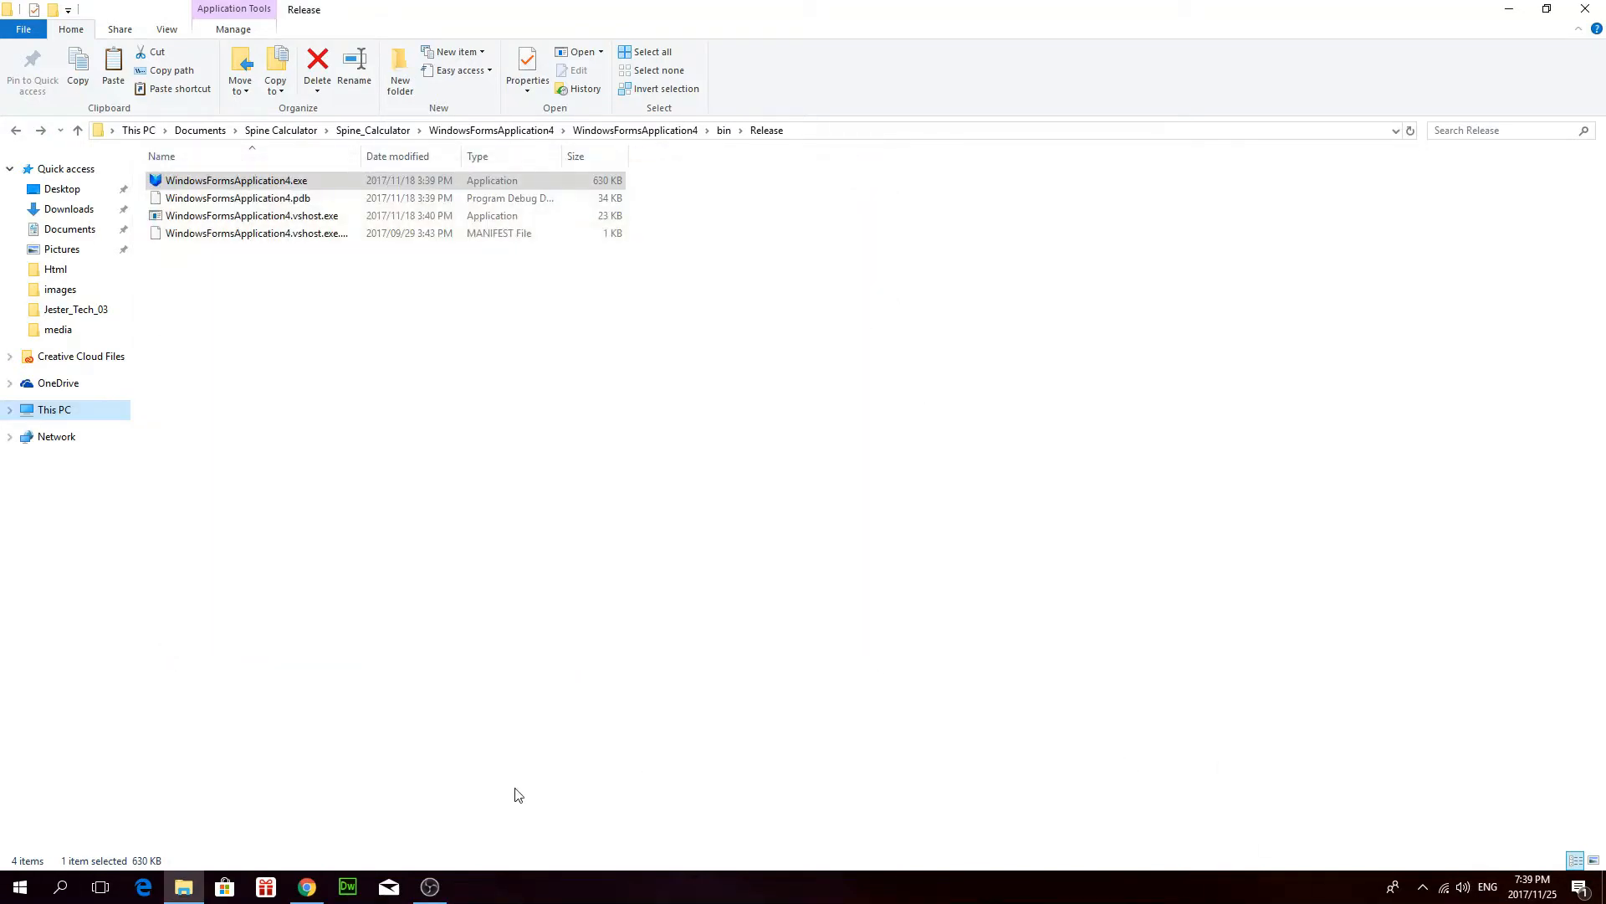
pyautogui.moveTo(307, 887)
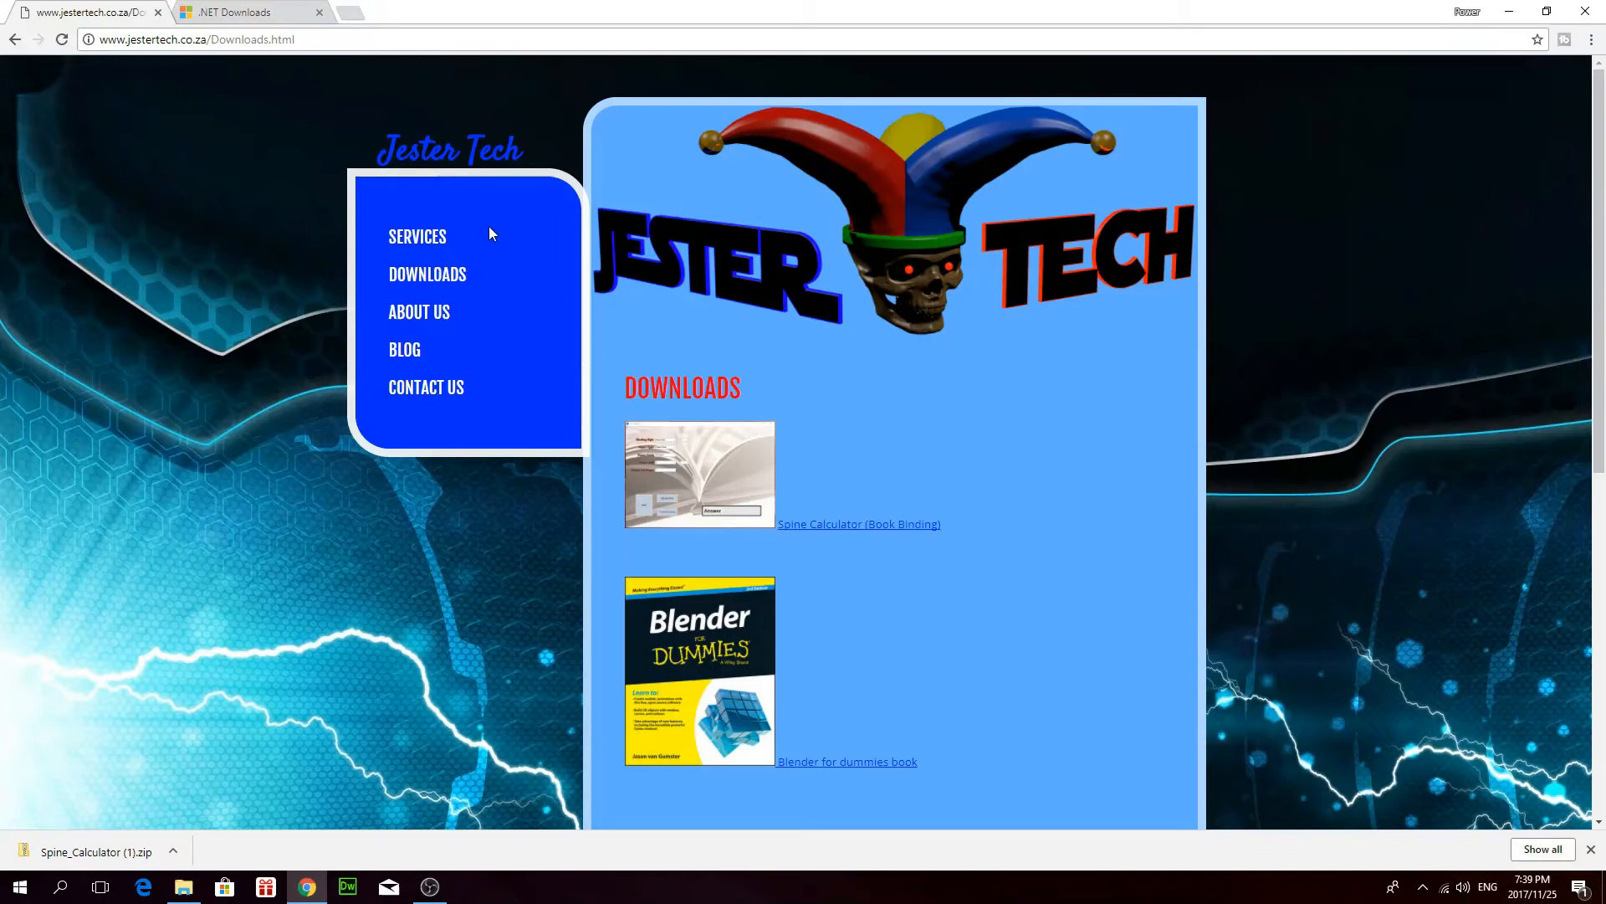
pyautogui.moveTo(480, 134)
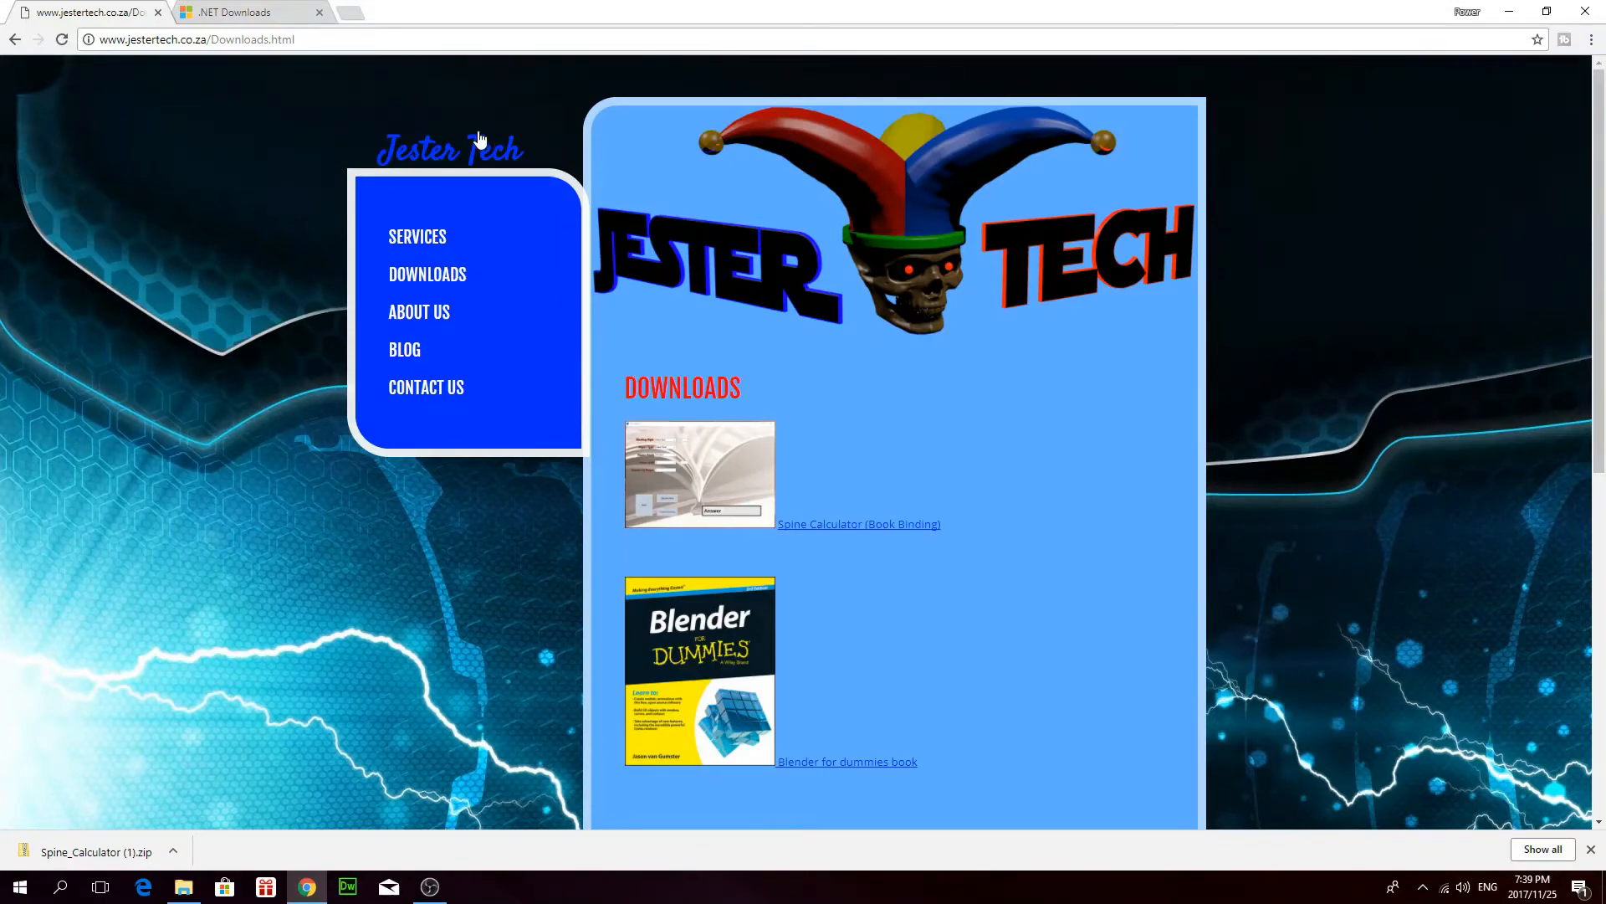
pyautogui.moveTo(536, 283)
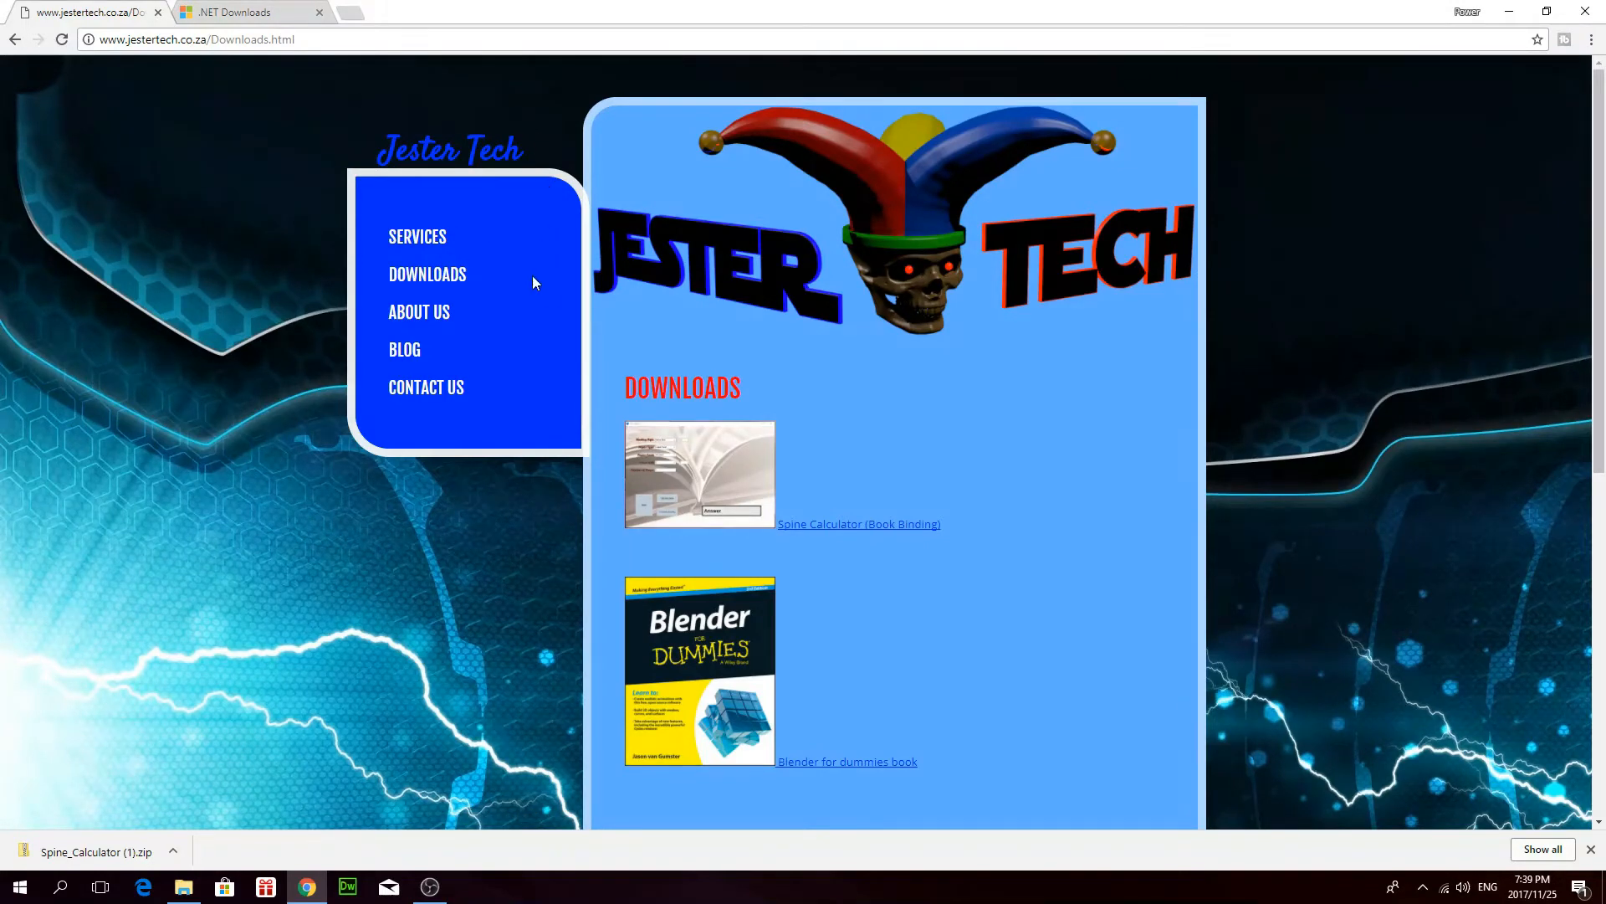
pyautogui.moveTo(762, 378)
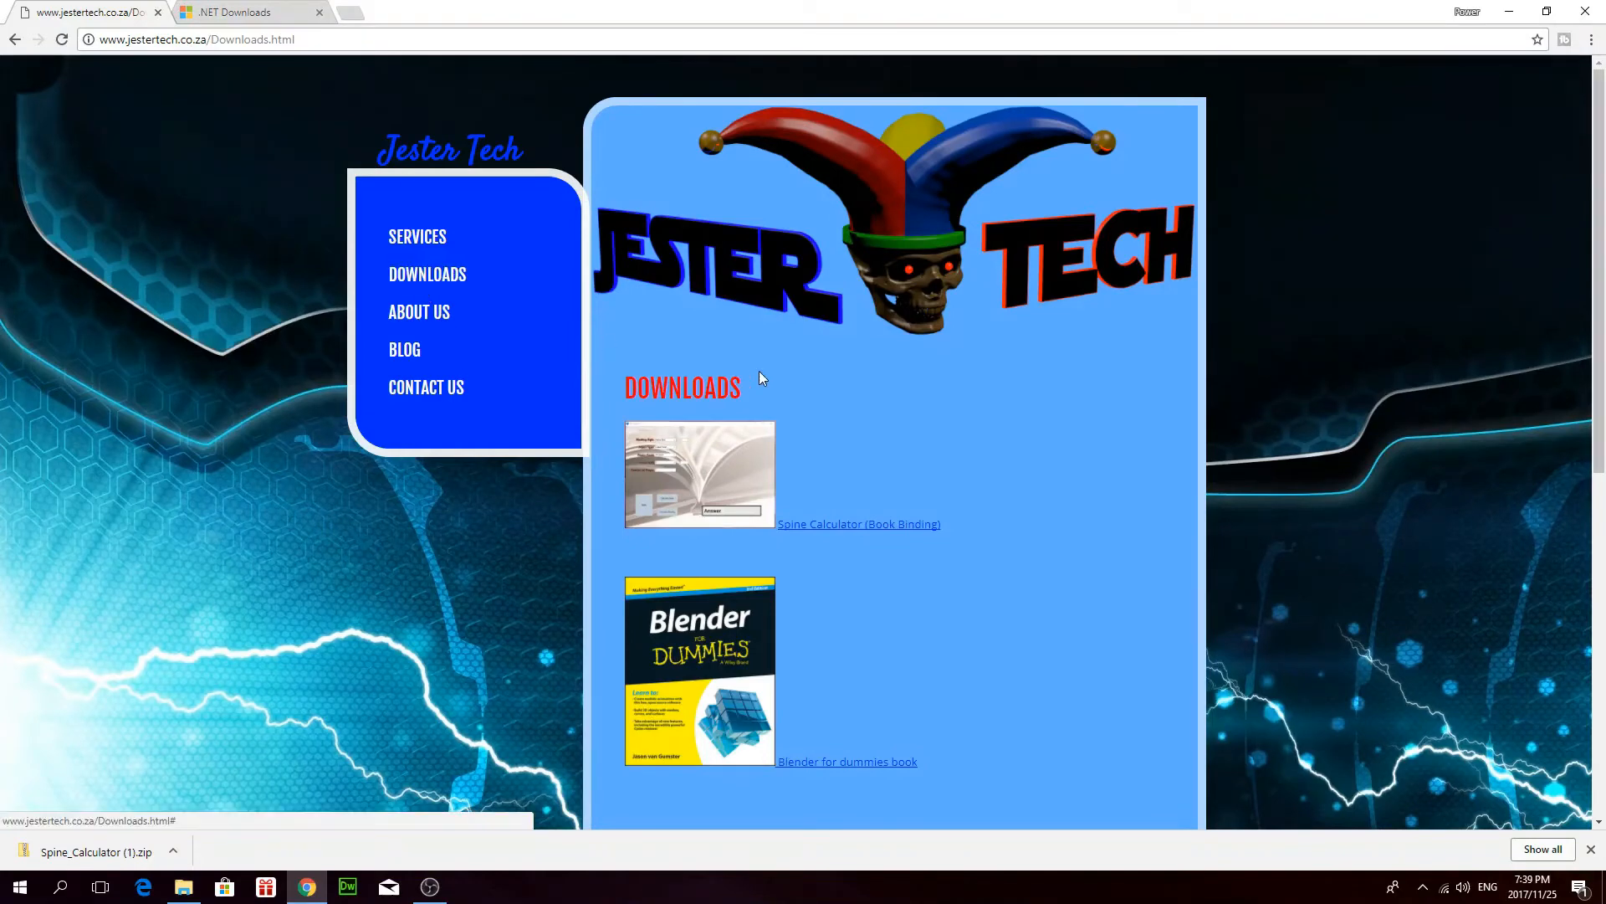
pyautogui.moveTo(688, 517)
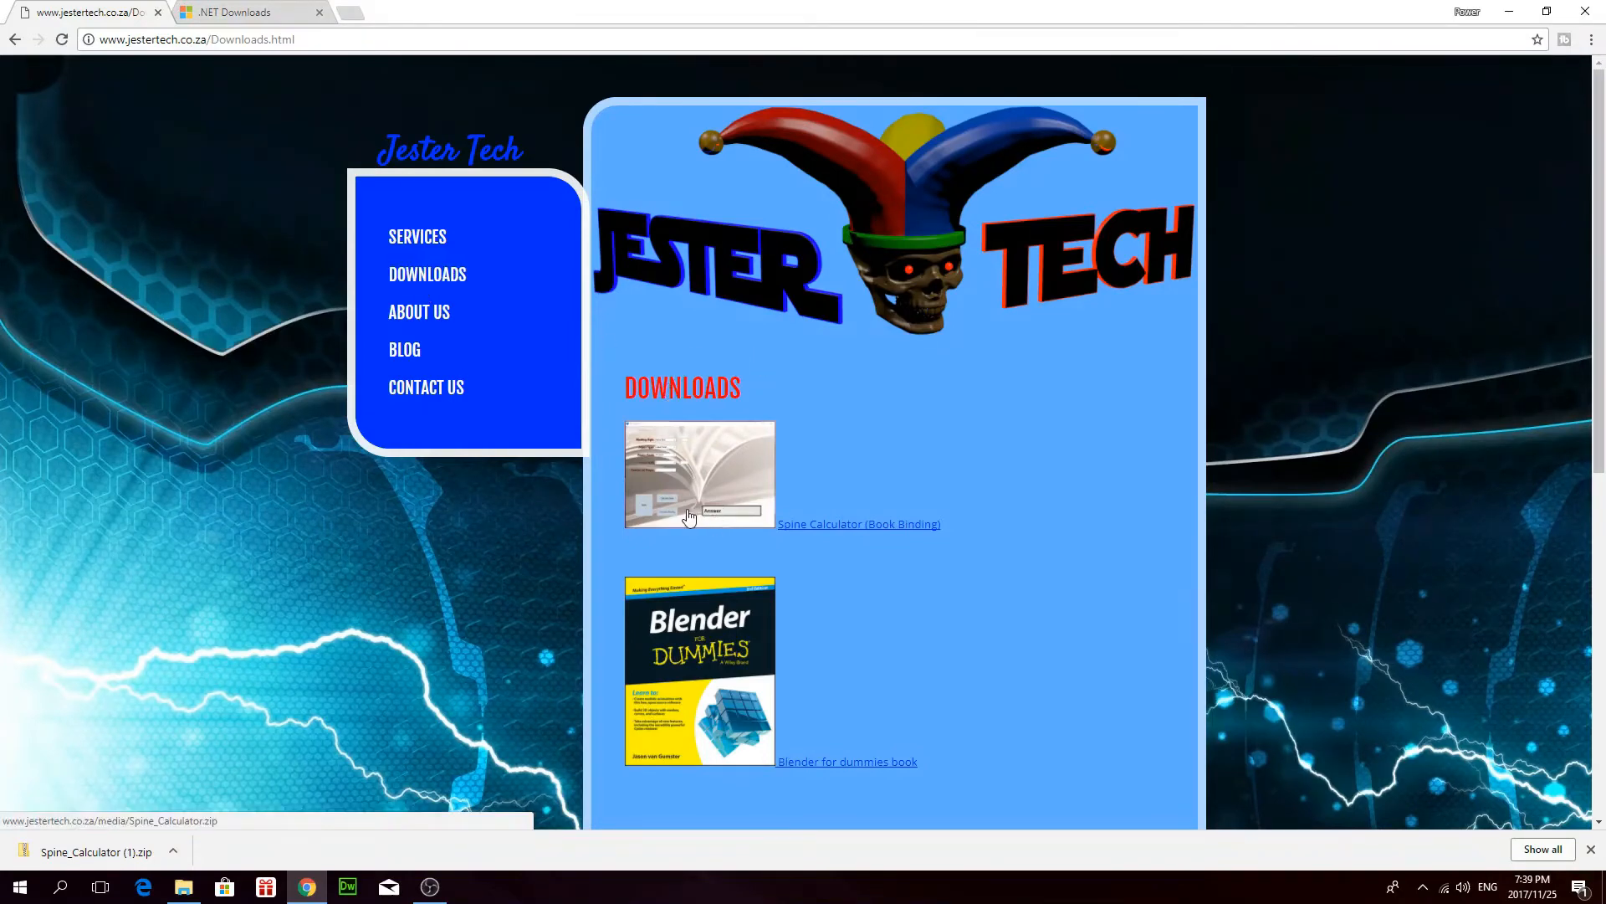
pyautogui.moveTo(743, 473)
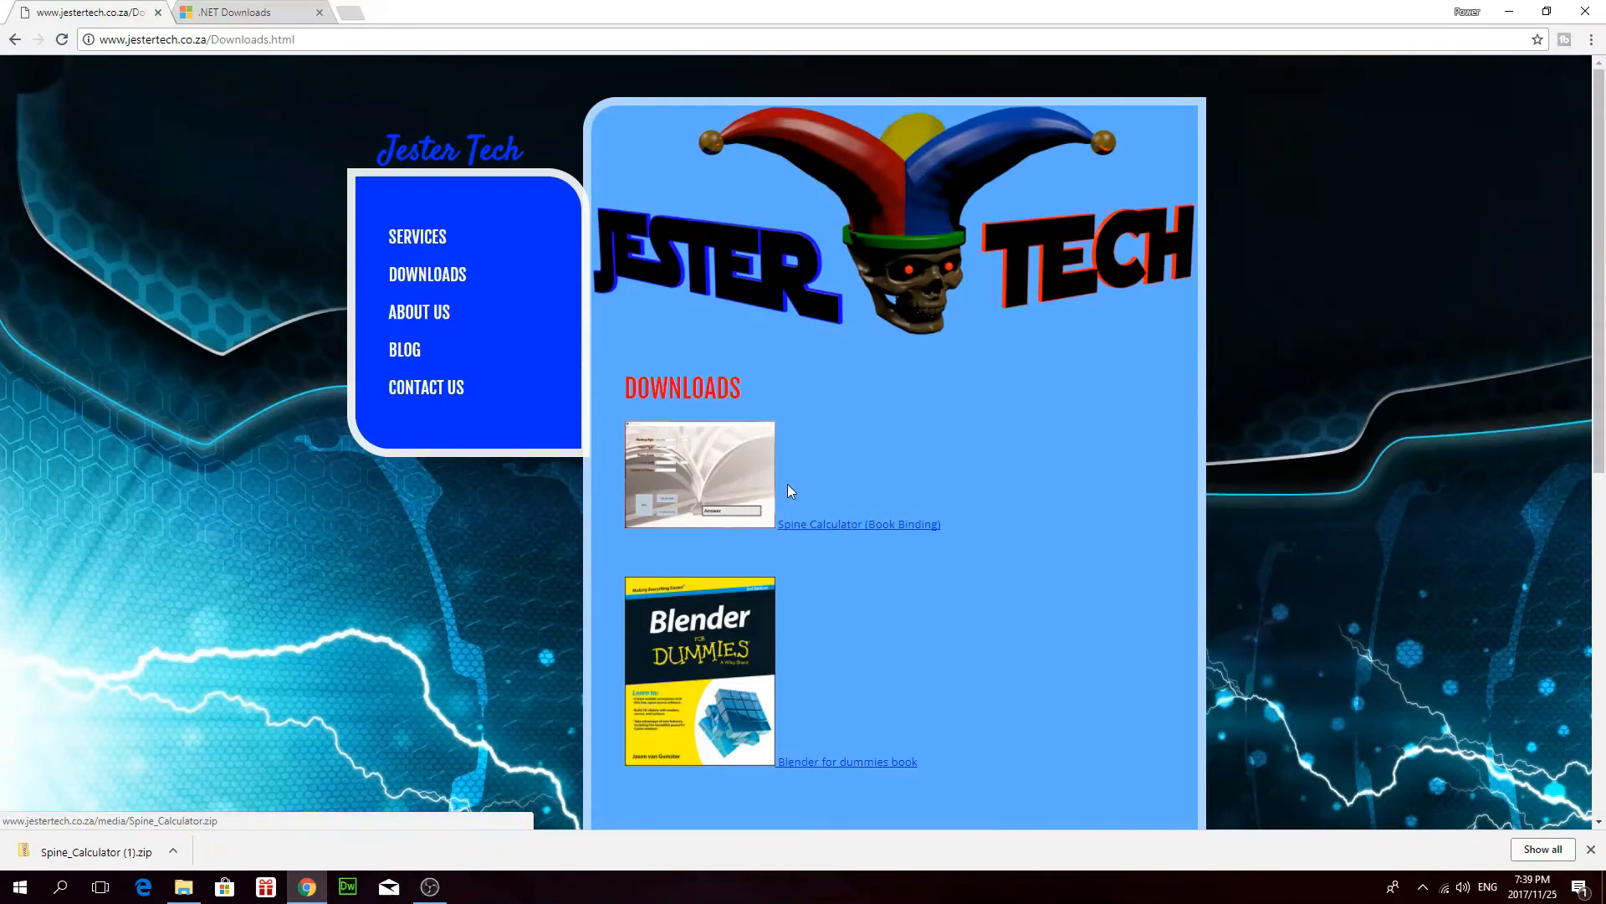
pyautogui.click(859, 524)
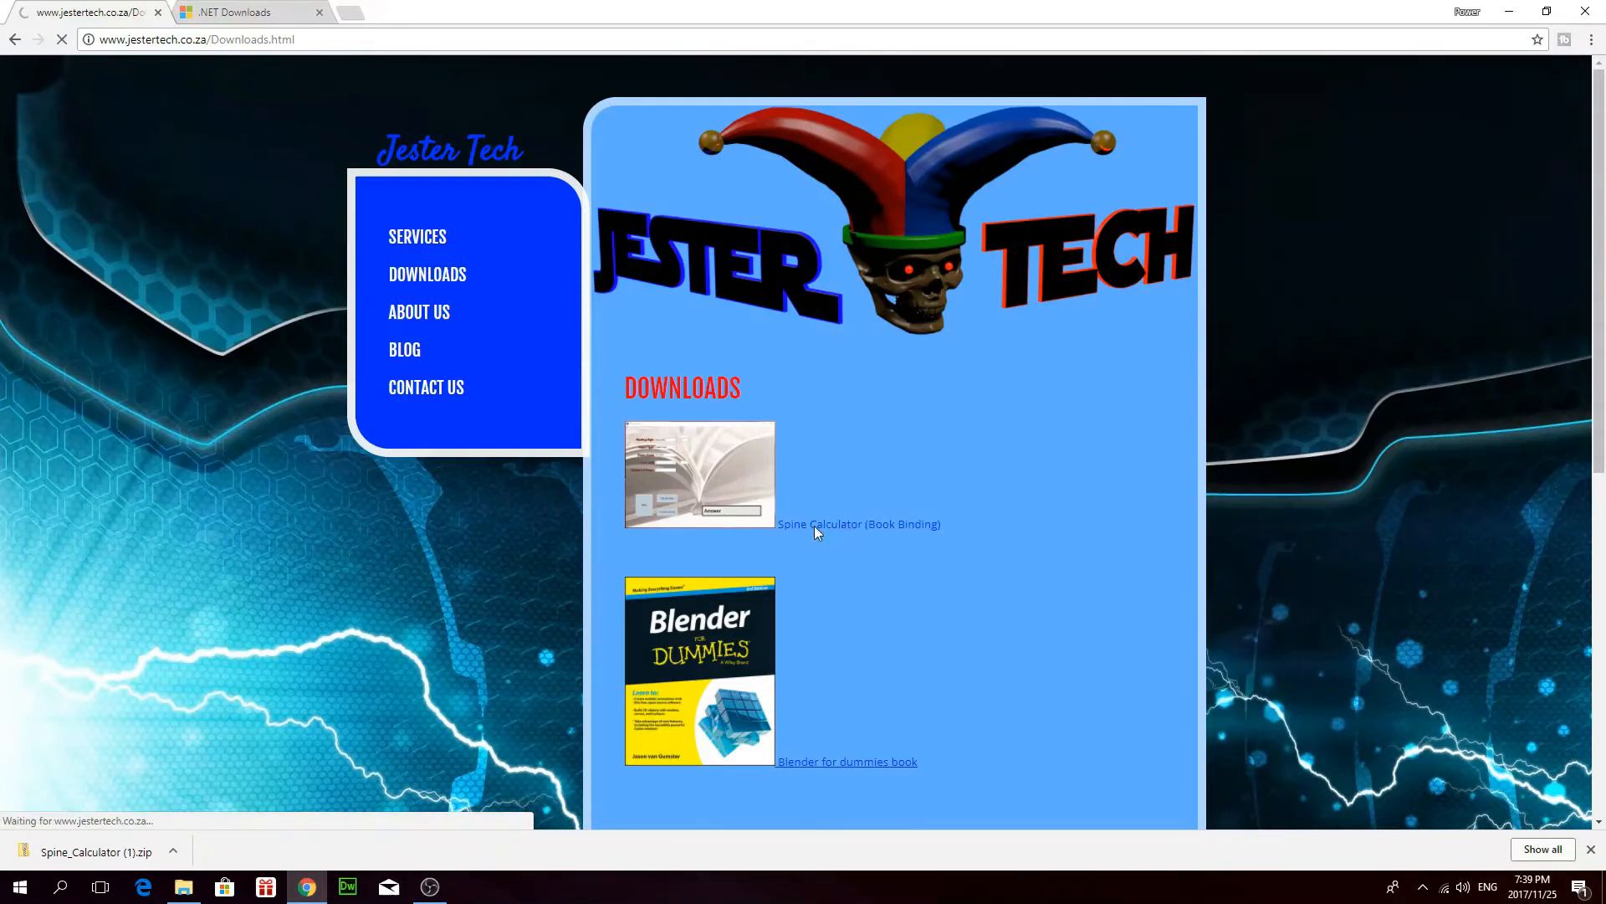
pyautogui.click(859, 524)
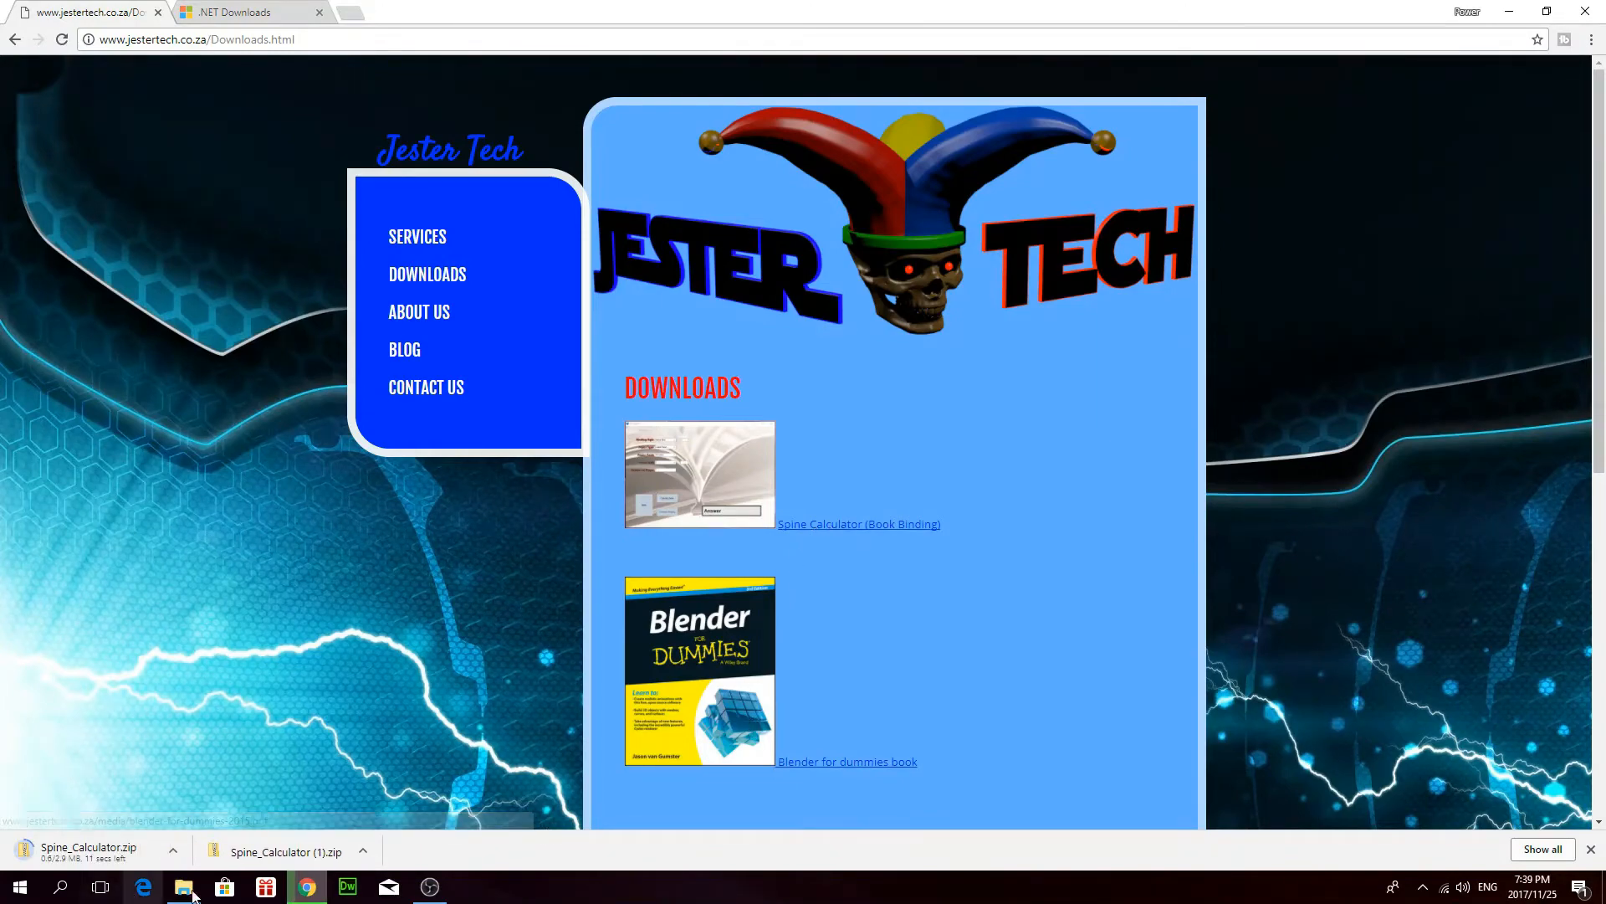
# Return to File Explorer and go into Spine_Calculator > WindowsFormsApplication4 > WindowsFormsApplication4.
pyautogui.click(184, 886)
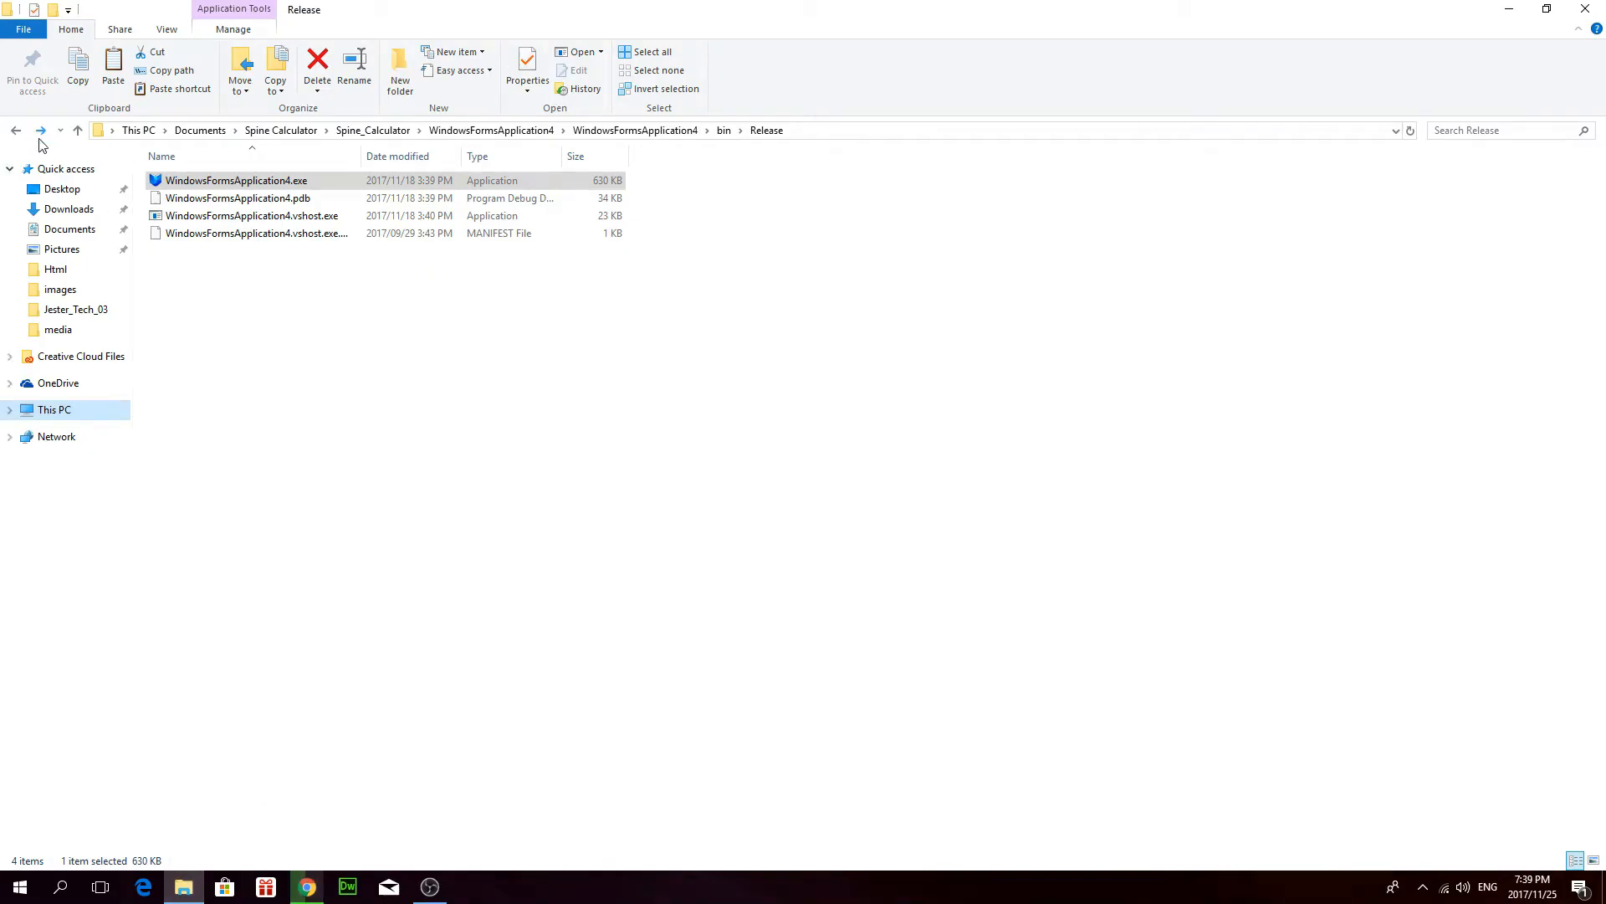
pyautogui.click(14, 131)
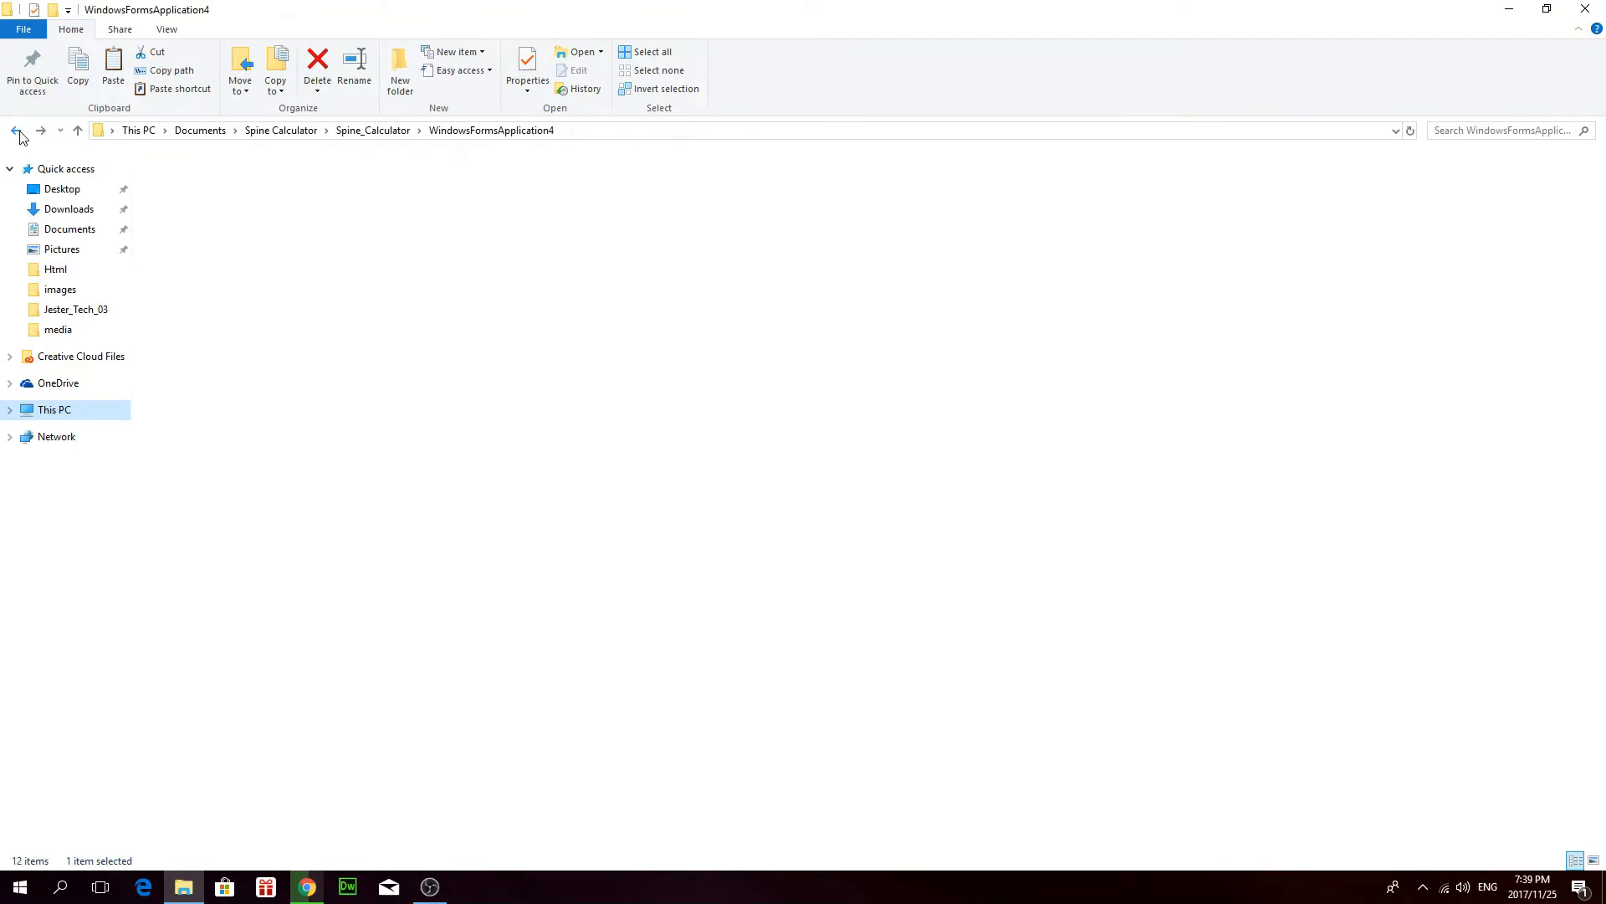
pyautogui.click(14, 131)
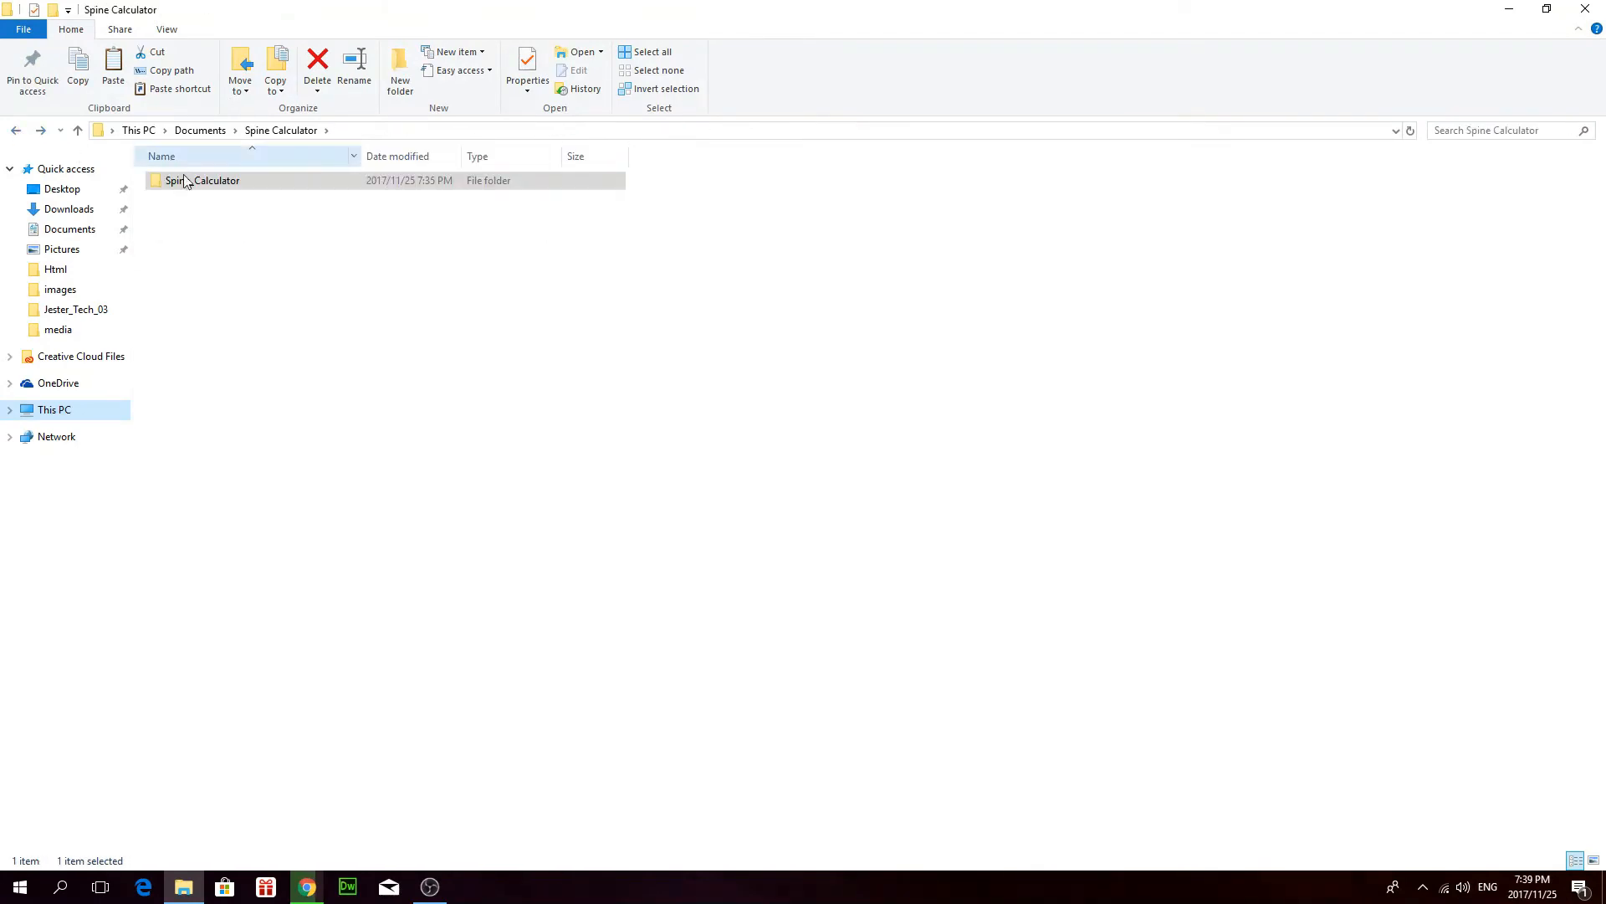
pyautogui.doubleClick(205, 181)
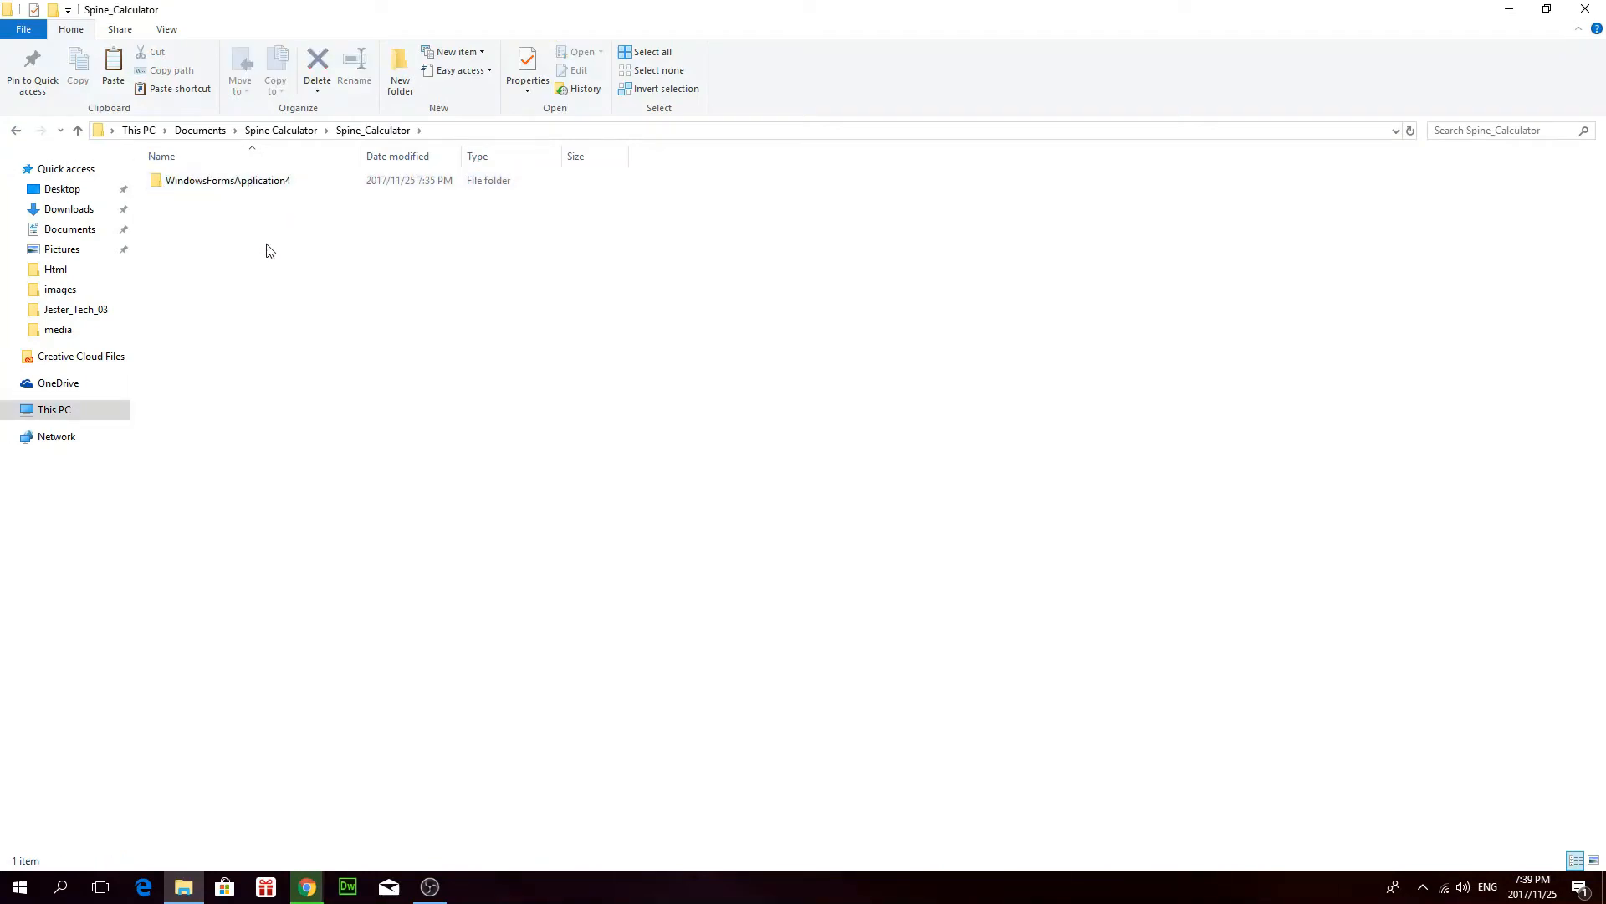
pyautogui.click(227, 181)
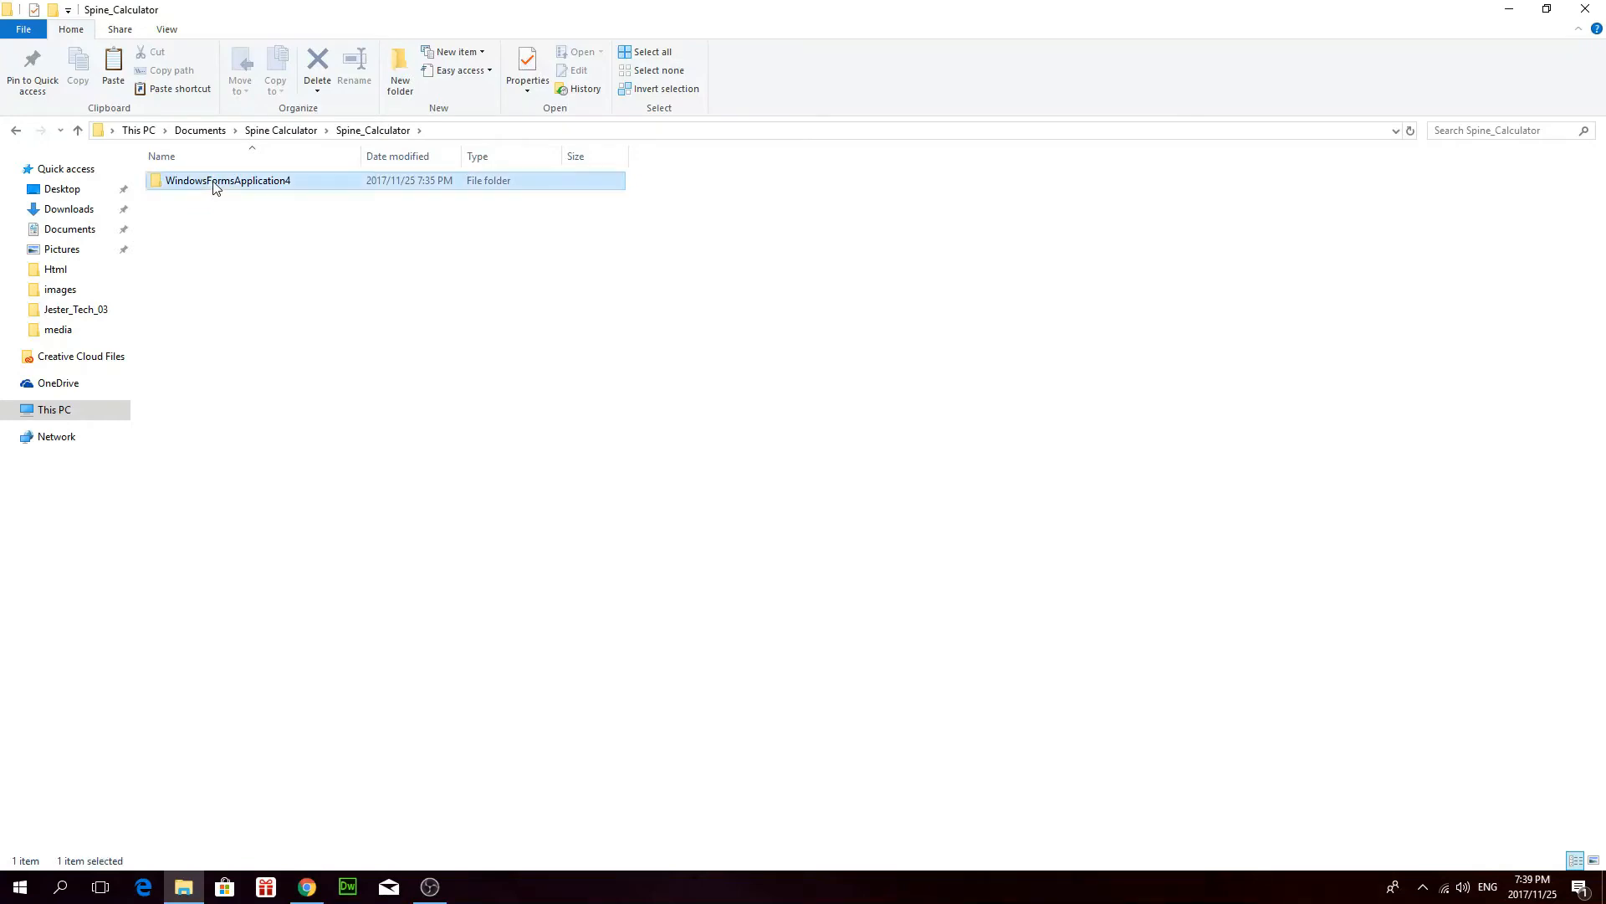
pyautogui.doubleClick(228, 180)
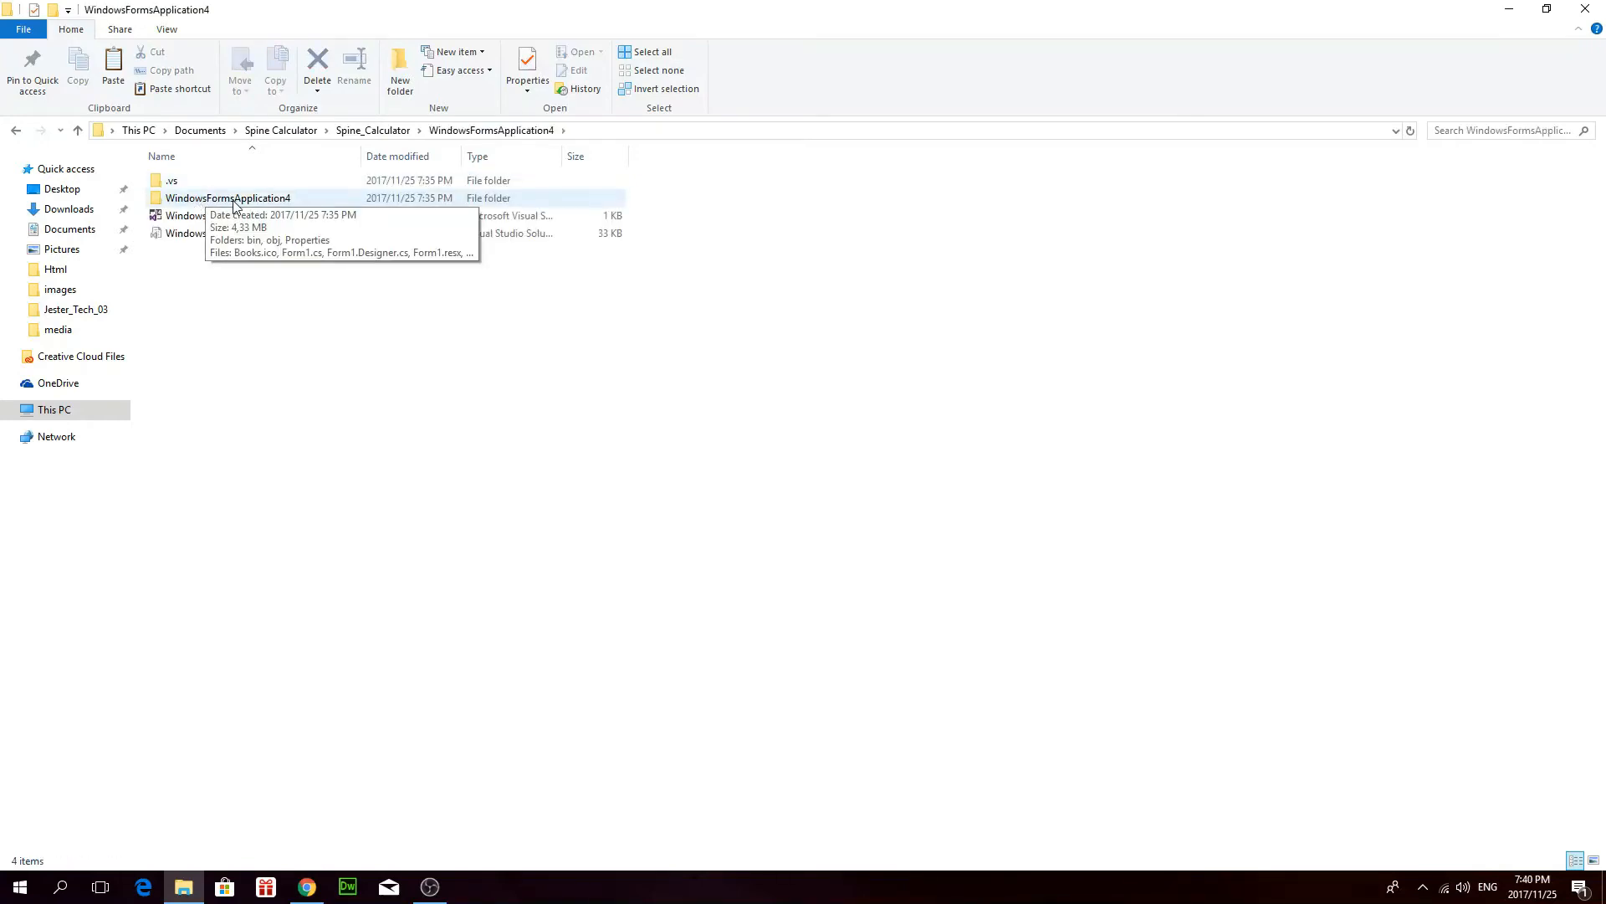
pyautogui.doubleClick(228, 198)
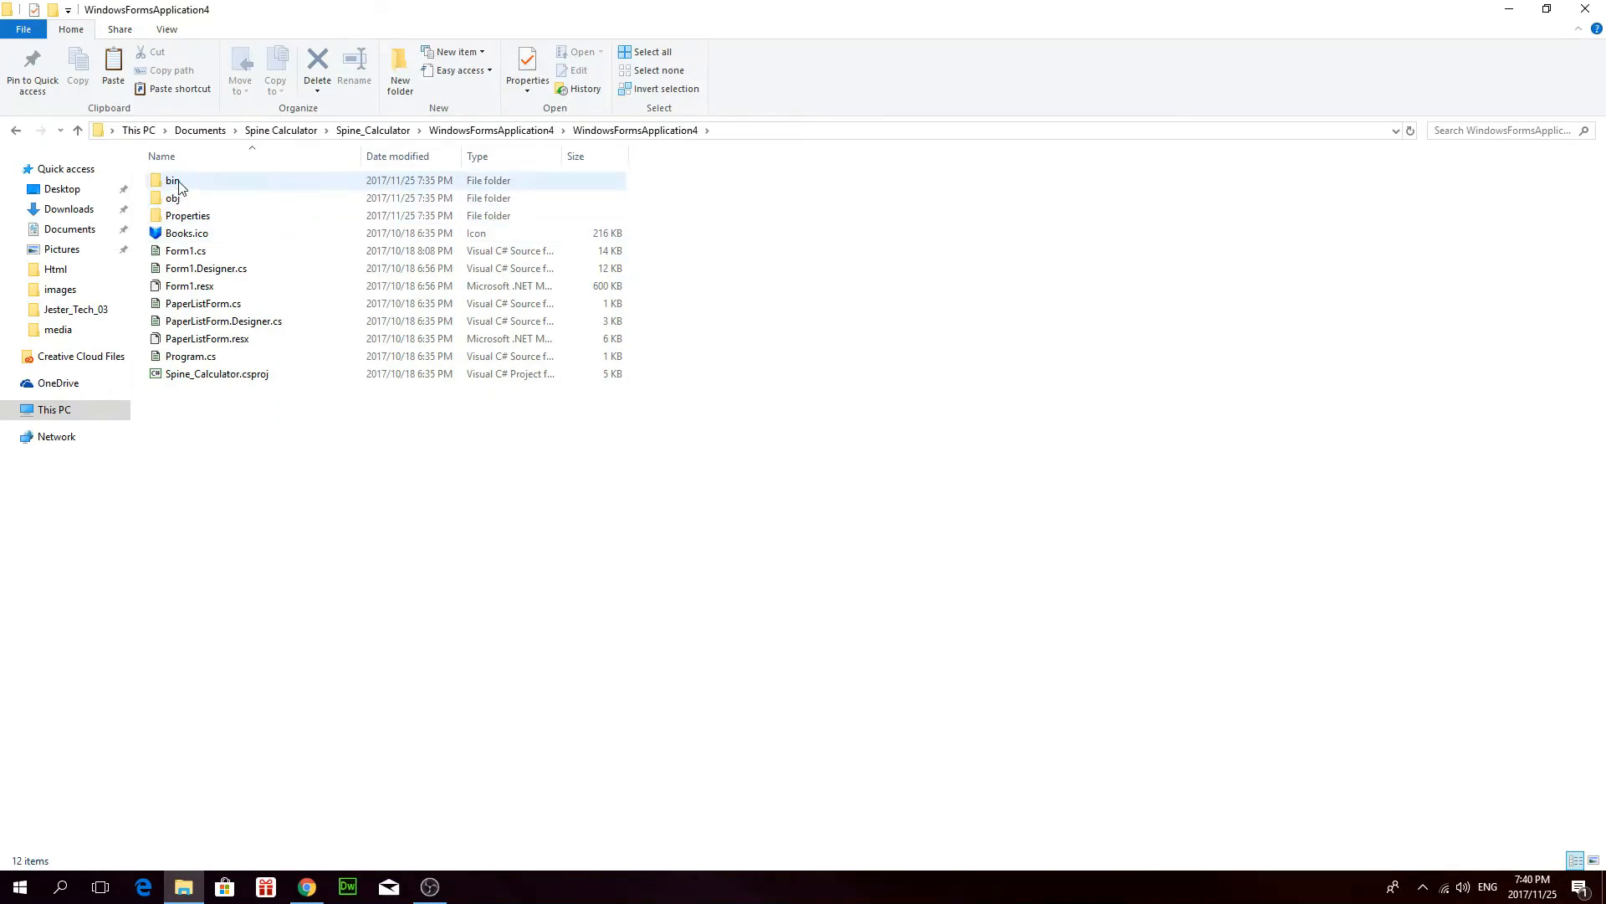
# Reach bin > Release and check the options for WindowsFormsApplication4.exe without choosing any.
pyautogui.doubleClick(170, 179)
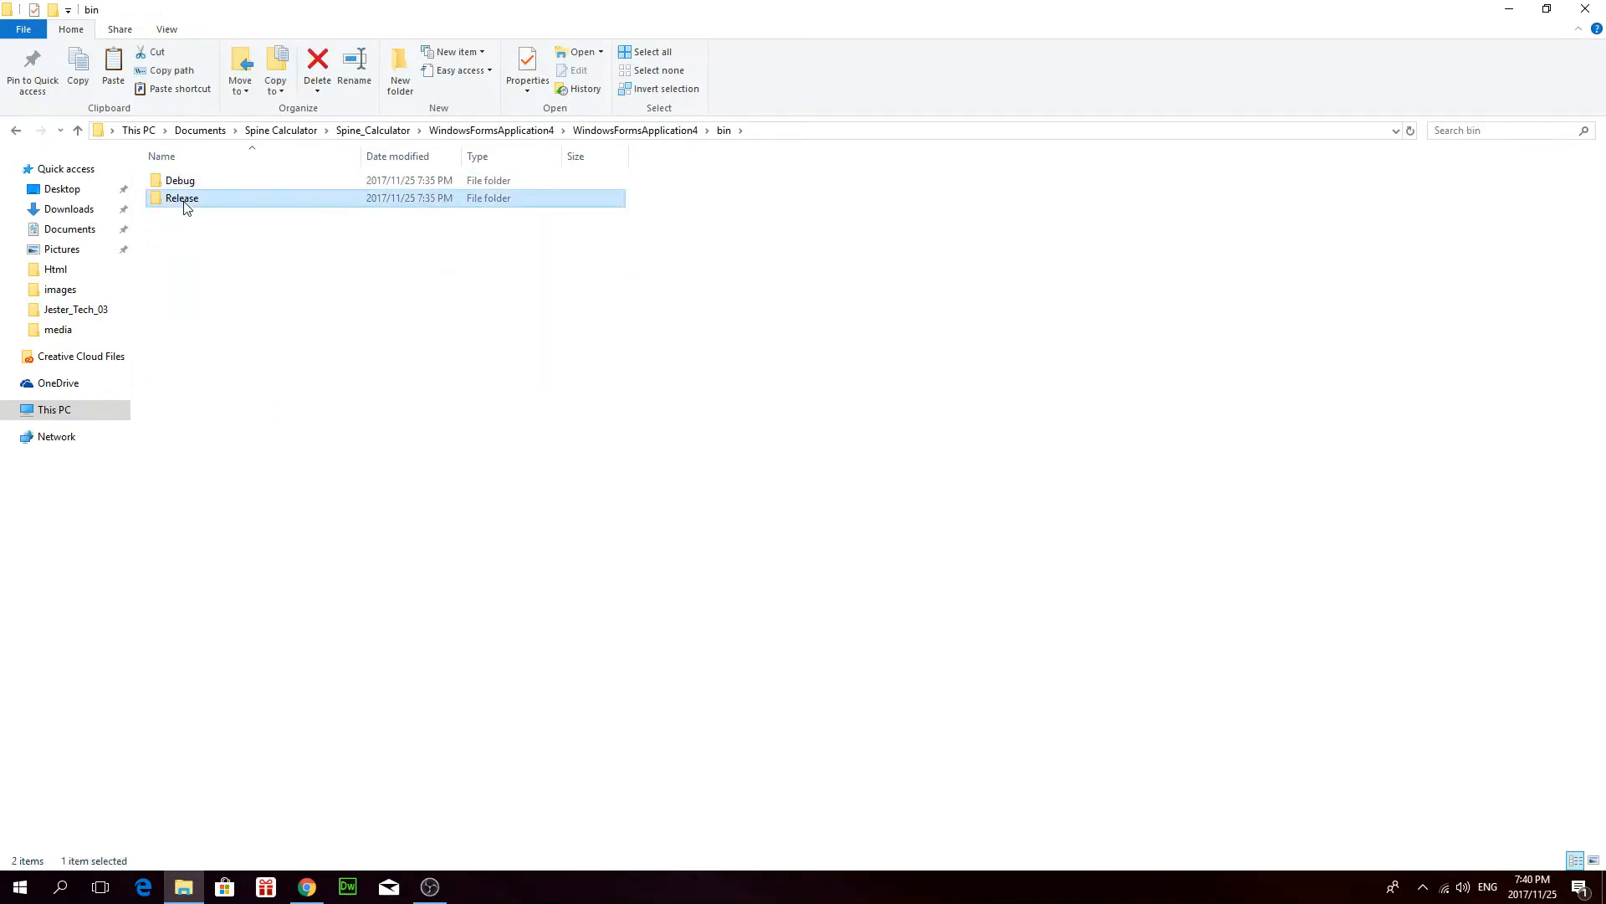
pyautogui.doubleClick(182, 198)
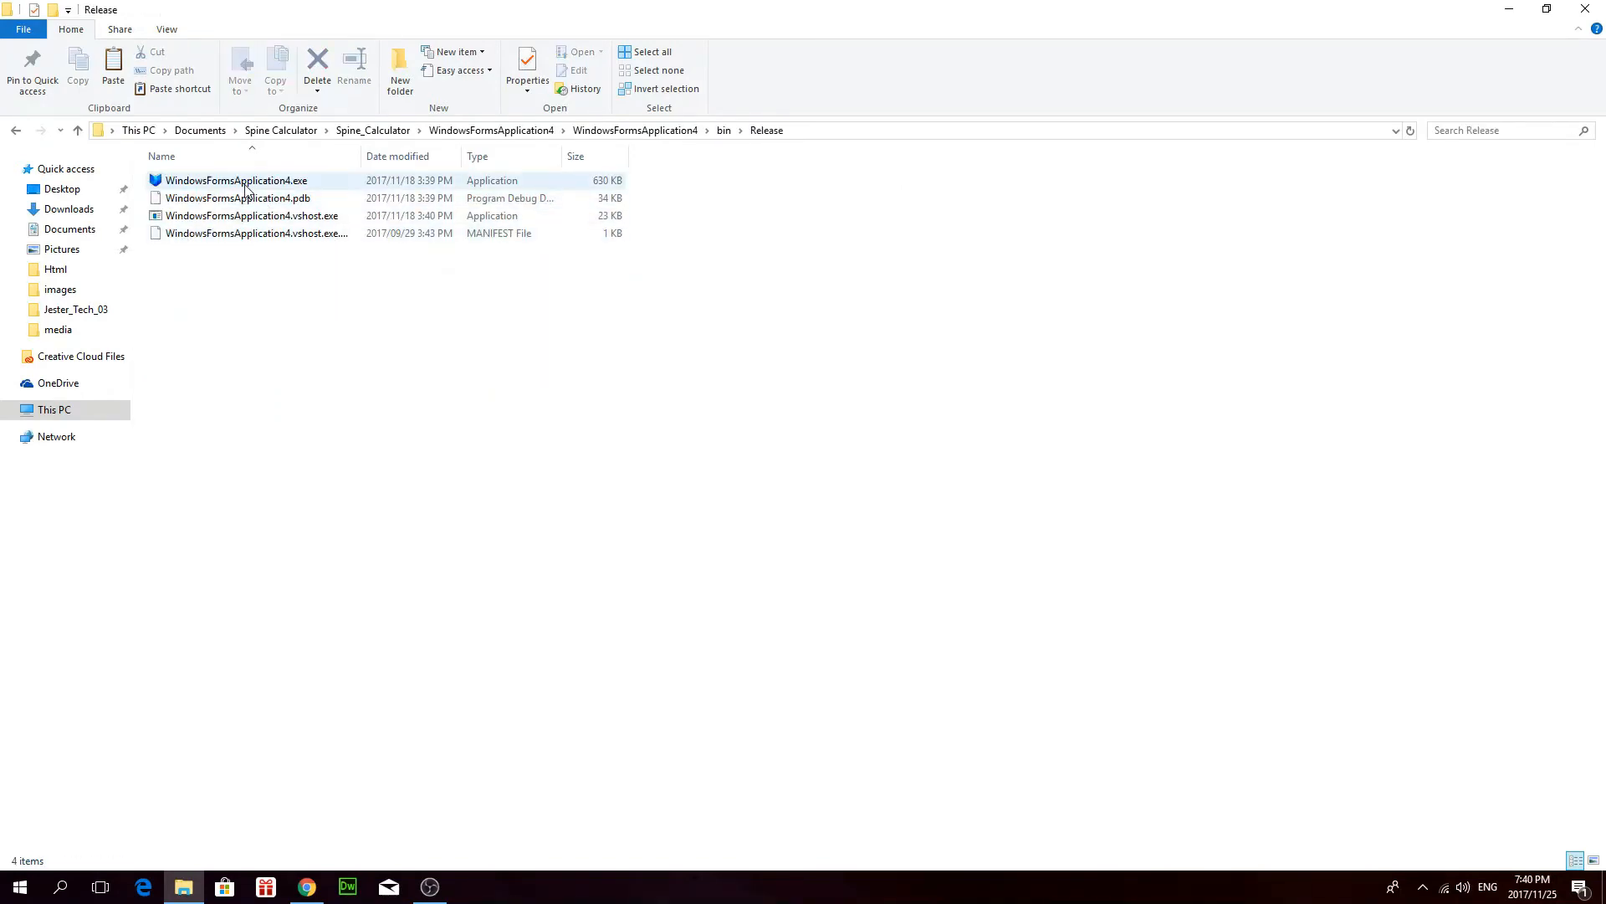
pyautogui.rightClick(244, 181)
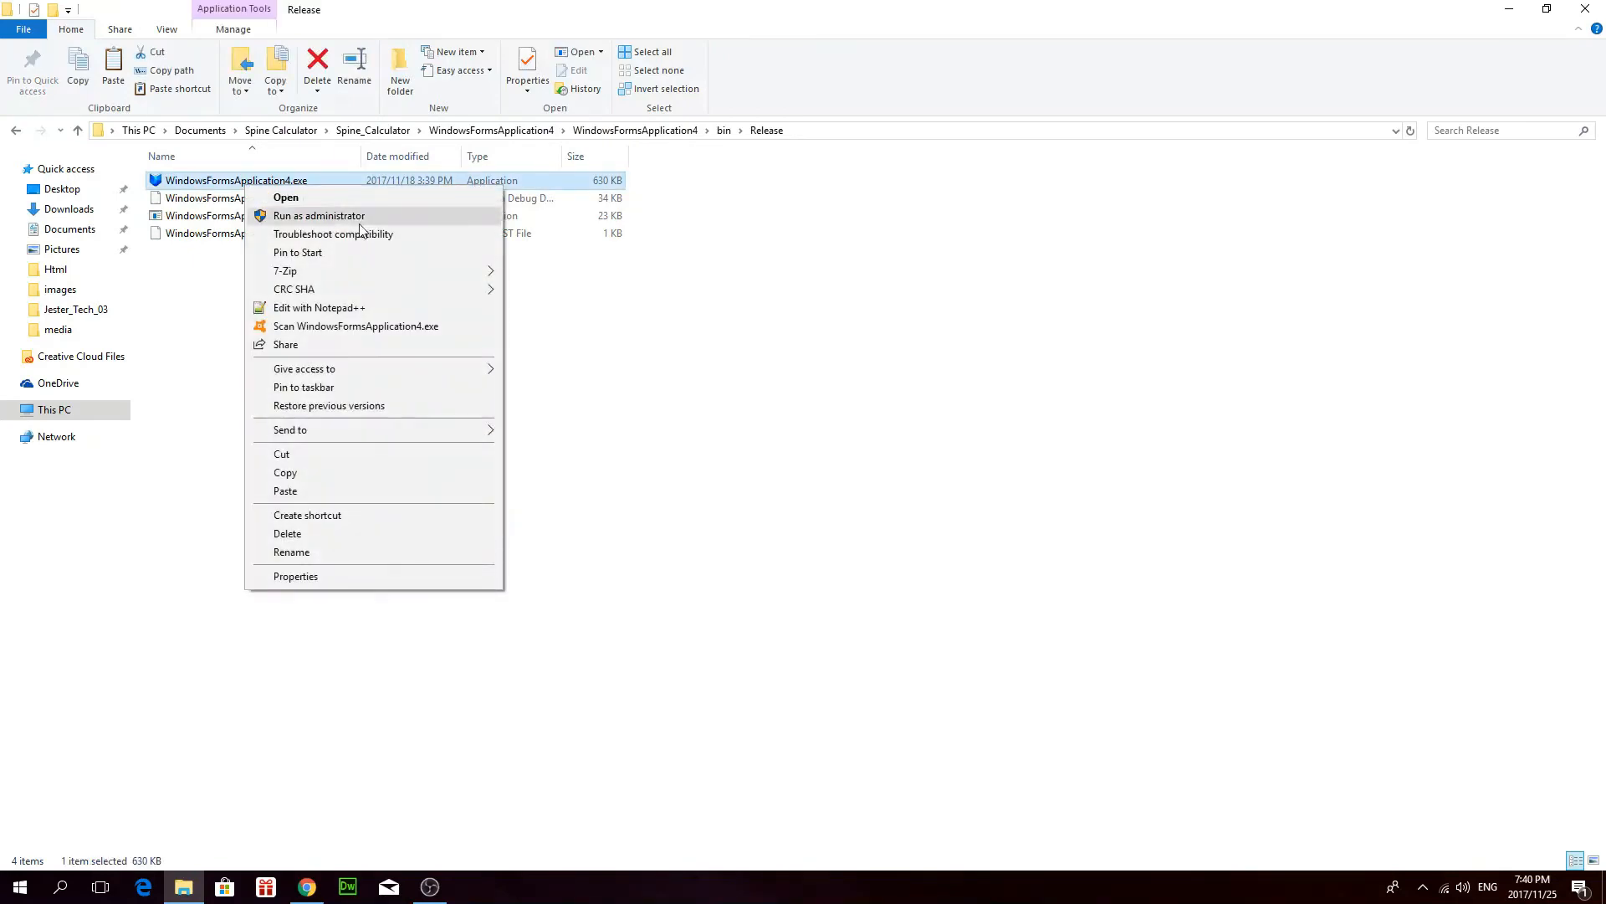
pyautogui.moveTo(318, 505)
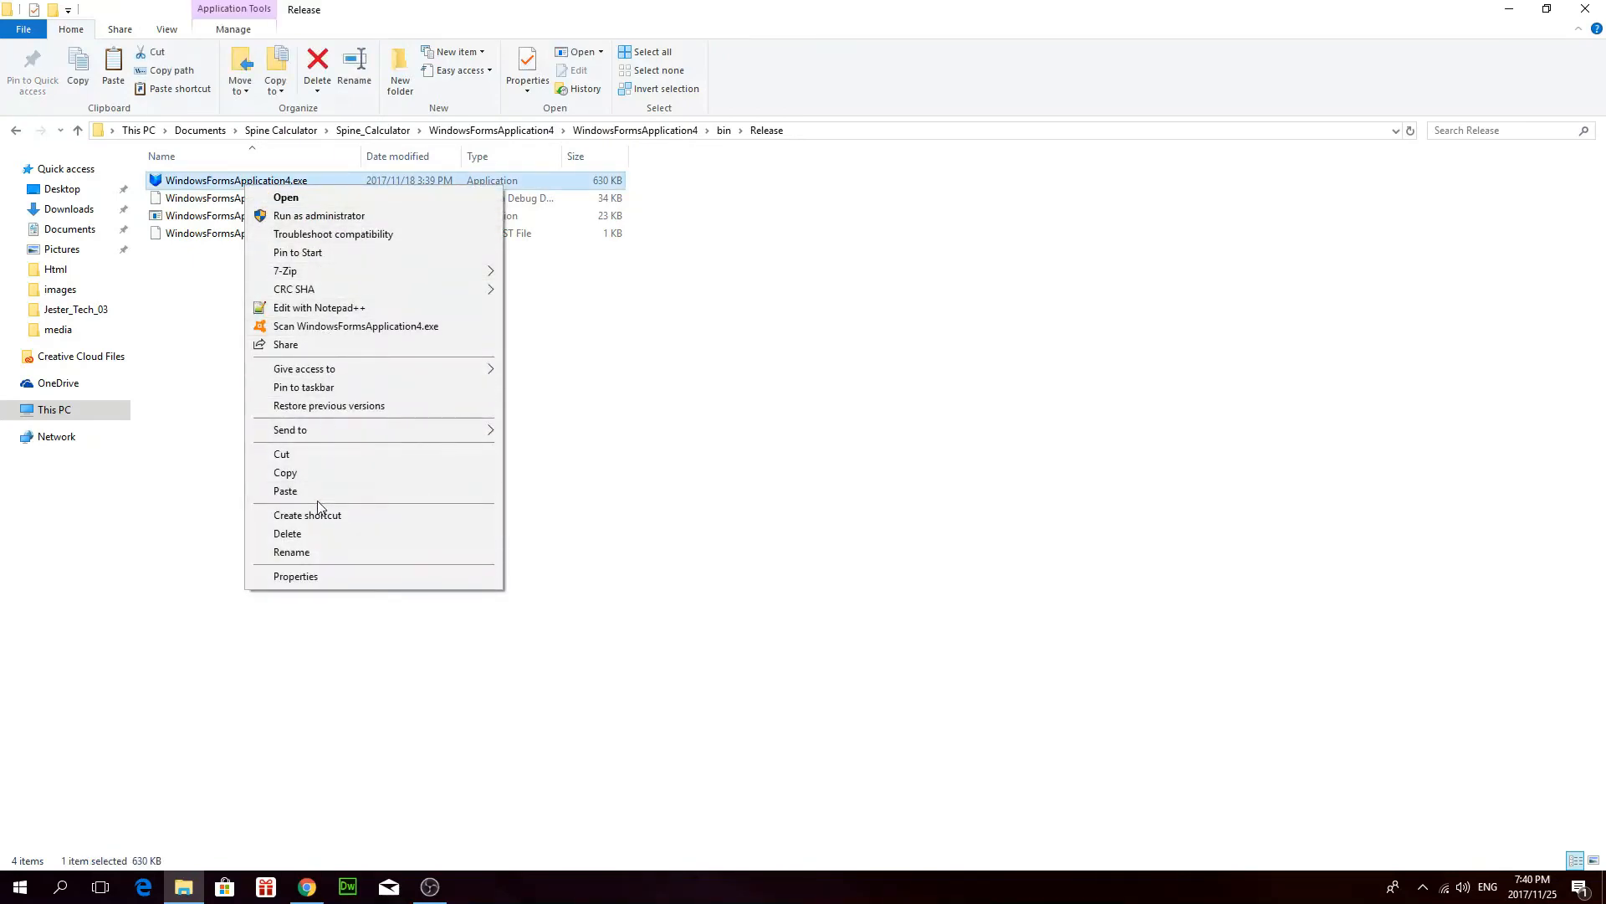
pyautogui.click(224, 181)
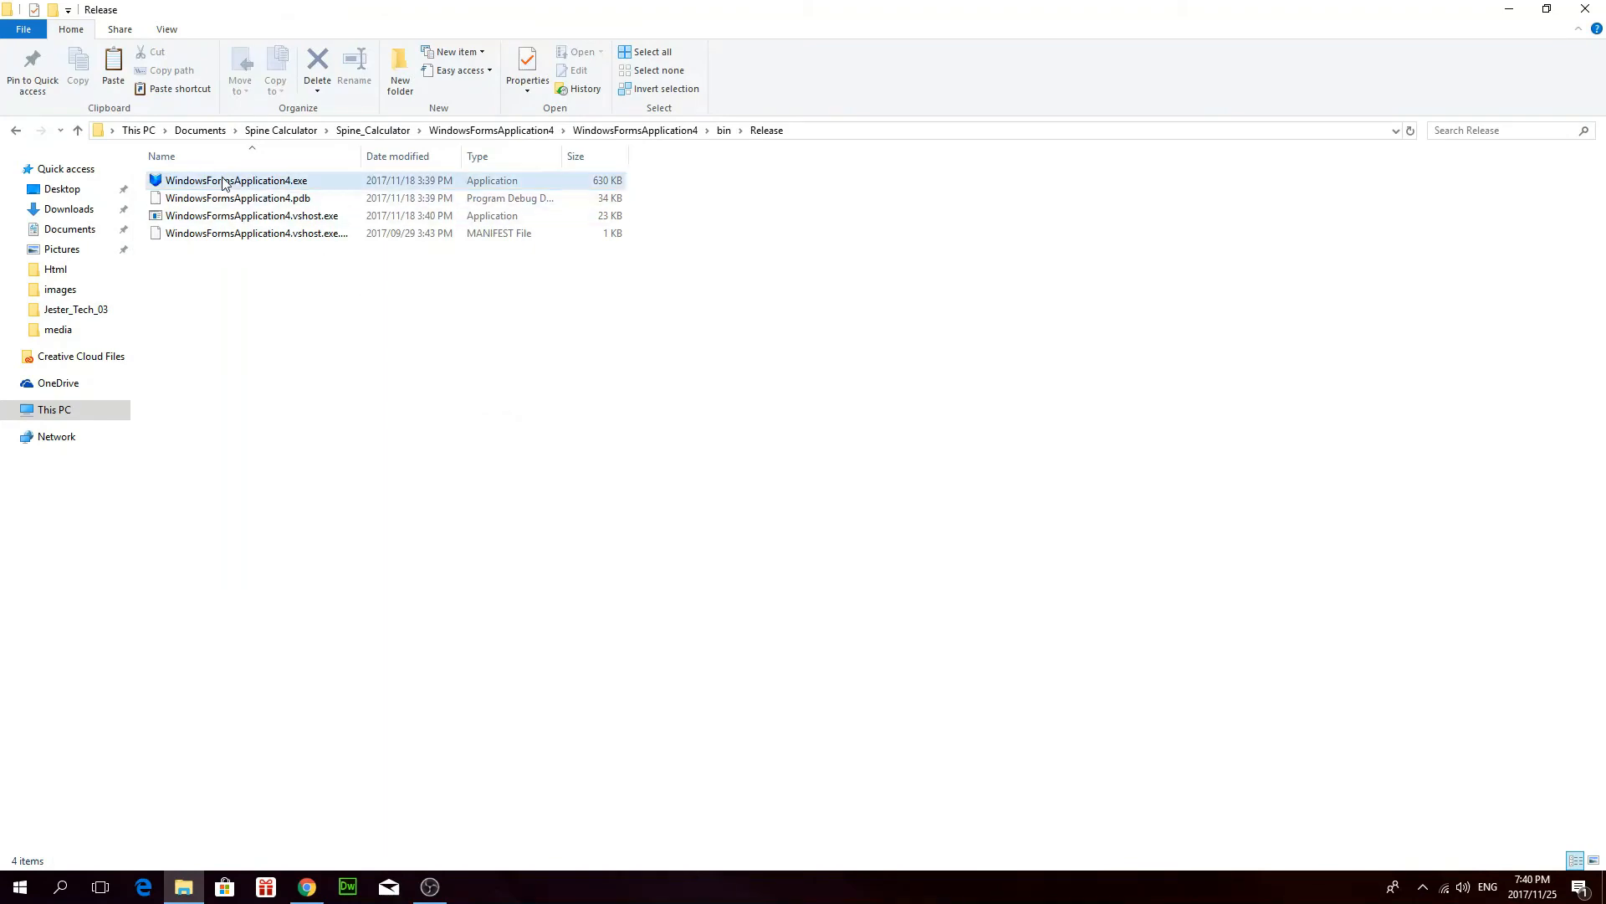
pyautogui.moveTo(223, 184)
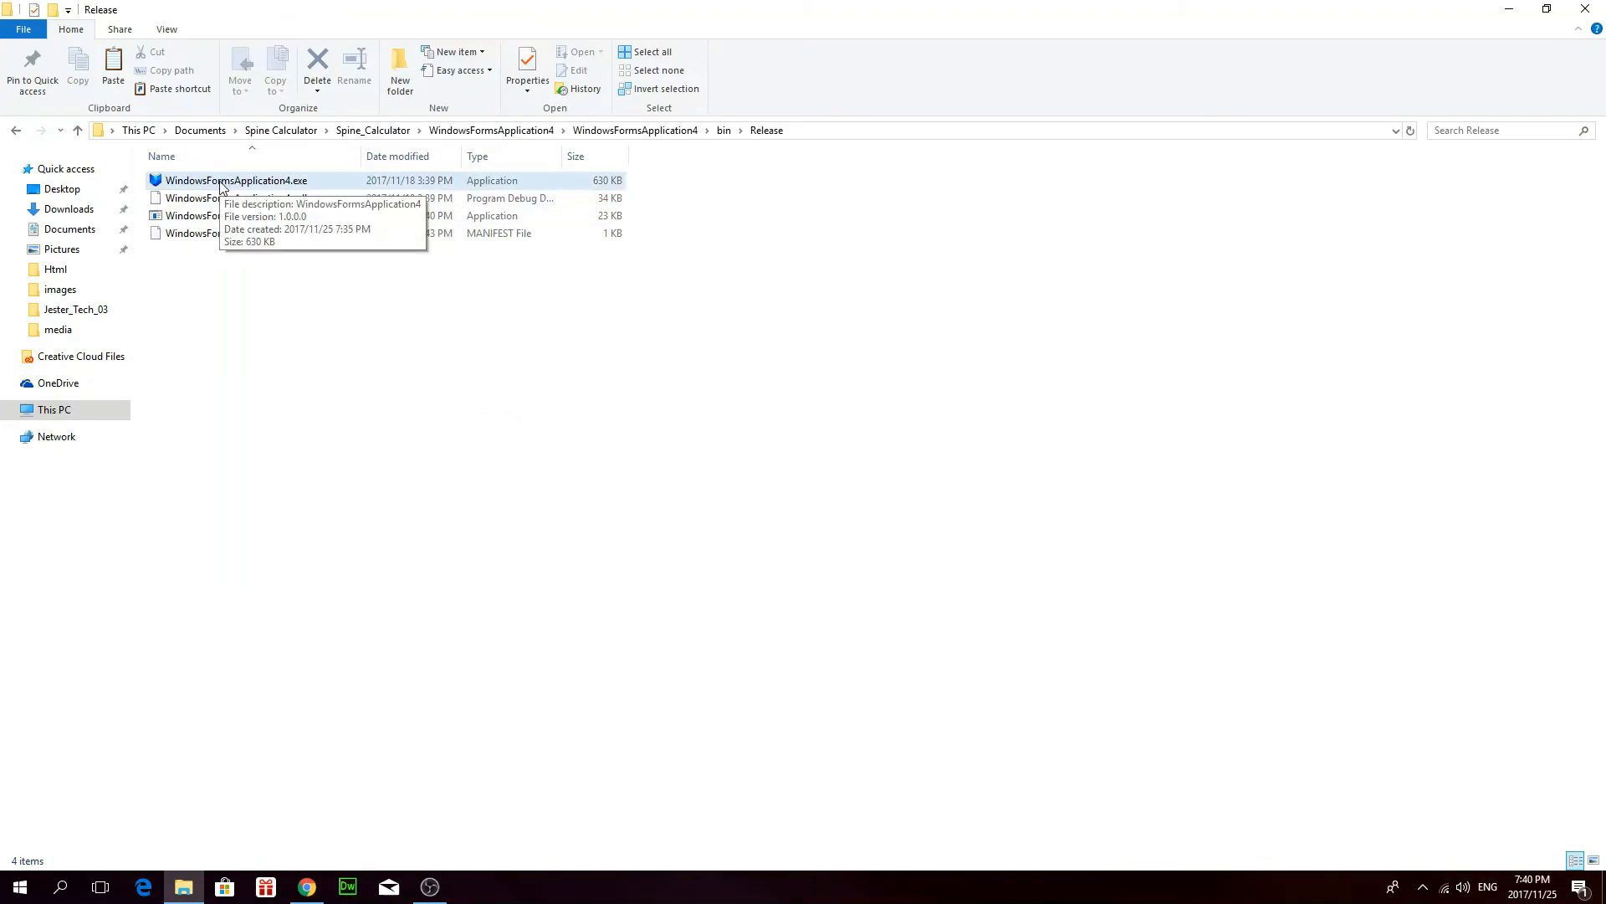
# Launch Shingelator from WindowsFormsApplication4.exe, then close it to return to Chrome.
pyautogui.doubleClick(234, 181)
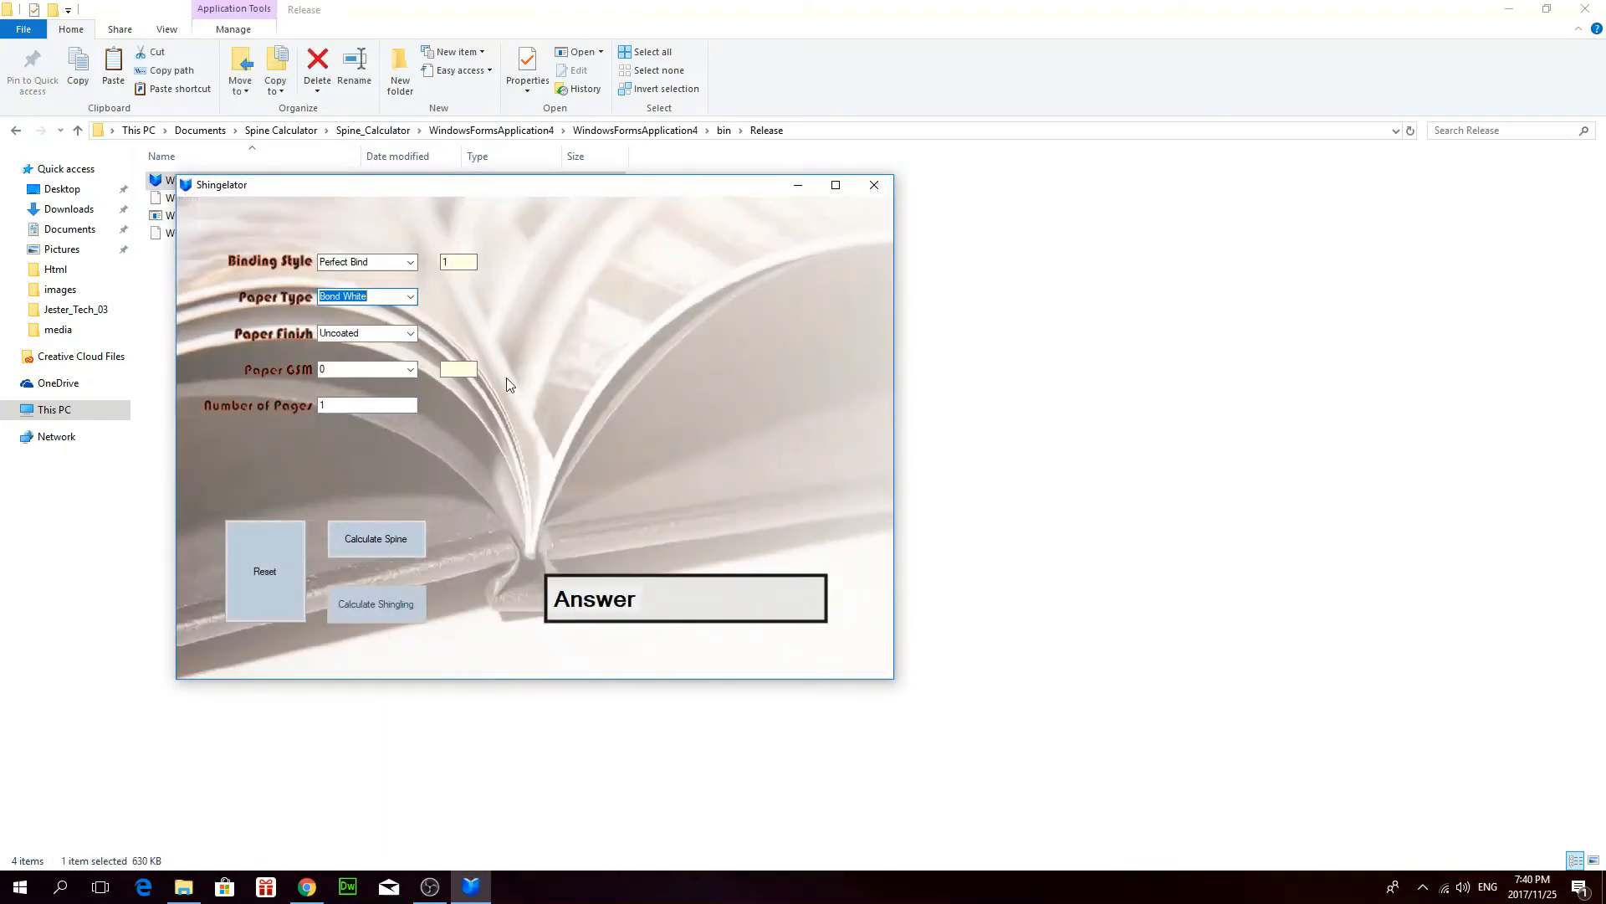
pyautogui.moveTo(833, 435)
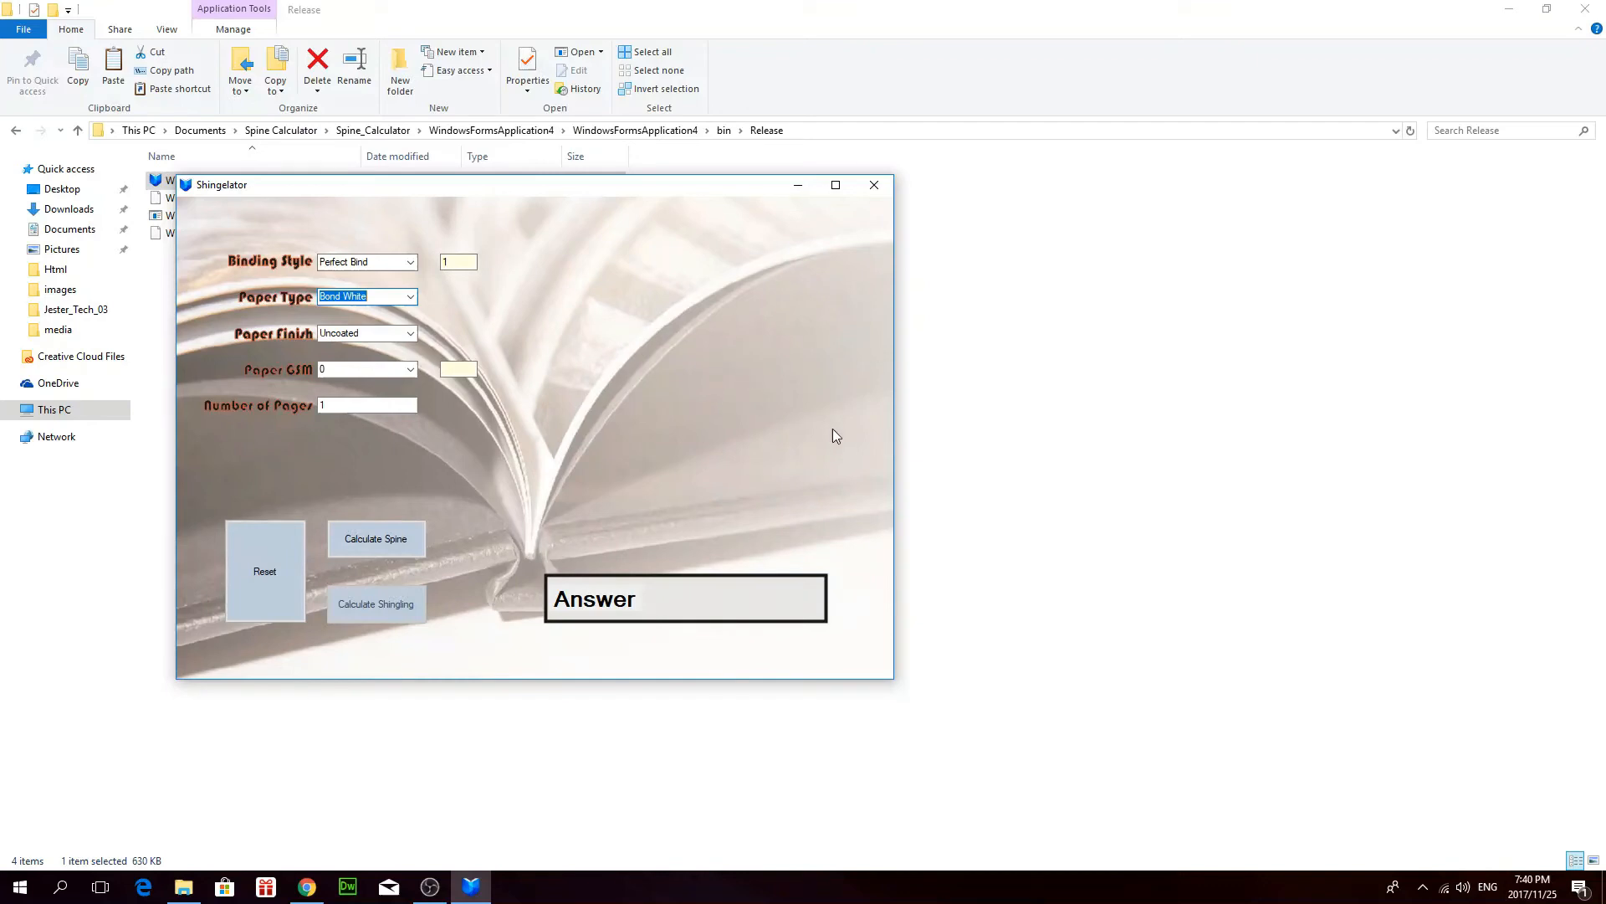
pyautogui.click(874, 185)
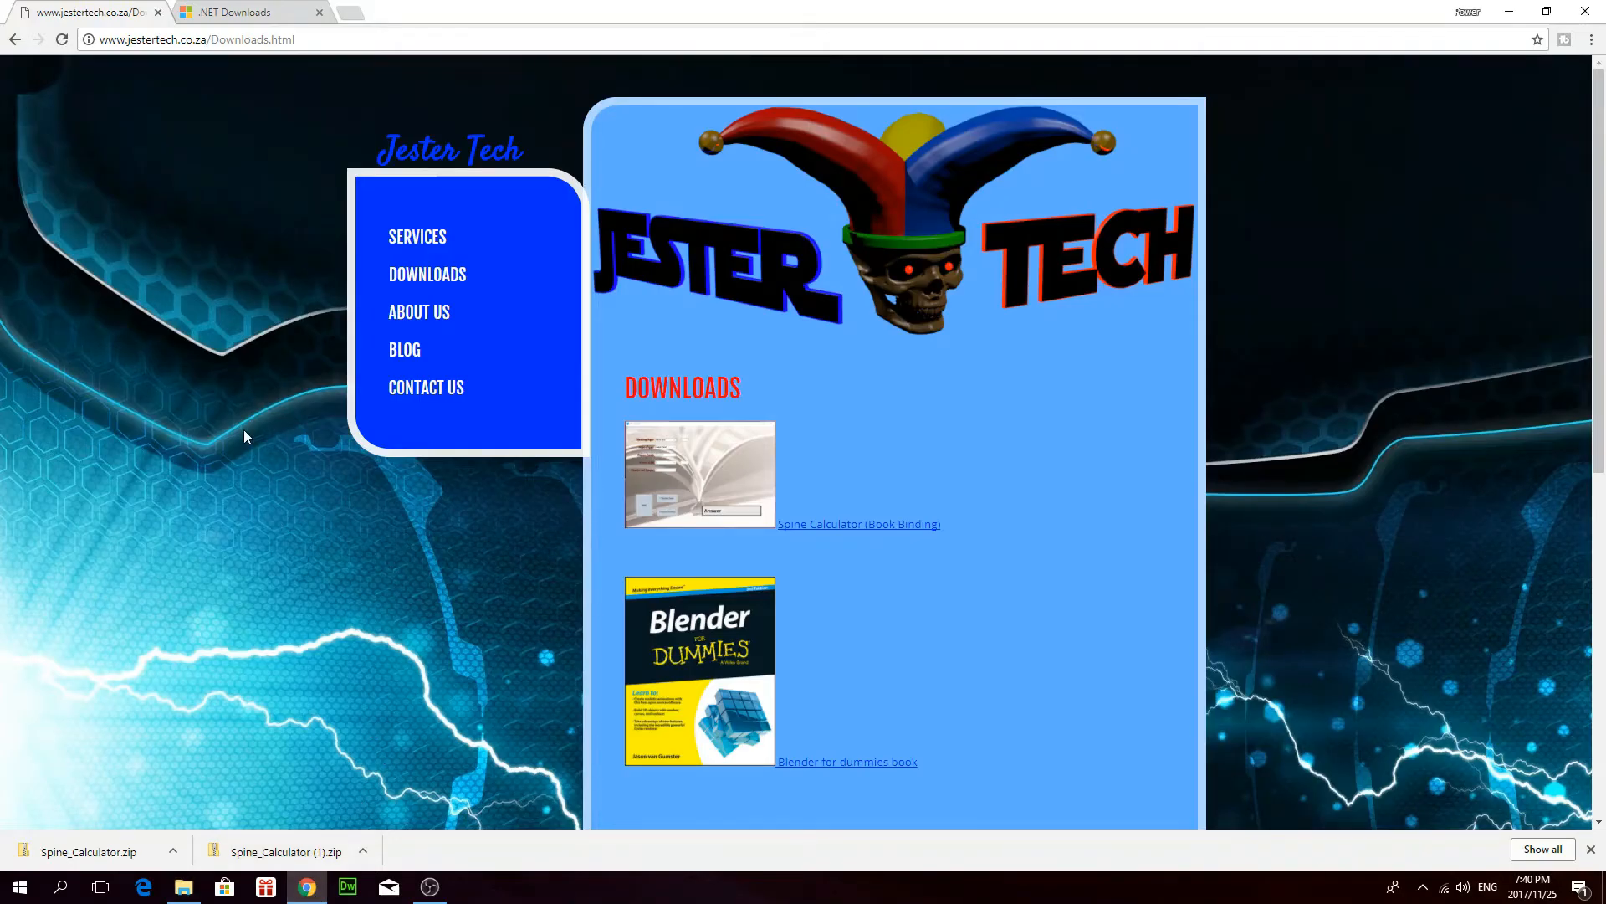
pyautogui.moveTo(204, 30)
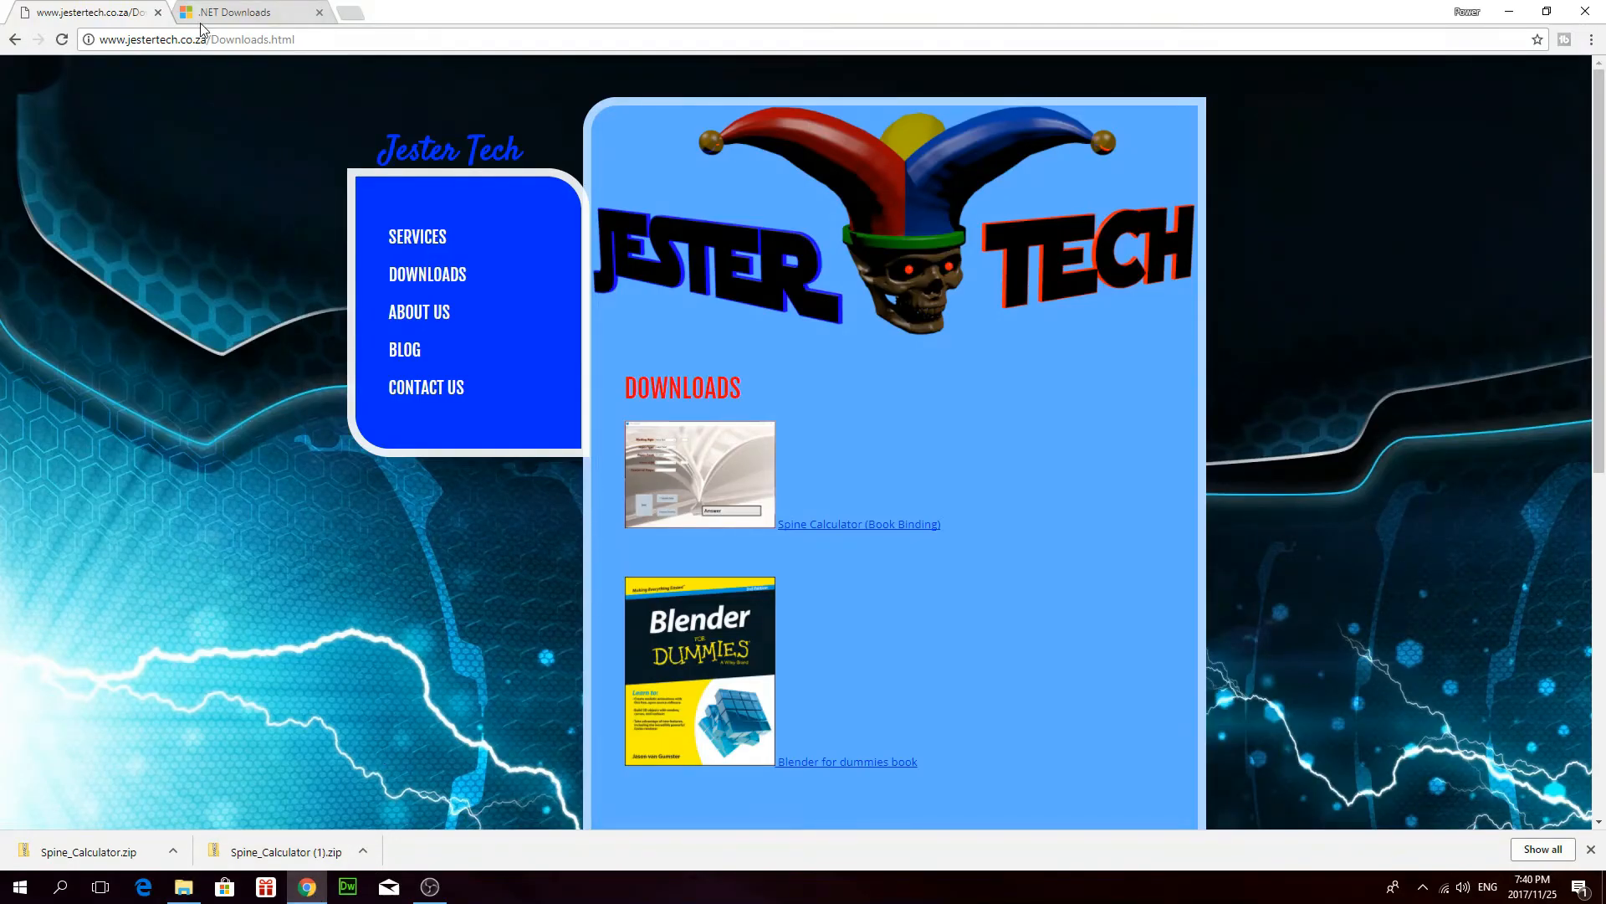
# Switch to Microsoft's .NET Downloads page offering .NET Framework 4.7.1.
pyautogui.click(243, 11)
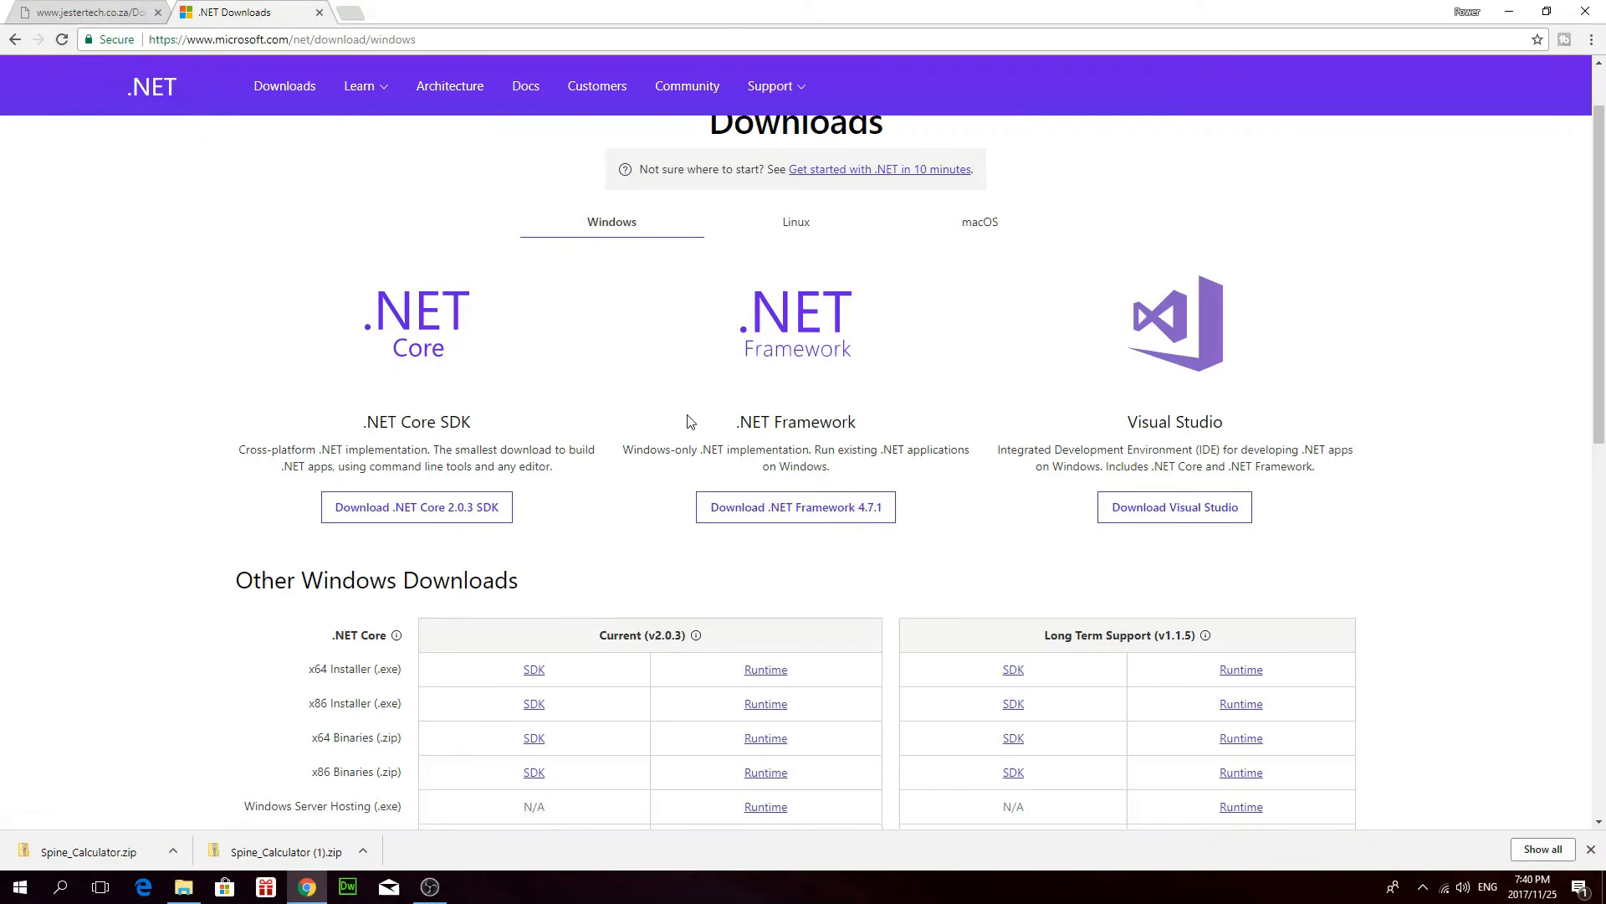
pyautogui.moveTo(244, 110)
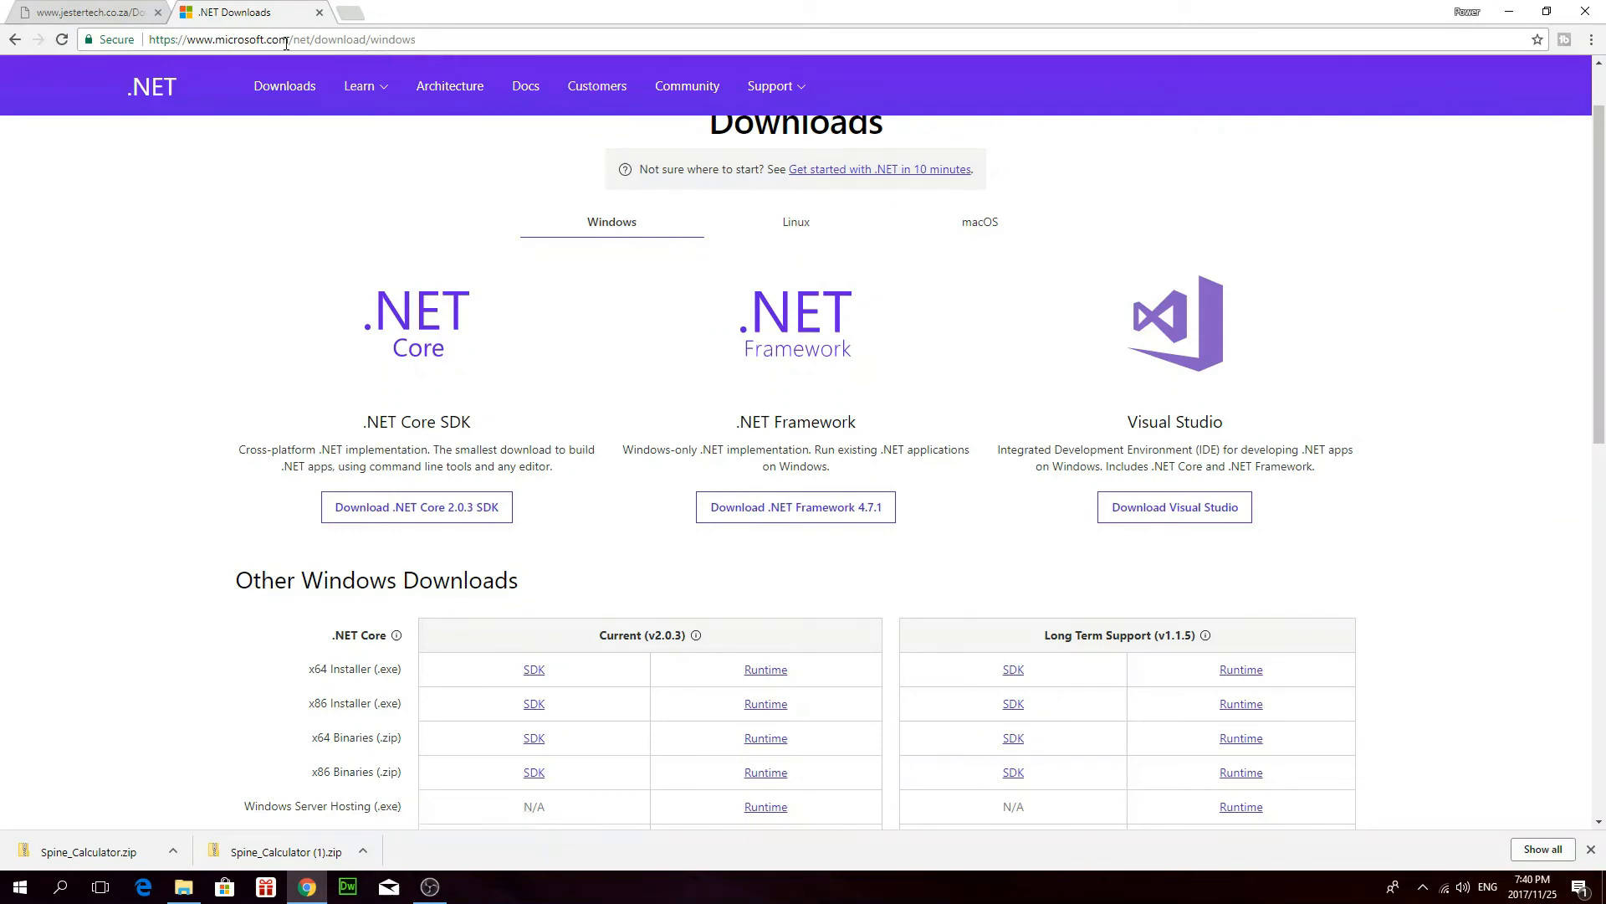
pyautogui.moveTo(360, 184)
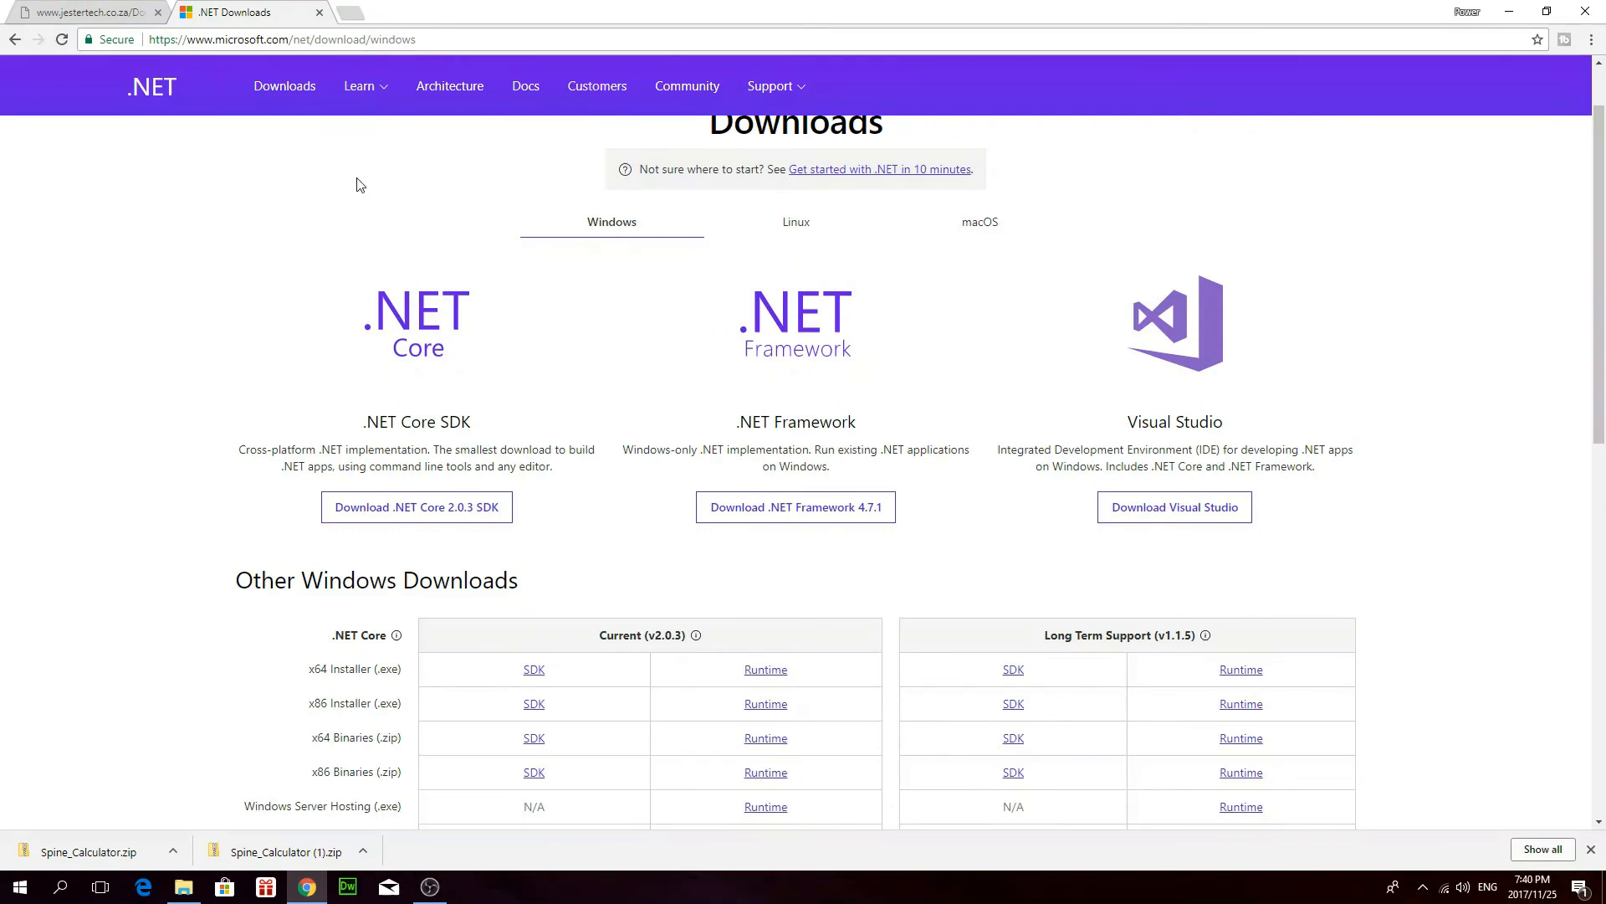
pyautogui.moveTo(776, 430)
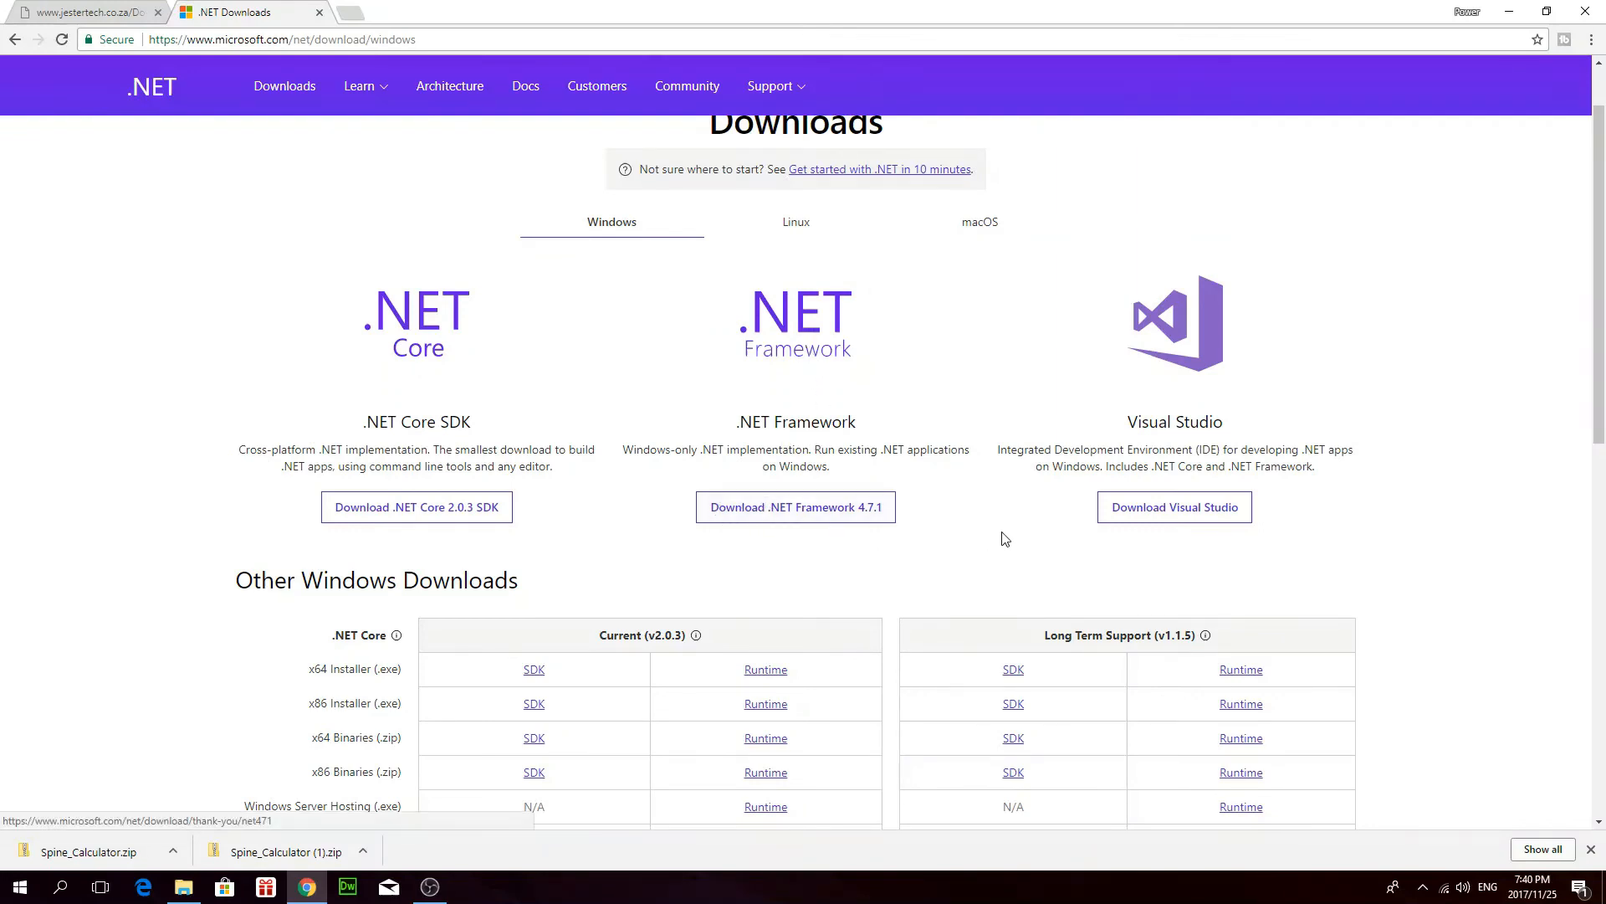
pyautogui.moveTo(772, 522)
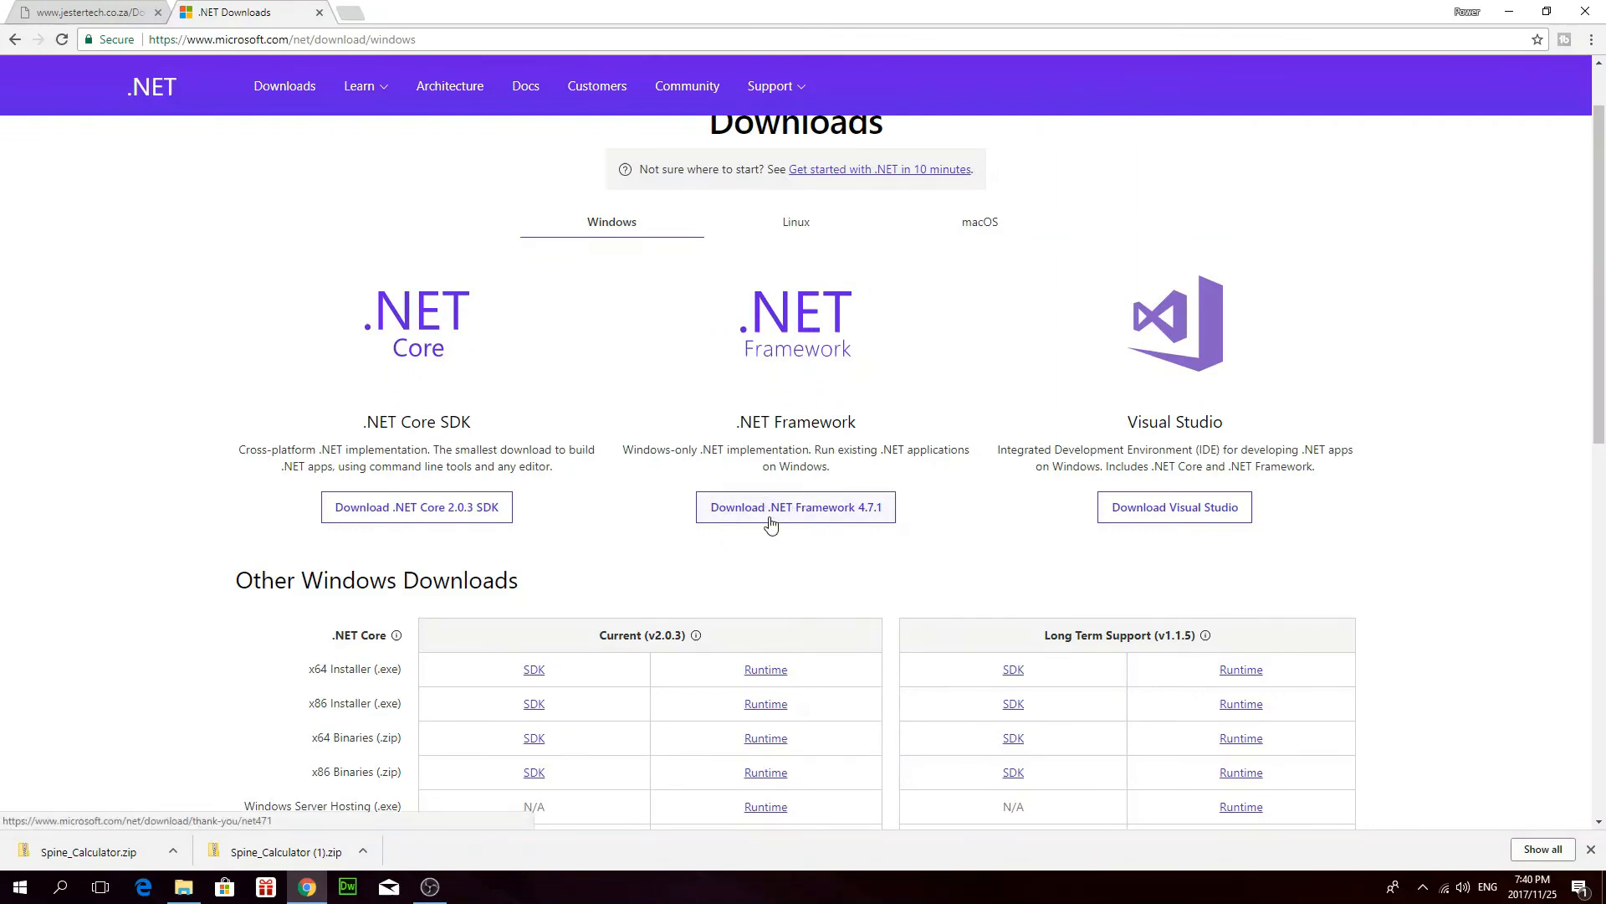
pyautogui.moveTo(805, 518)
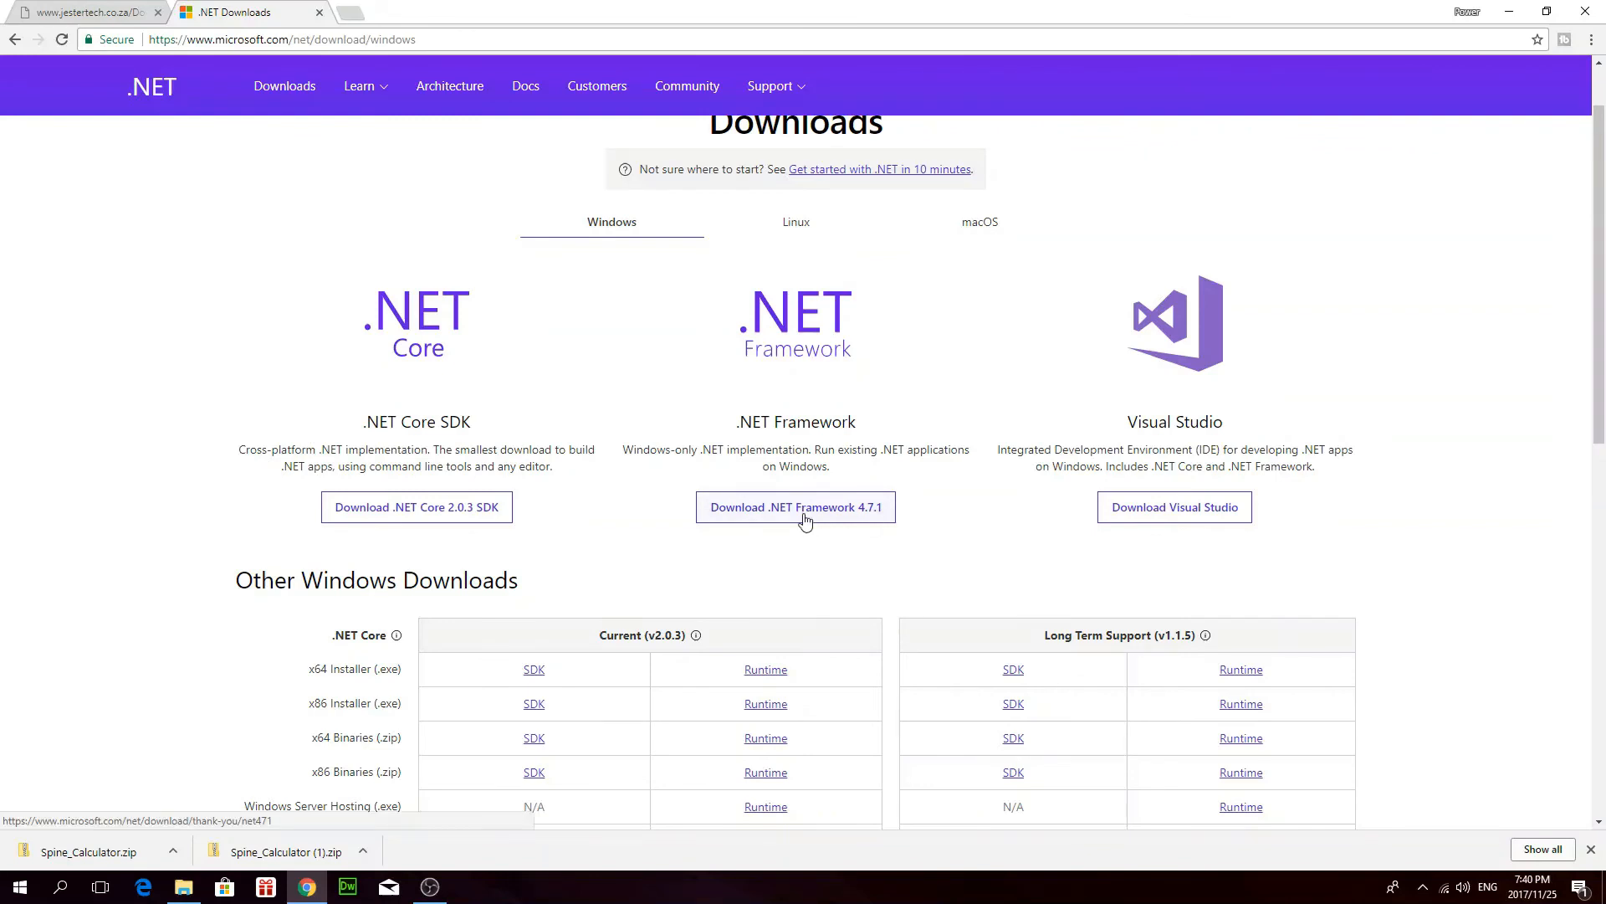
pyautogui.moveTo(869, 519)
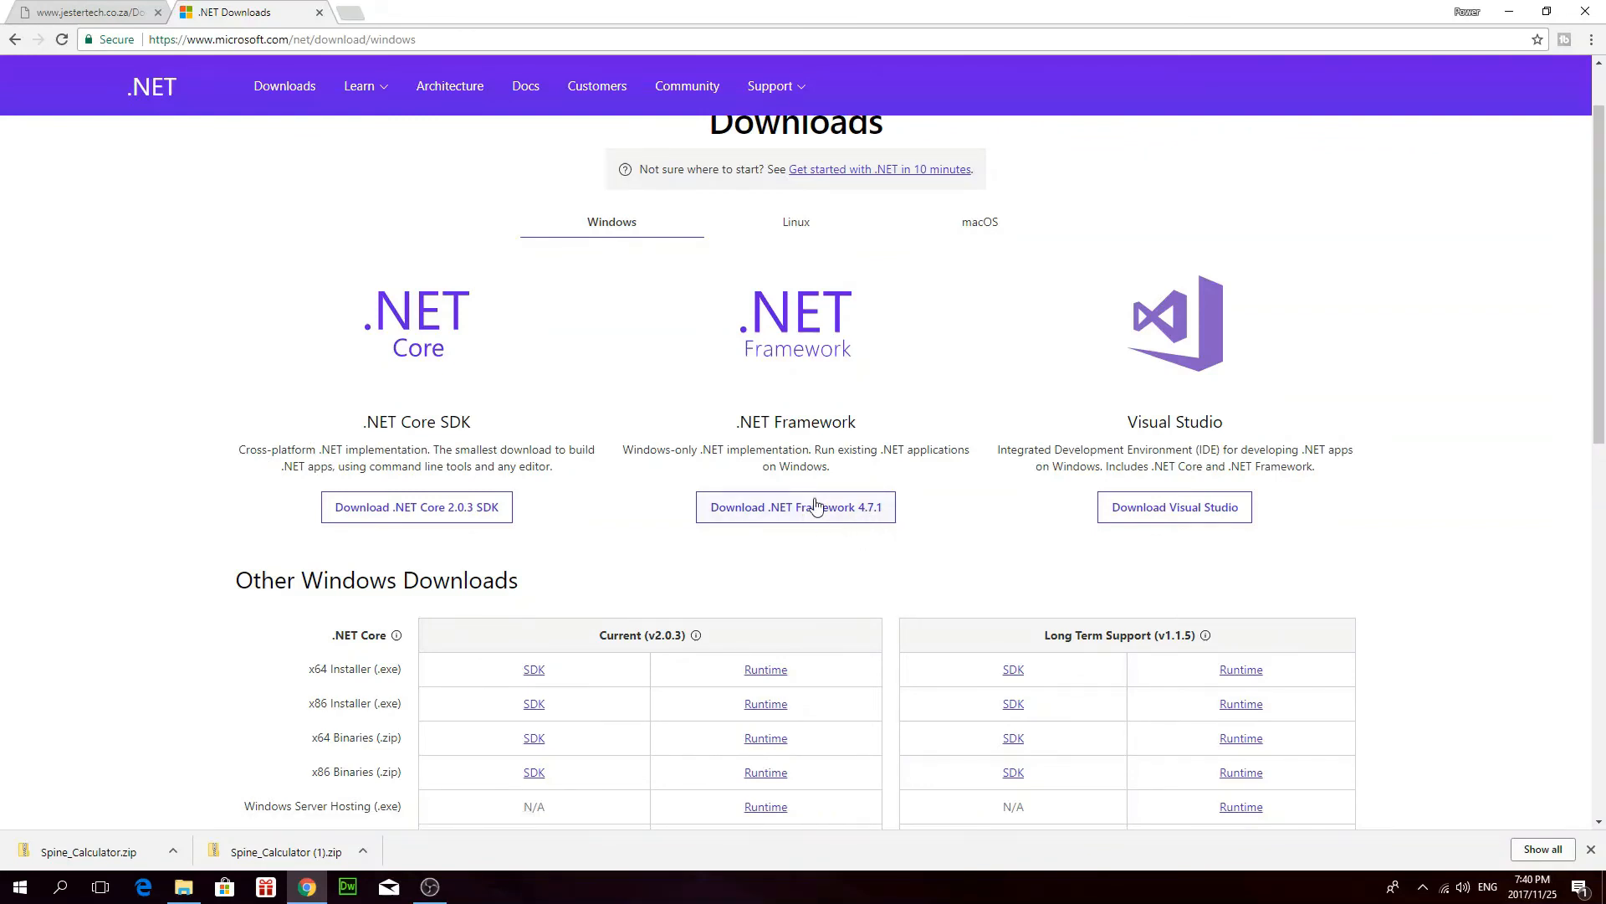
pyautogui.moveTo(817, 509)
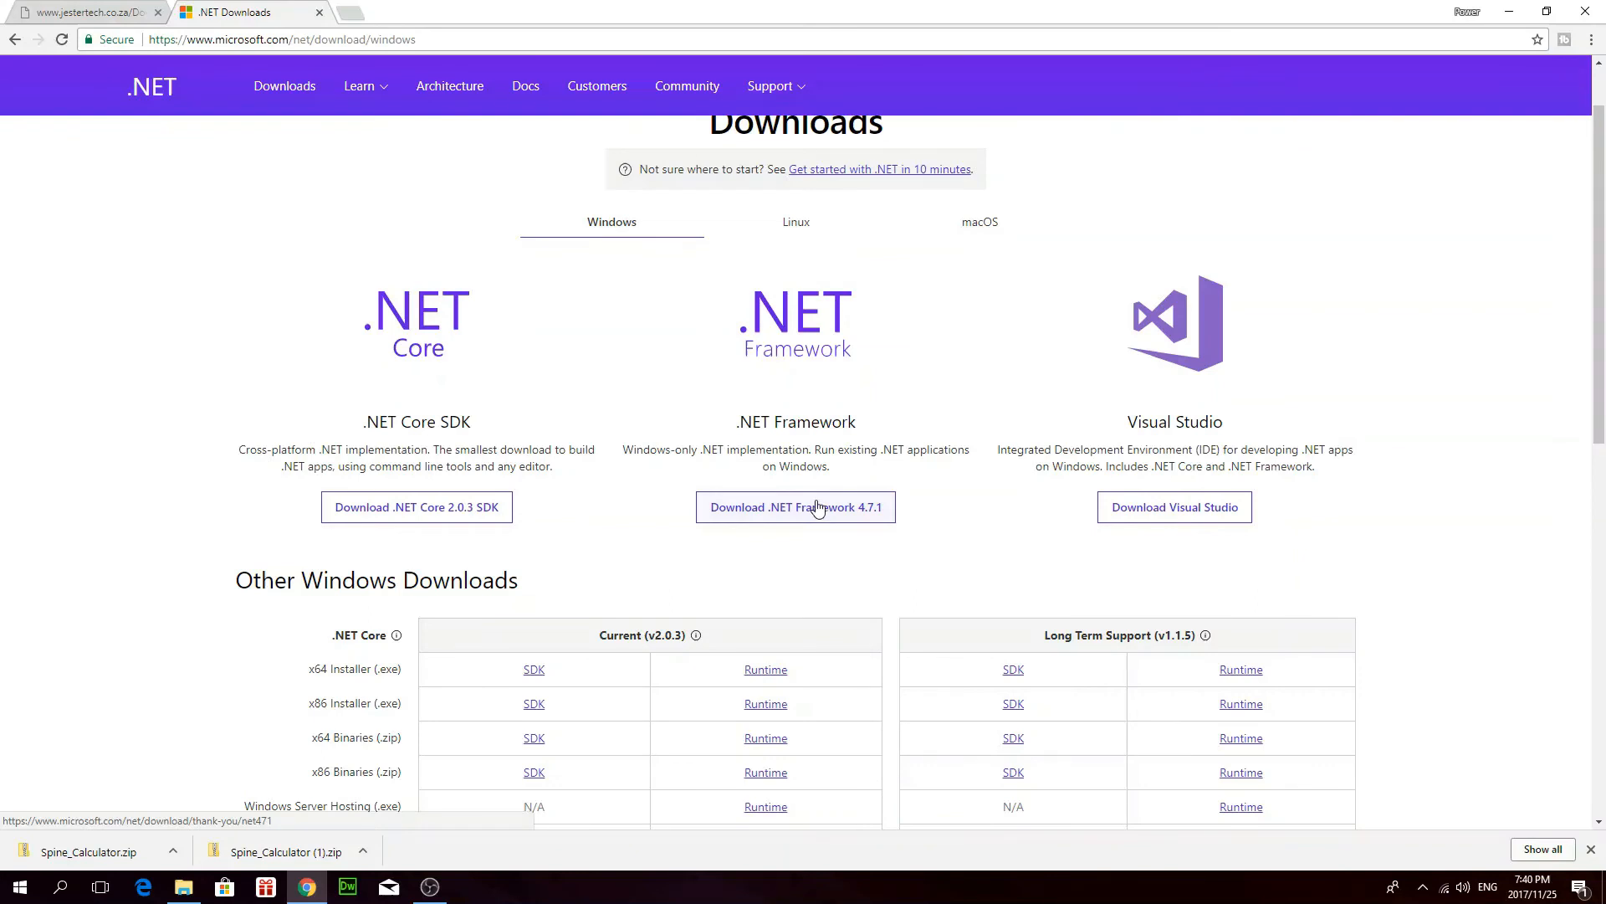
pyautogui.moveTo(726, 203)
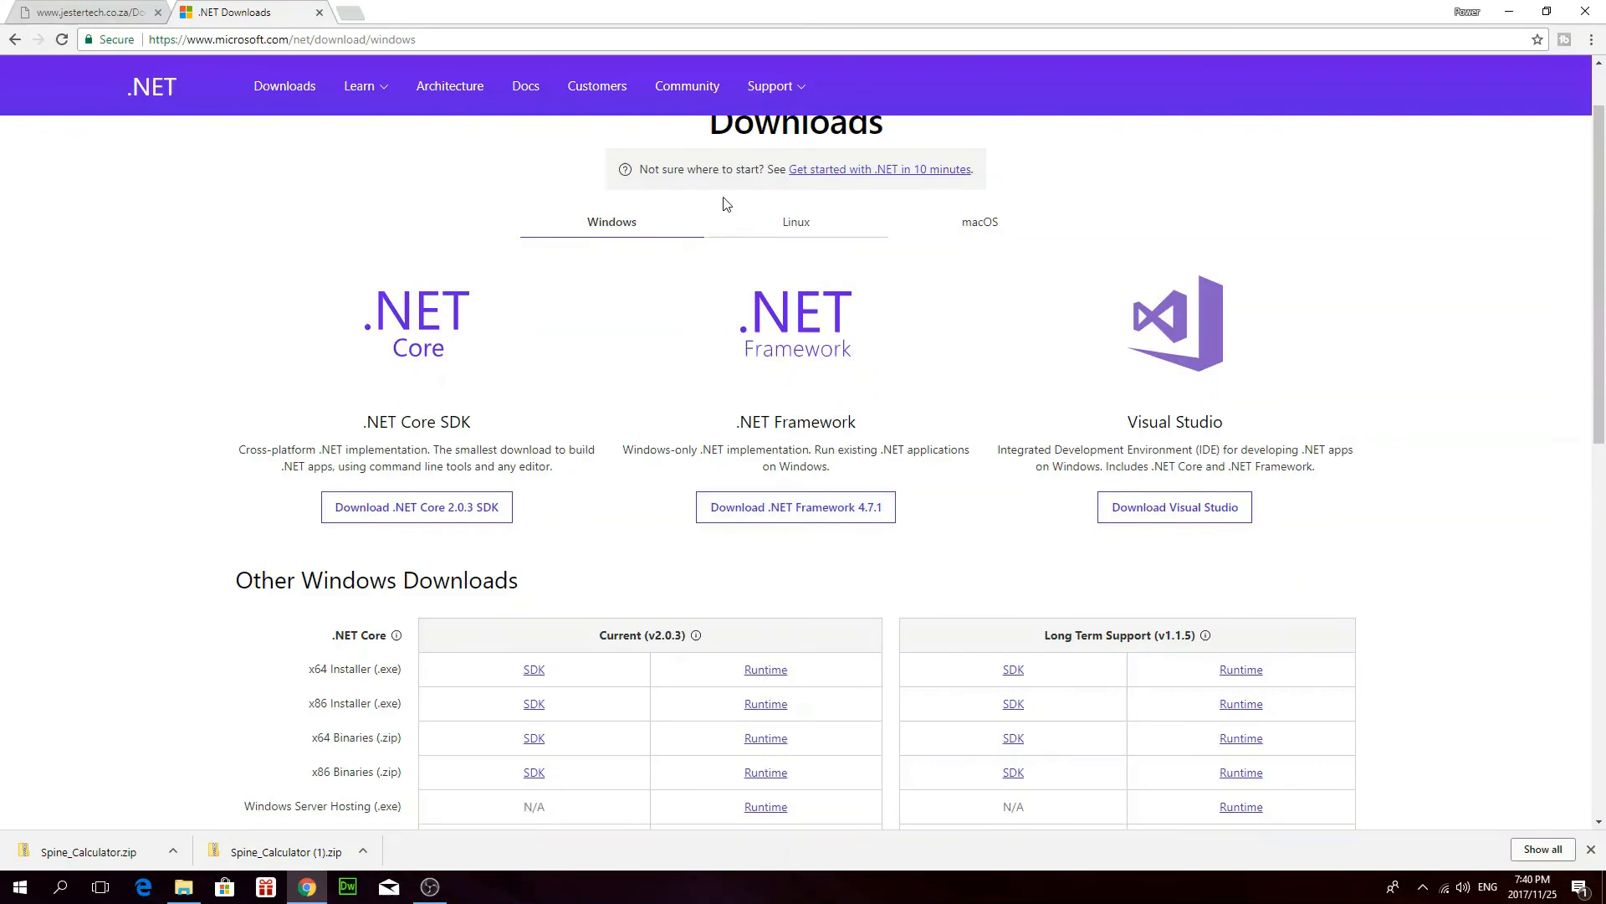